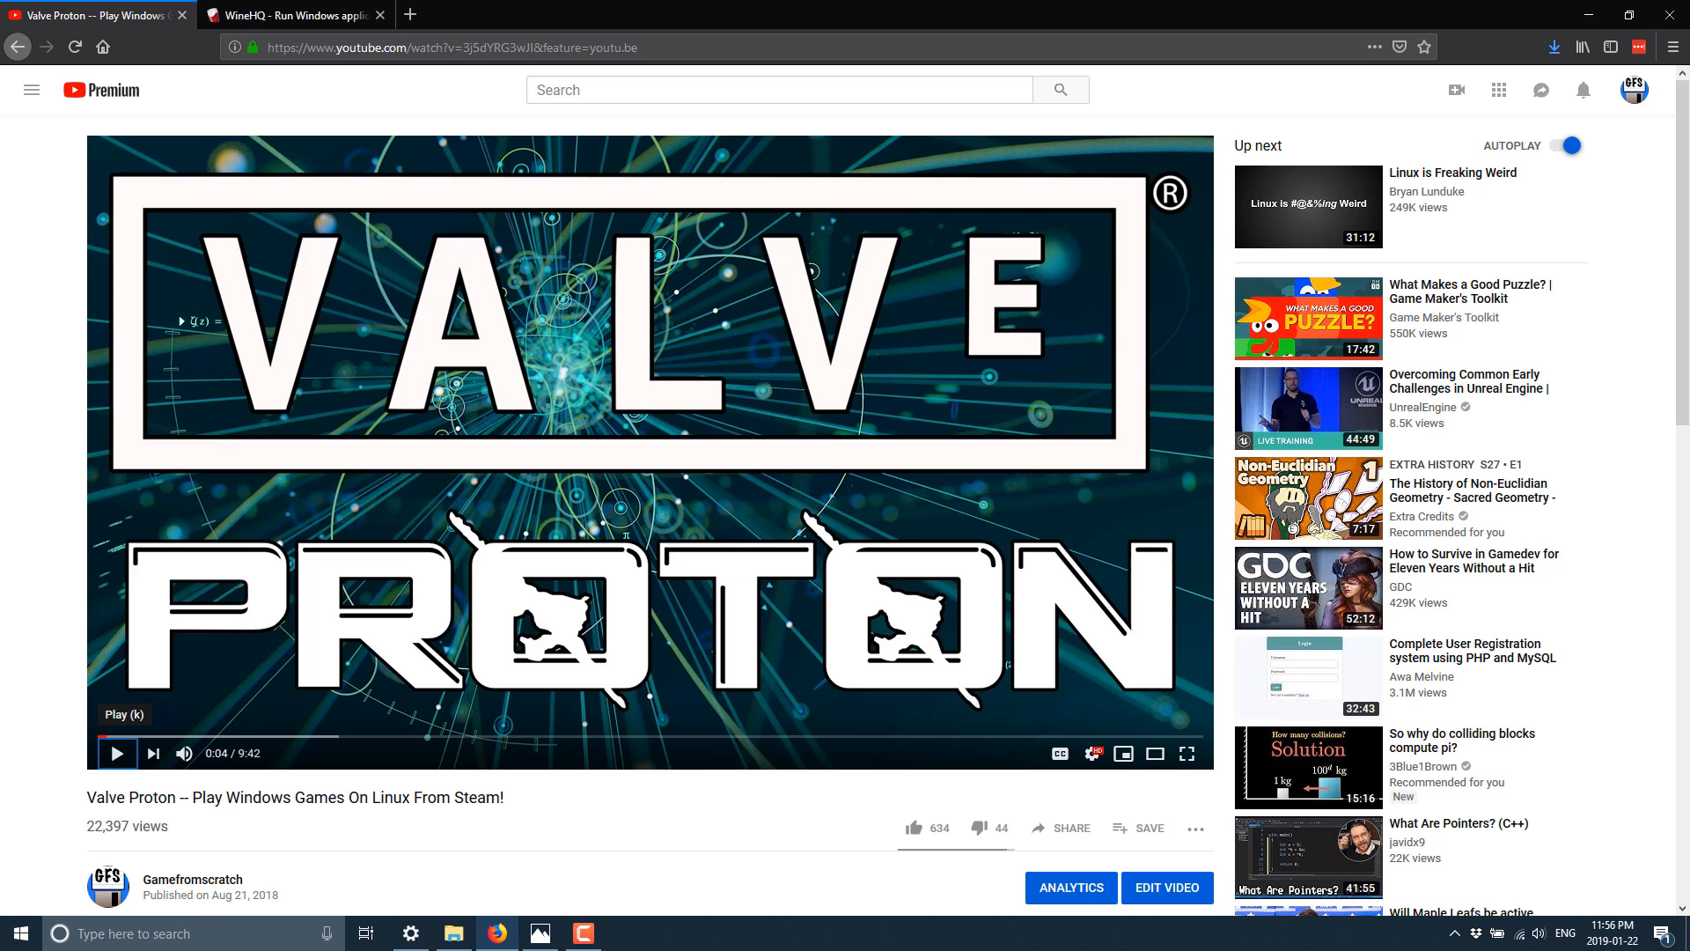
Return to the WineHQ homepage tab and bring its Wine 4.0 Released news item into view
left_click(291, 16)
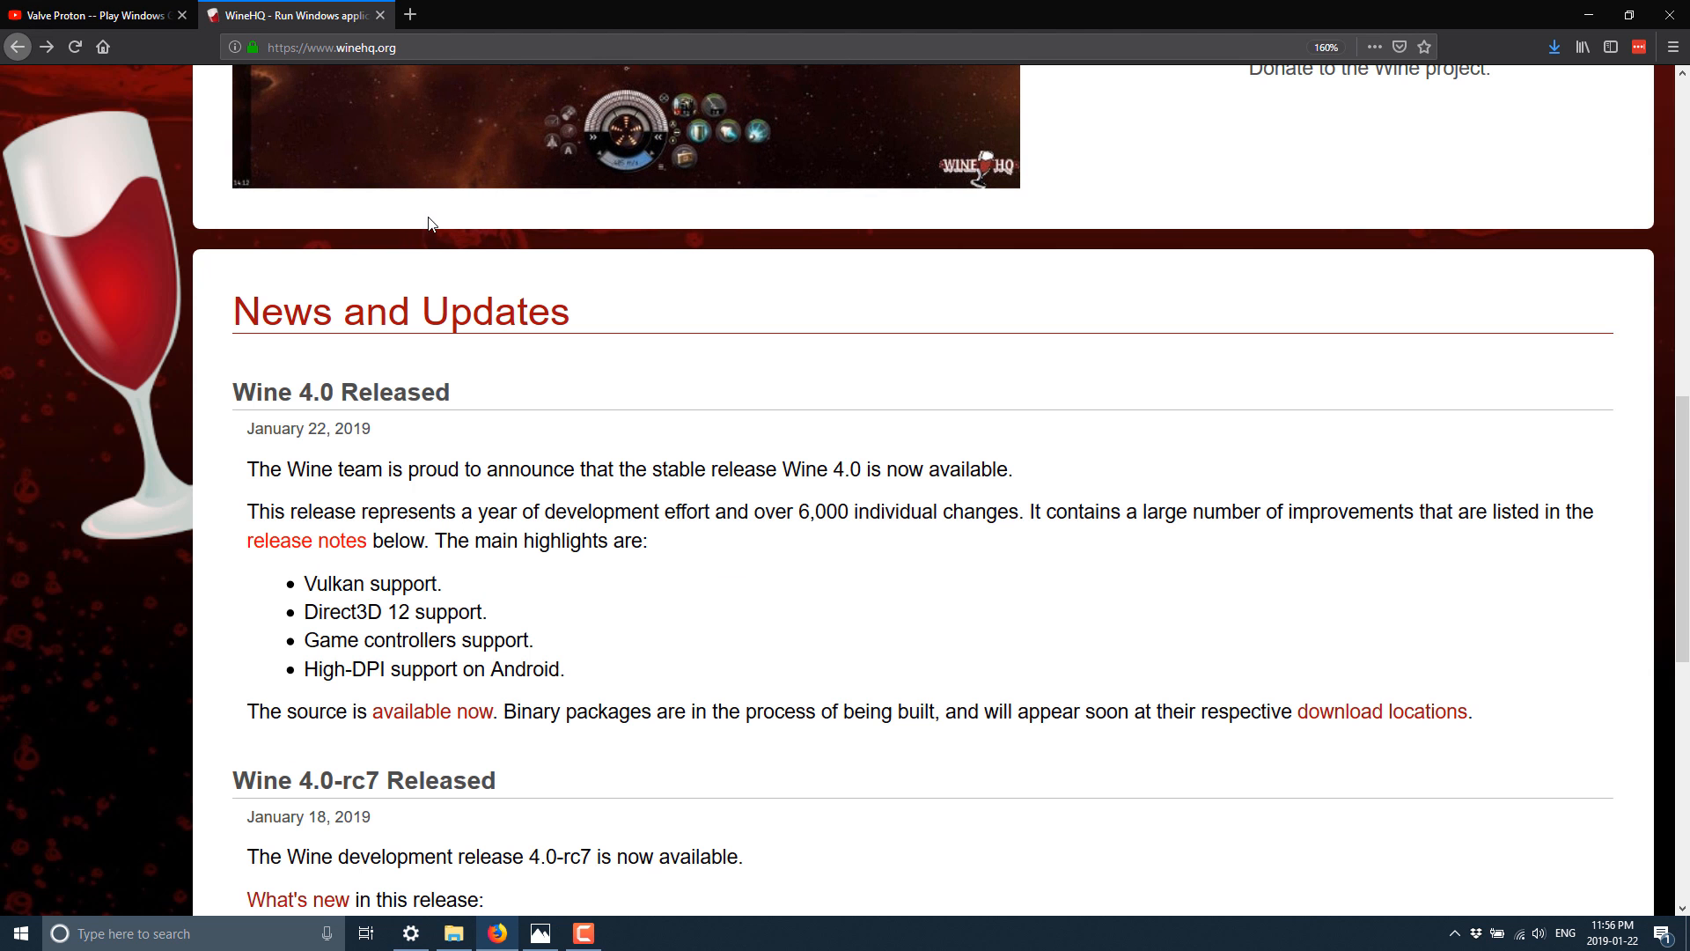
scroll("down", 3)
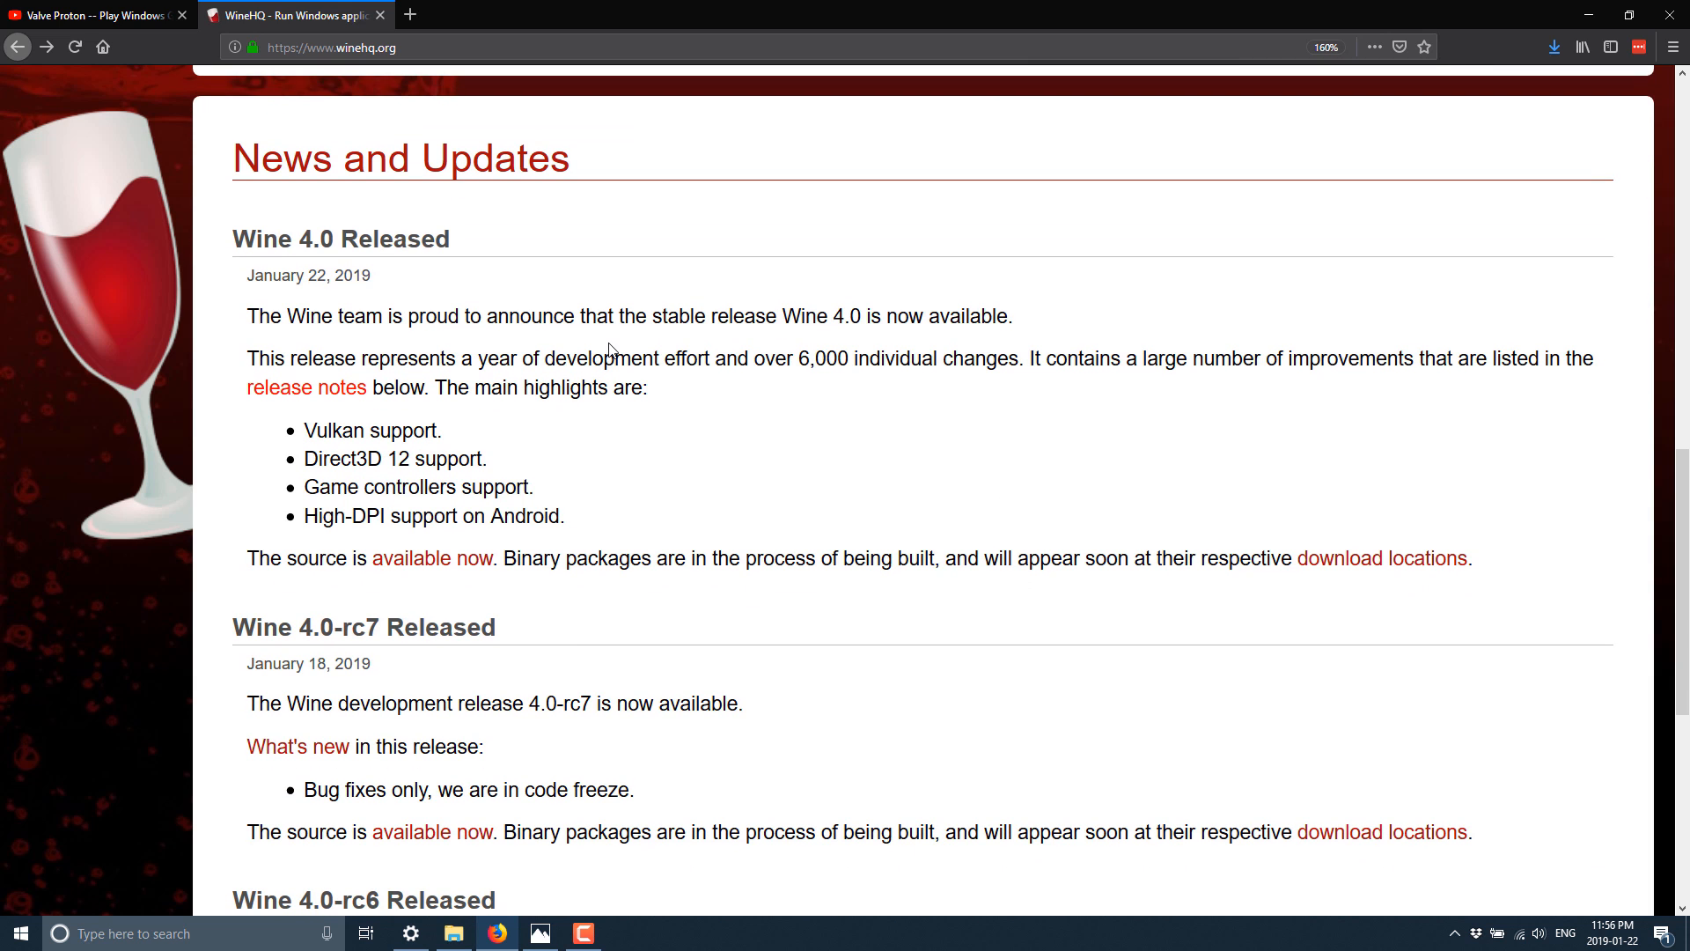
scroll("down", 3)
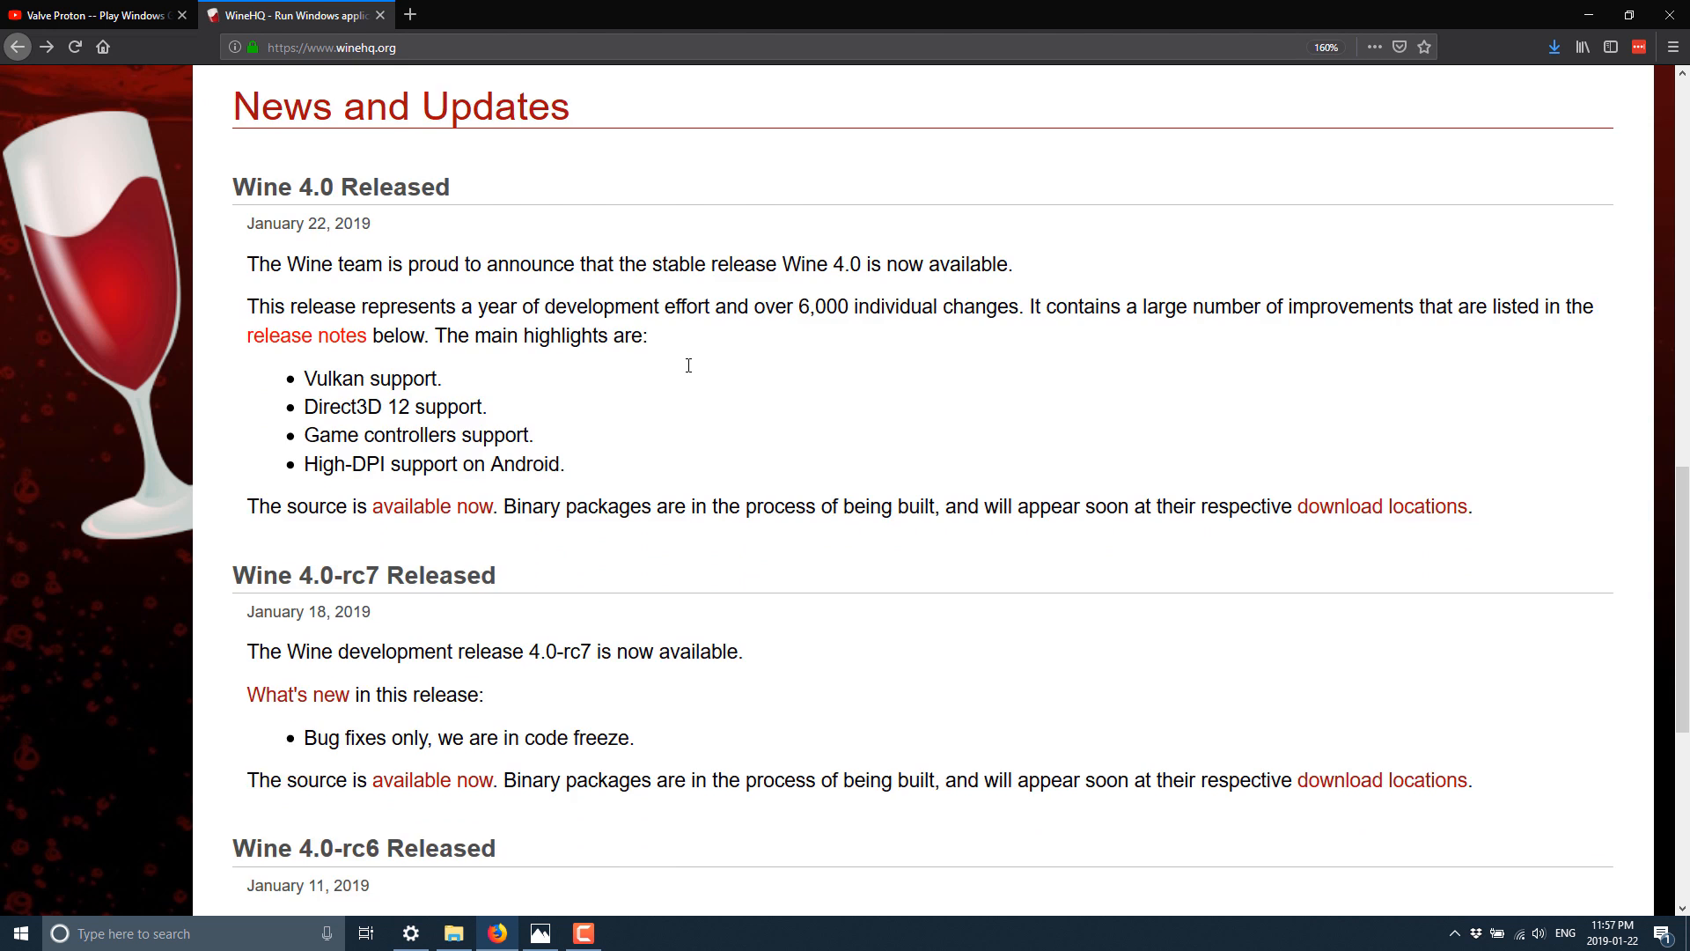
scroll("down", 3)
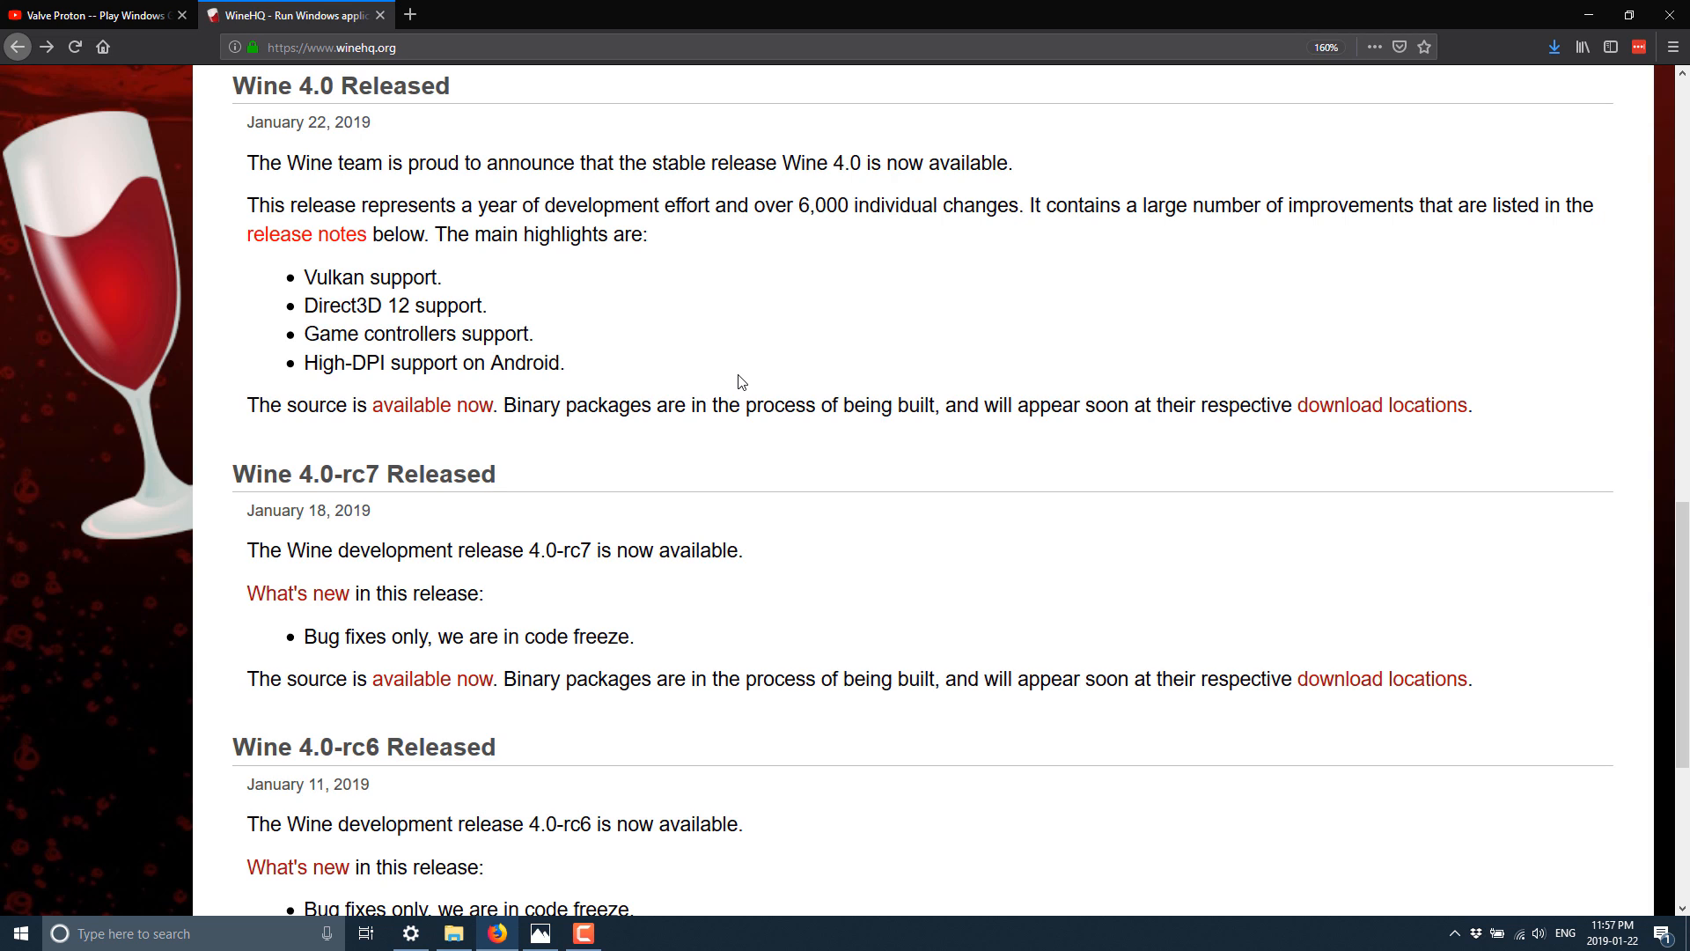
mouse_move(306, 251)
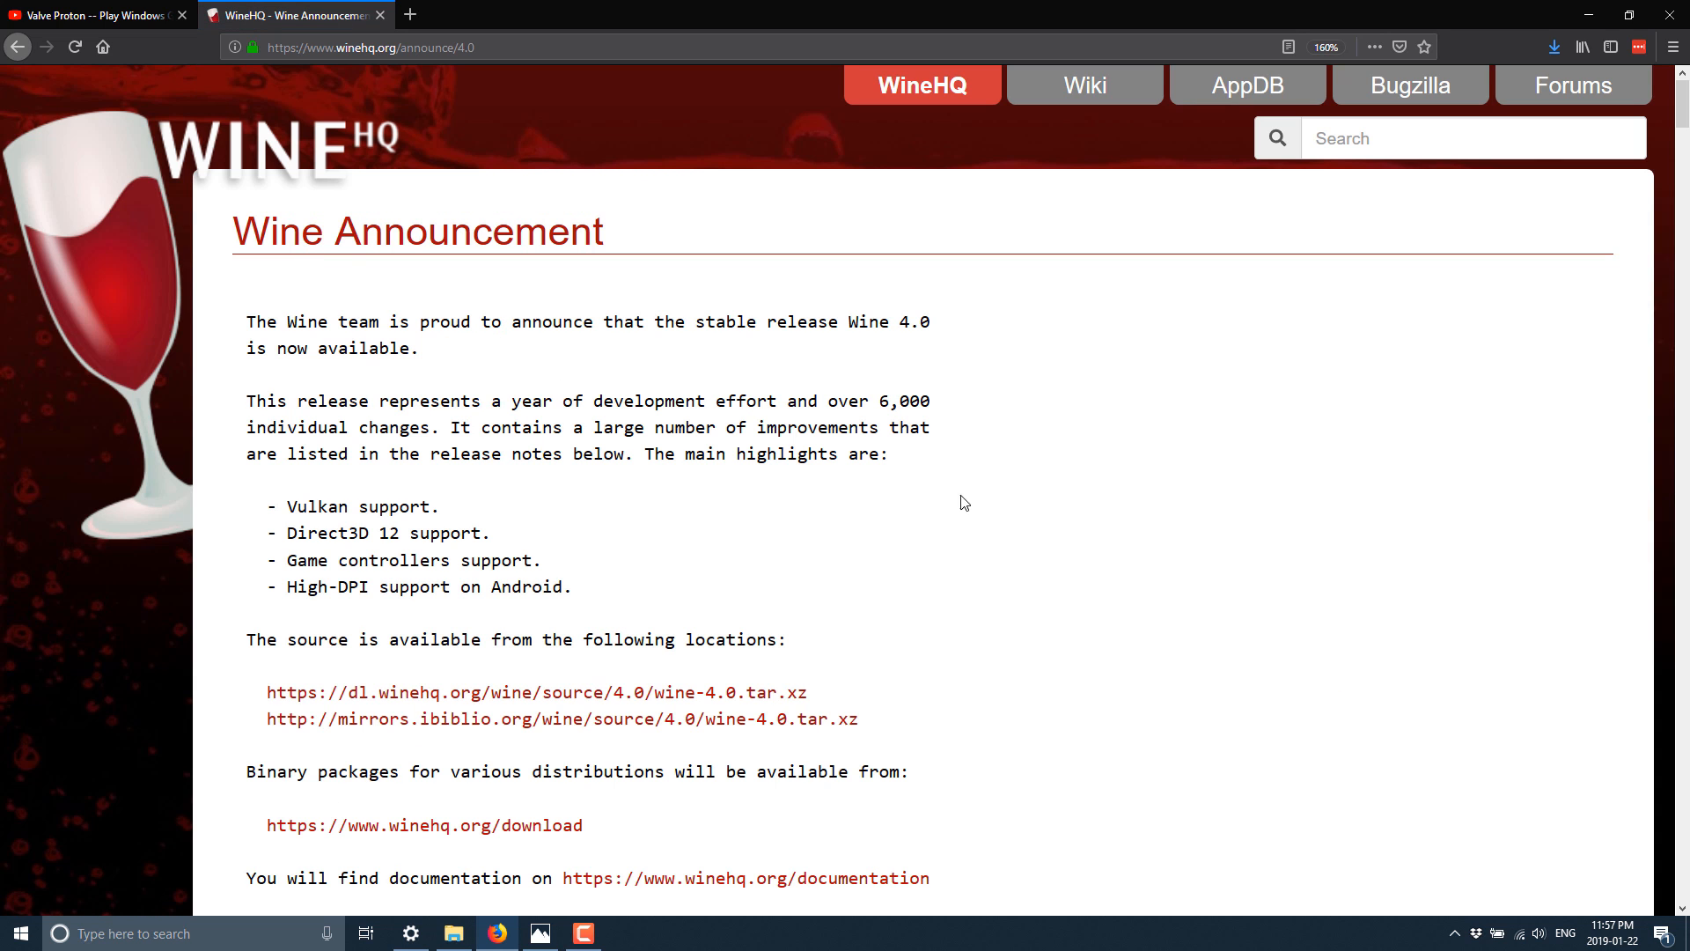
Move down the Wine 4.0 announcement to the Direct3D 12 and 10/11 feature items
scroll("down", 3)
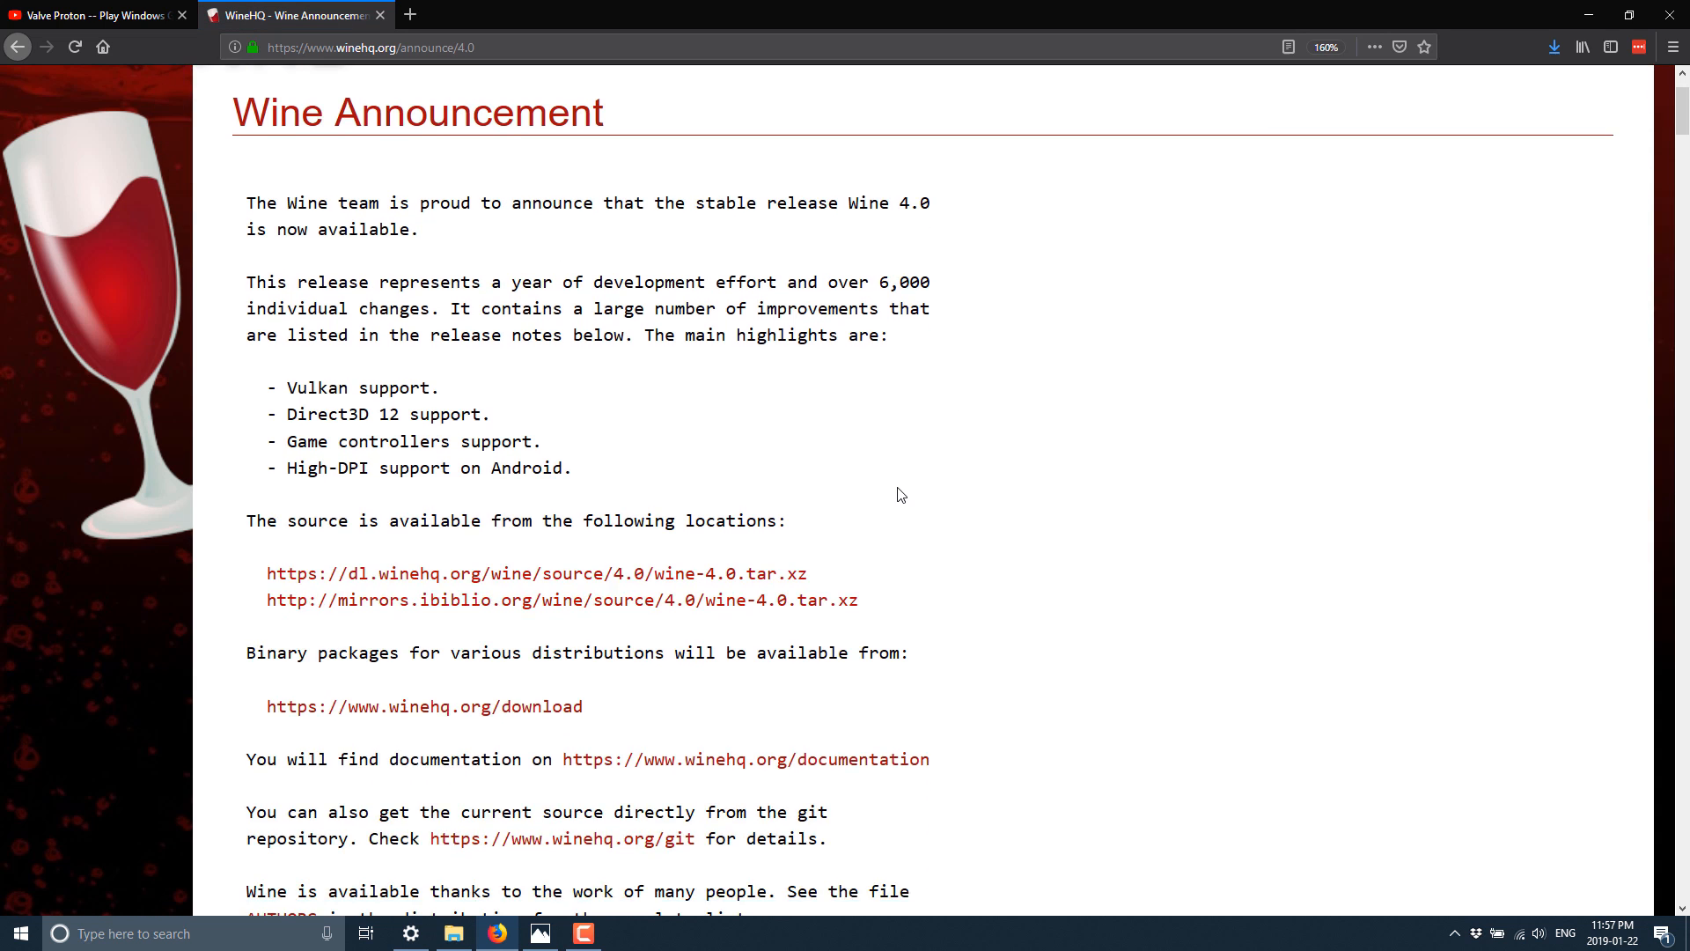
scroll("down", 3)
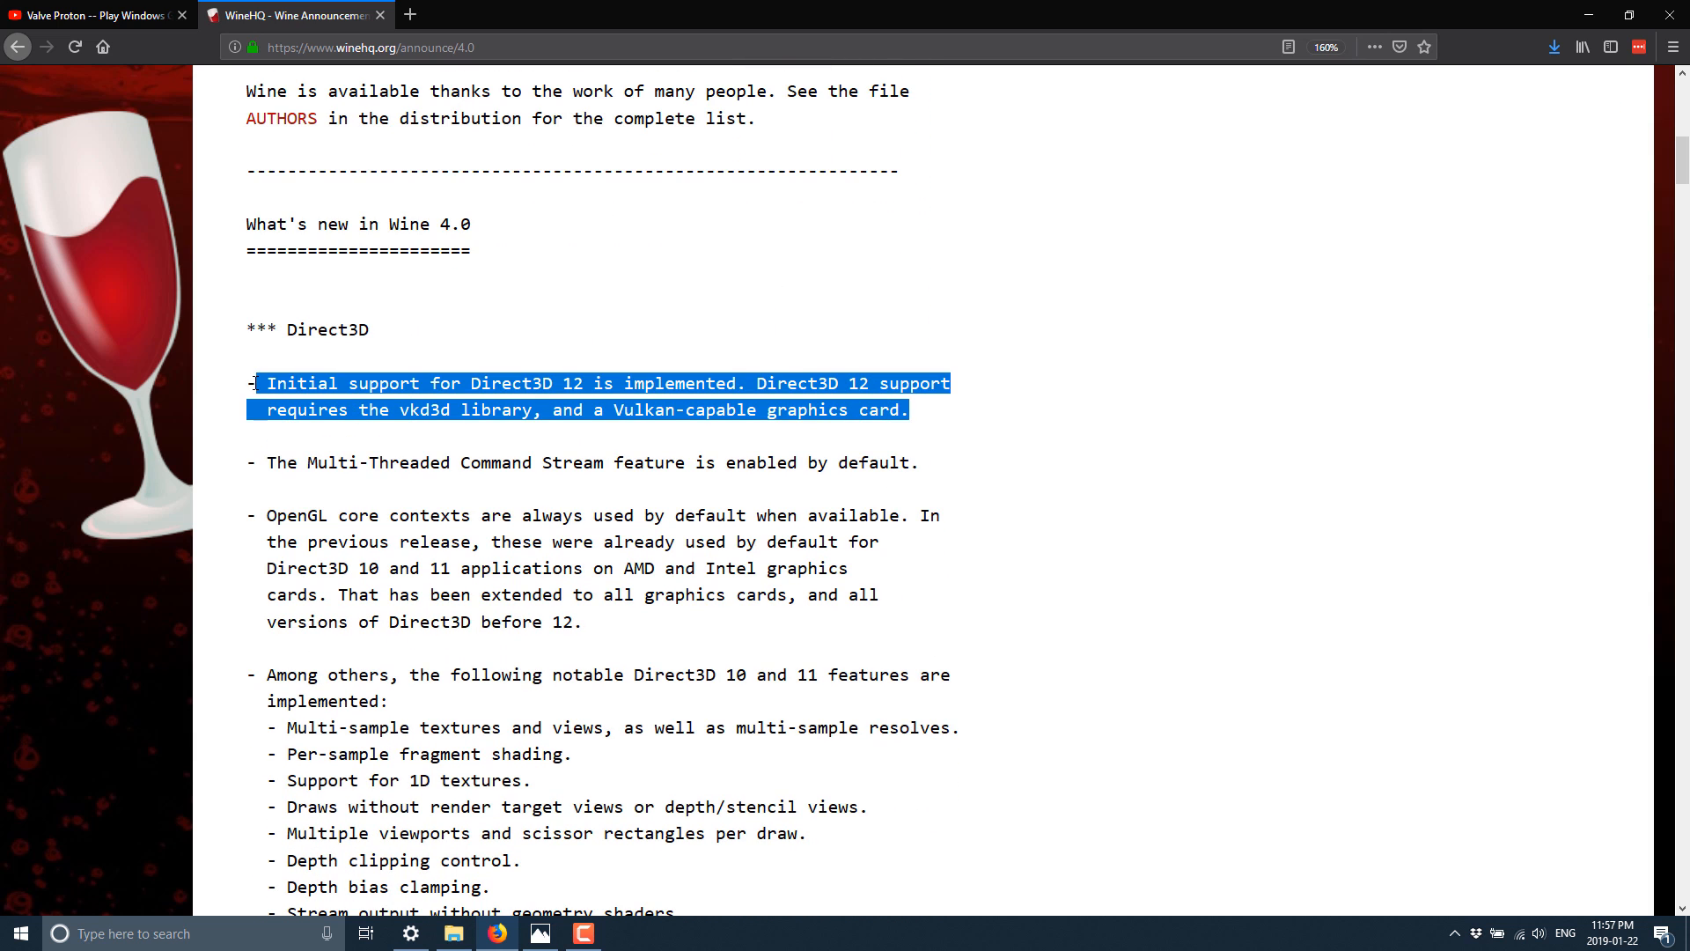
mouse_move(347, 433)
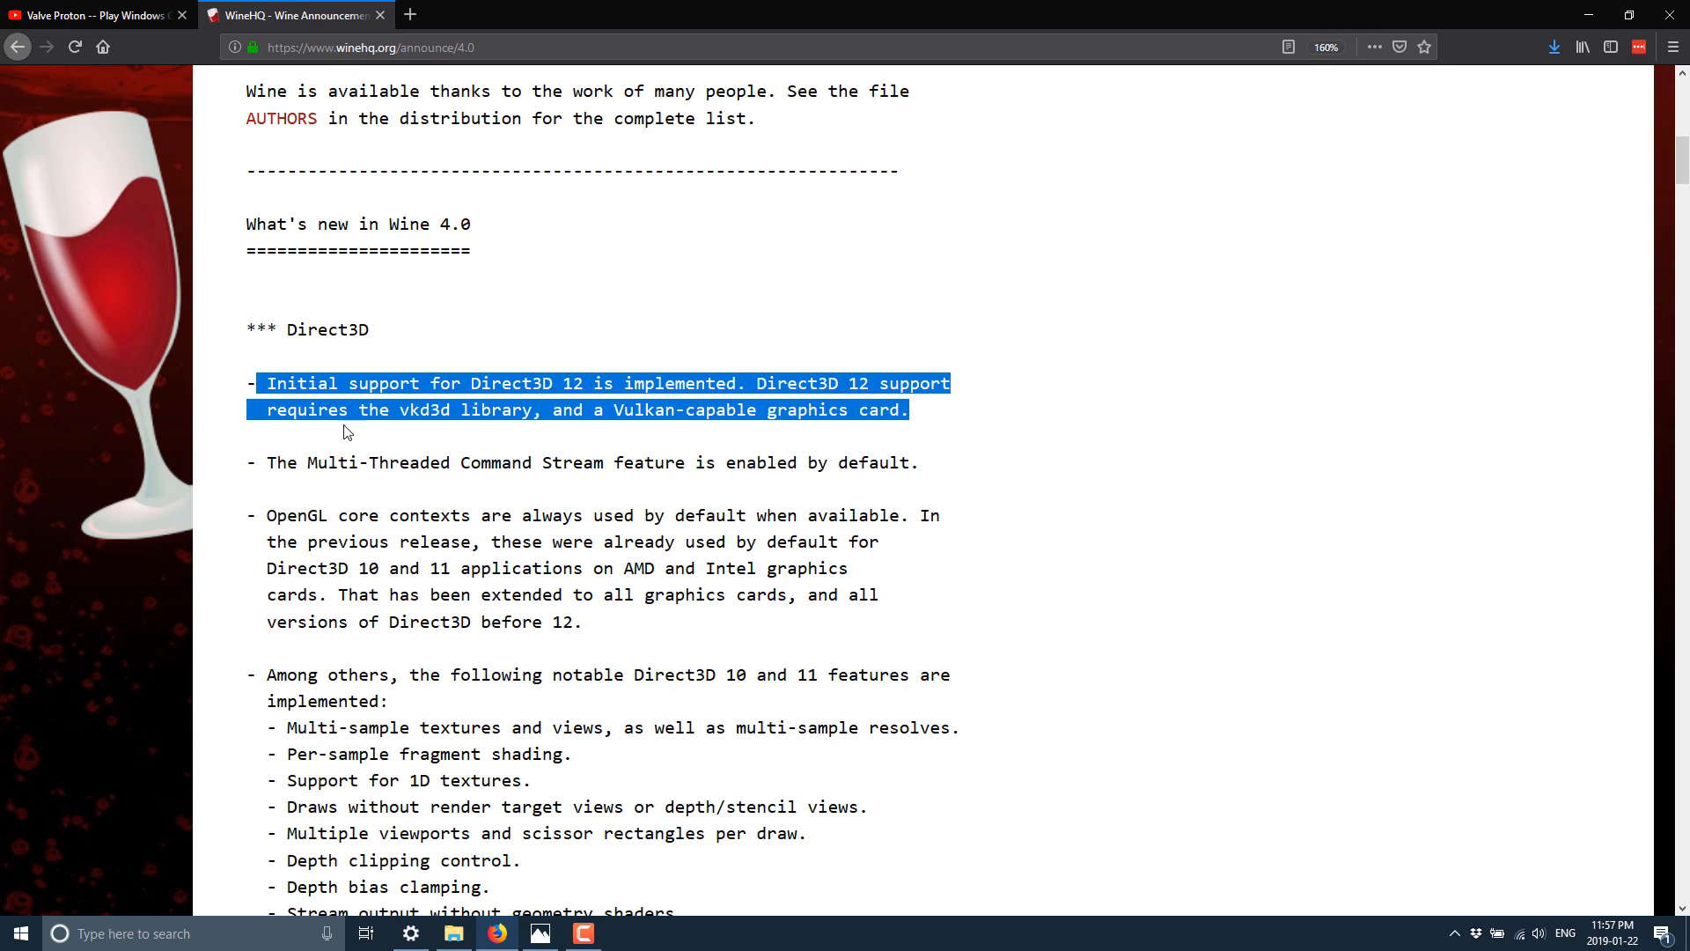
mouse_move(623, 461)
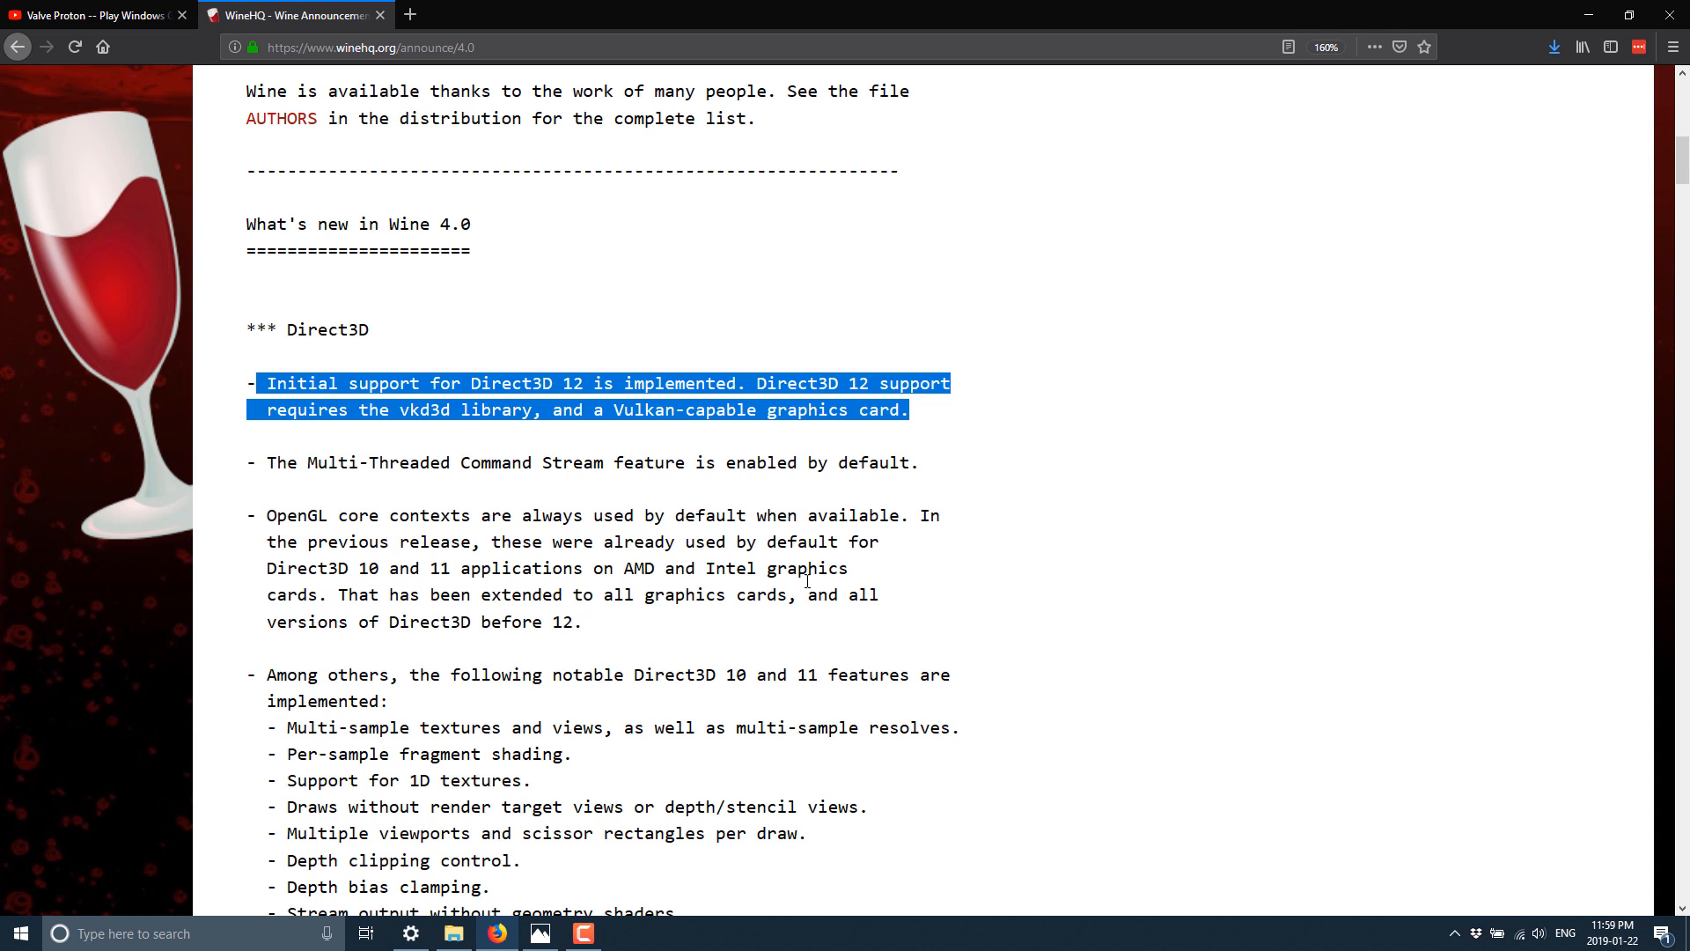
scroll("down", 3)
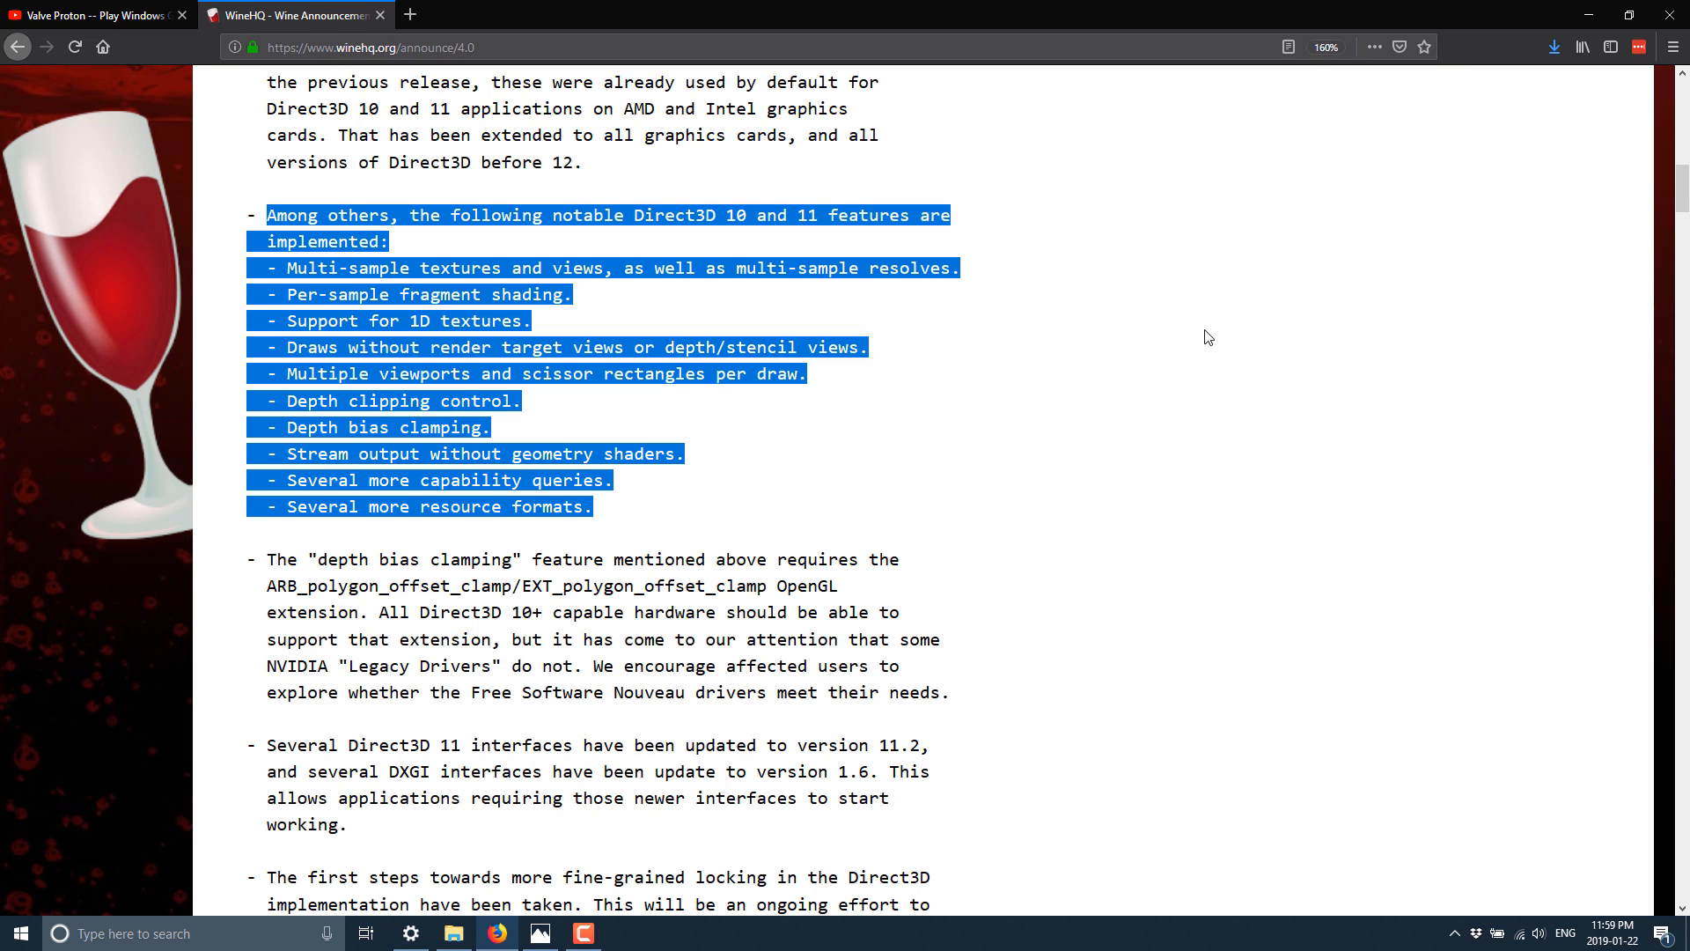
Clear the Direct3D list highlight and read on to the new, deprecated and removed registry keys
left_click(941, 680)
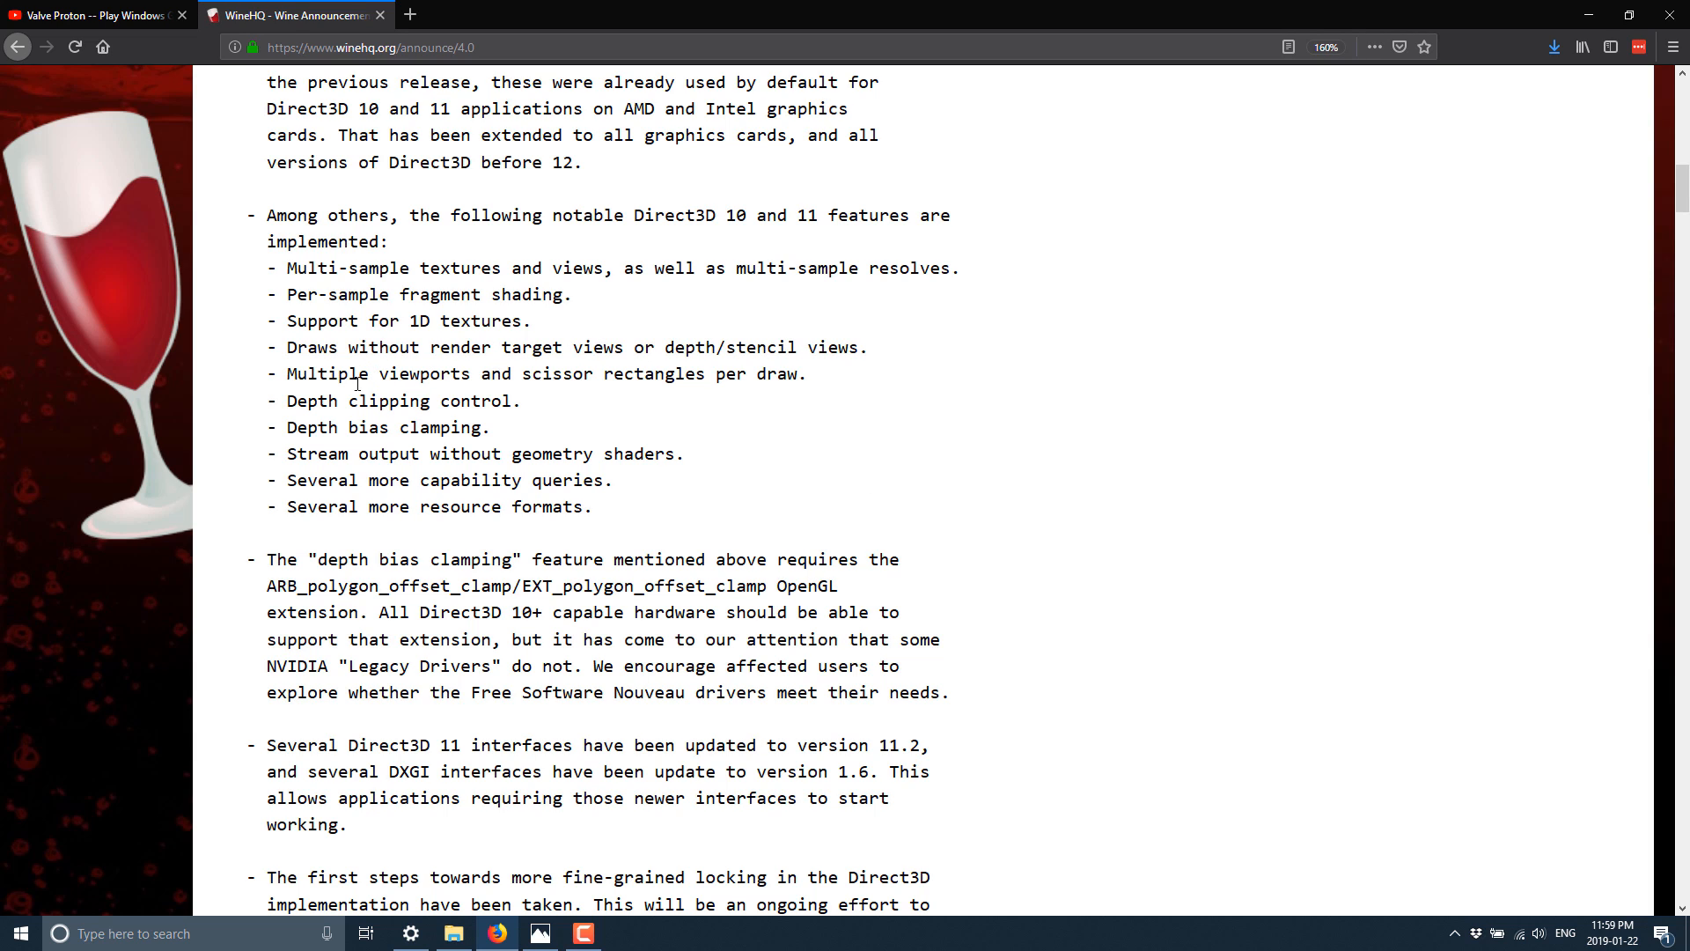
mouse_move(836, 372)
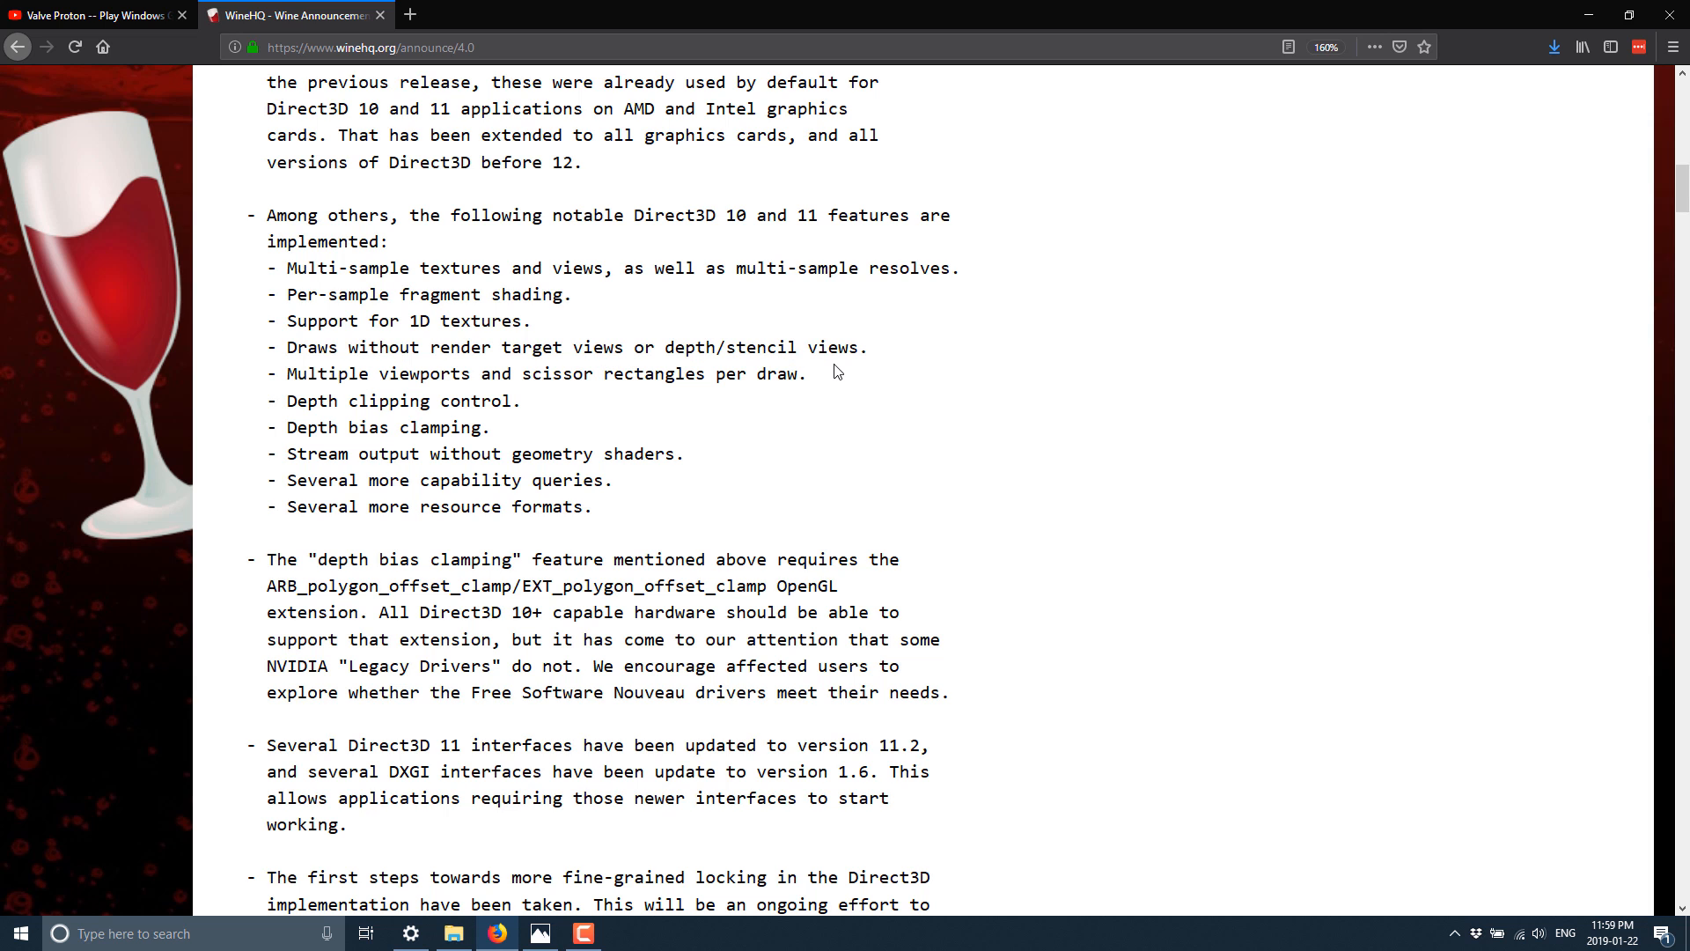
mouse_move(915, 507)
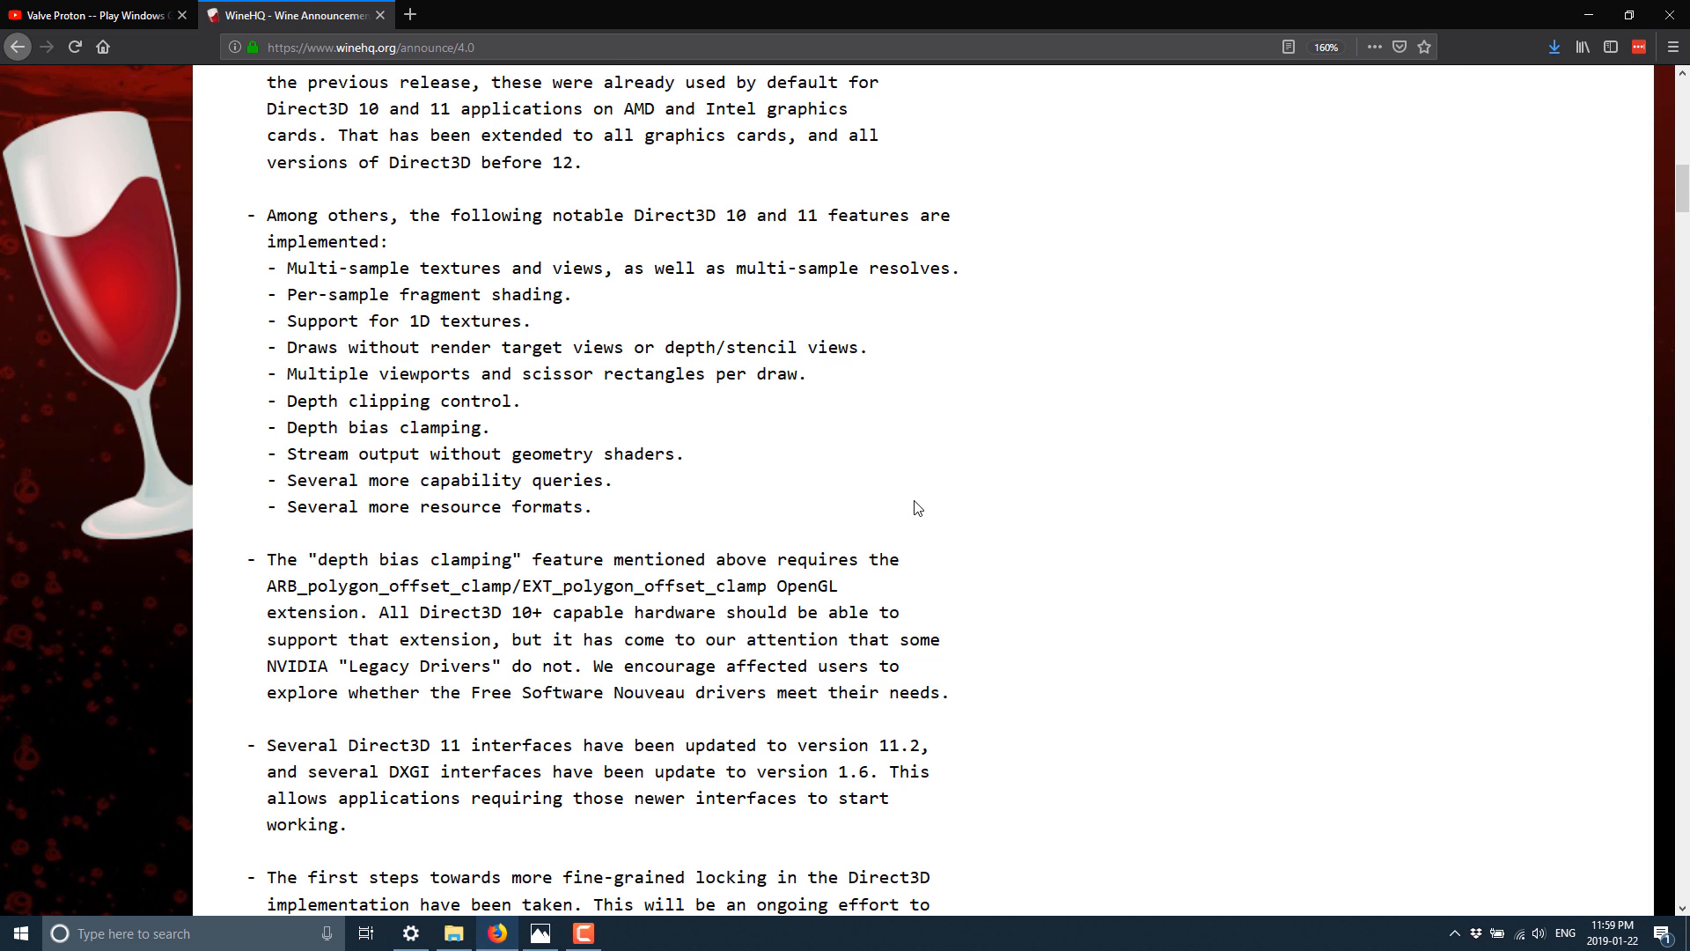
scroll("down", 3)
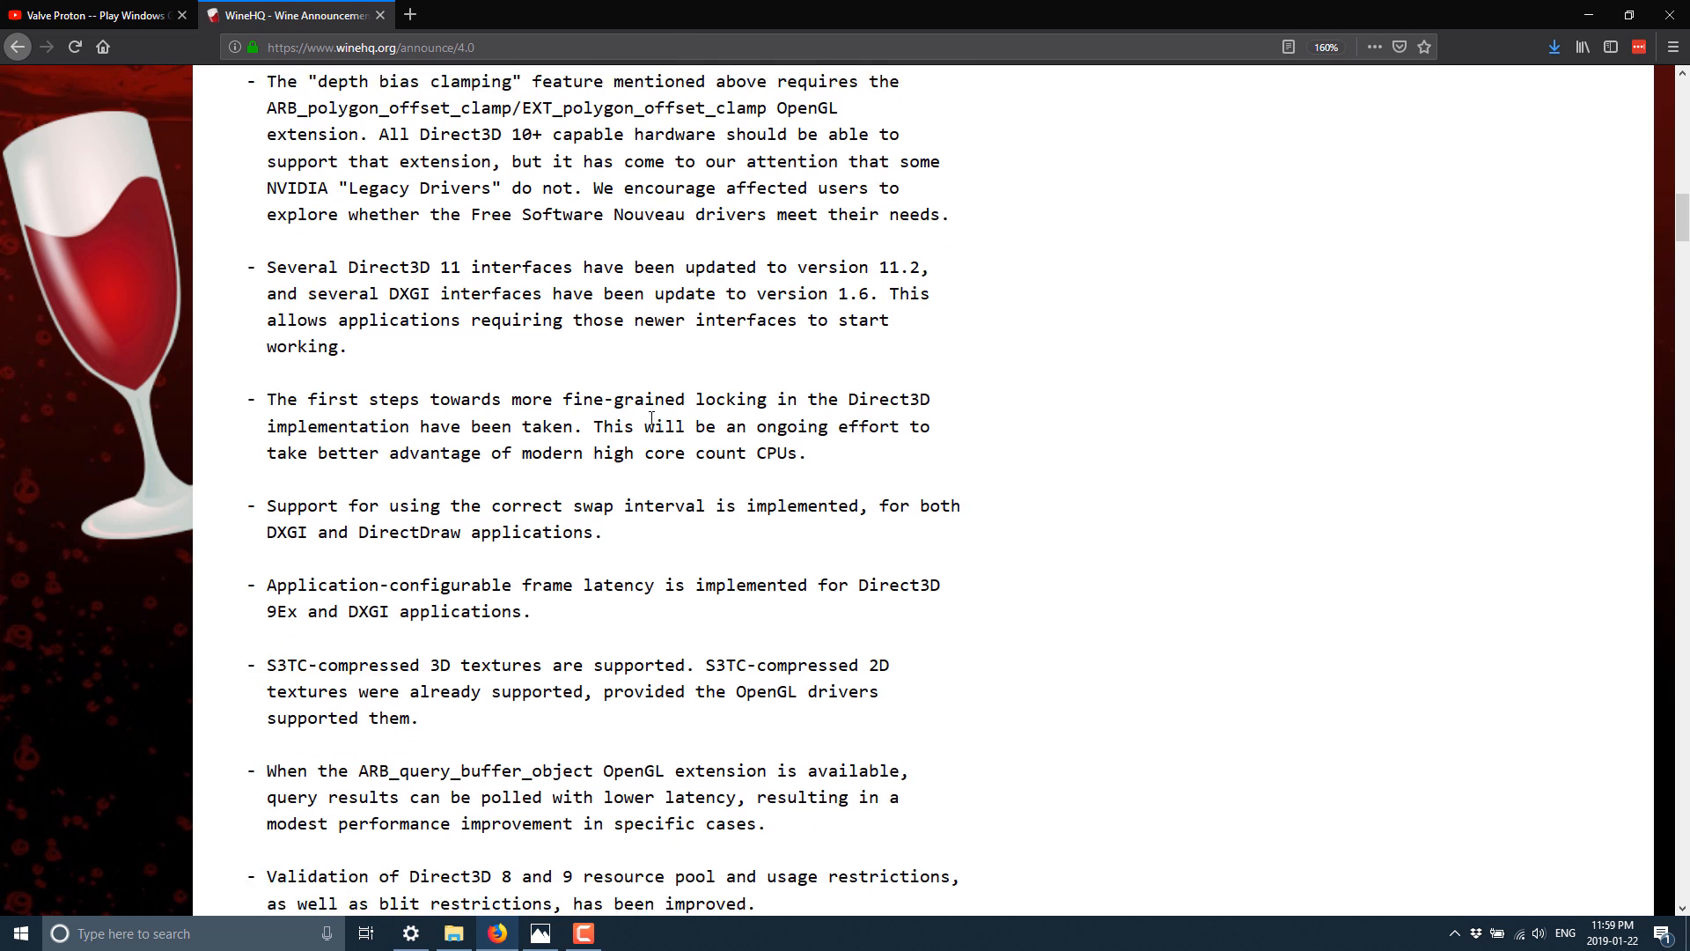
scroll("down", 3)
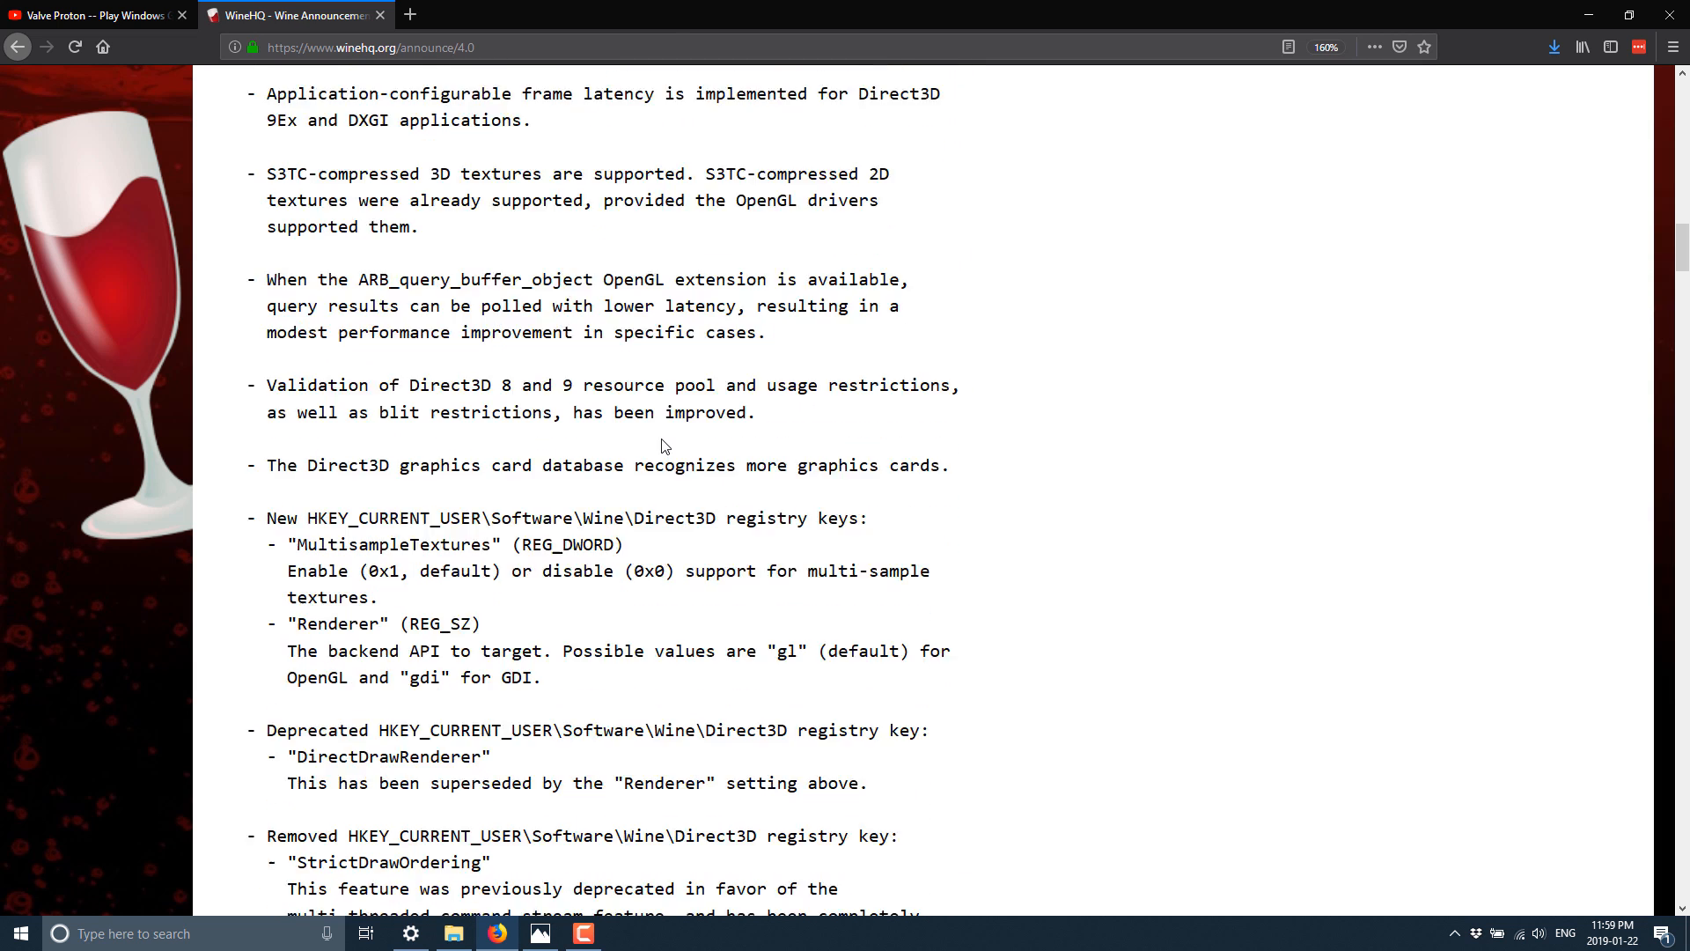
scroll("down", 3)
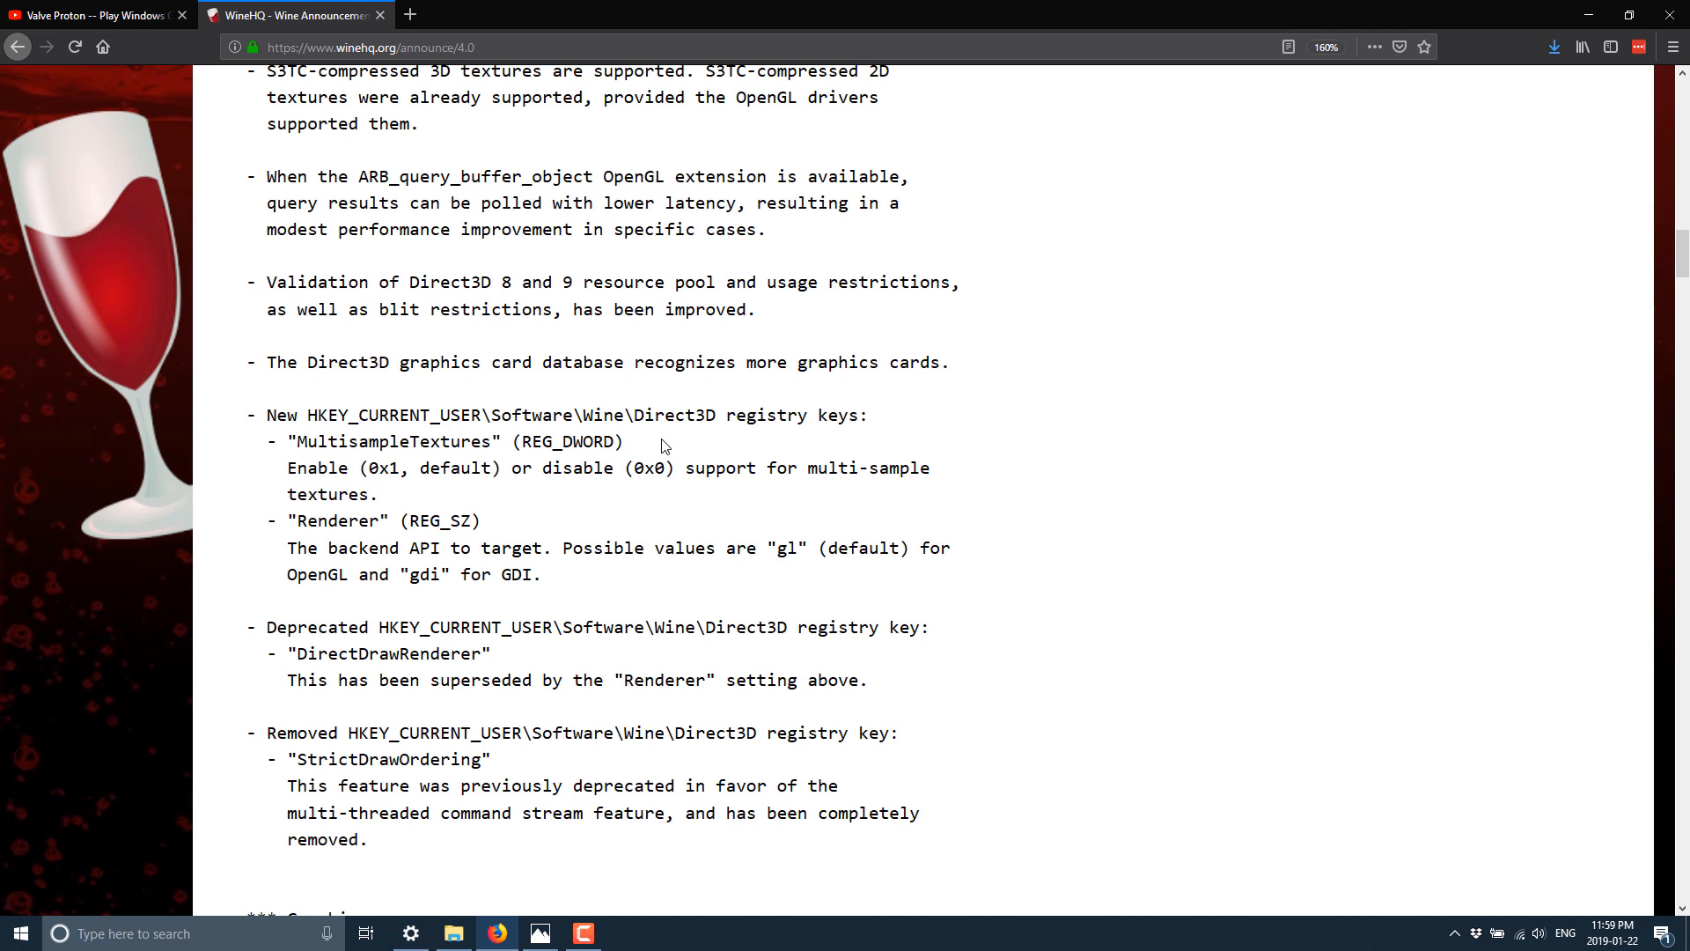
Reach the Graphics section and highlight its complete Vulkan driver item
scroll("down", 3)
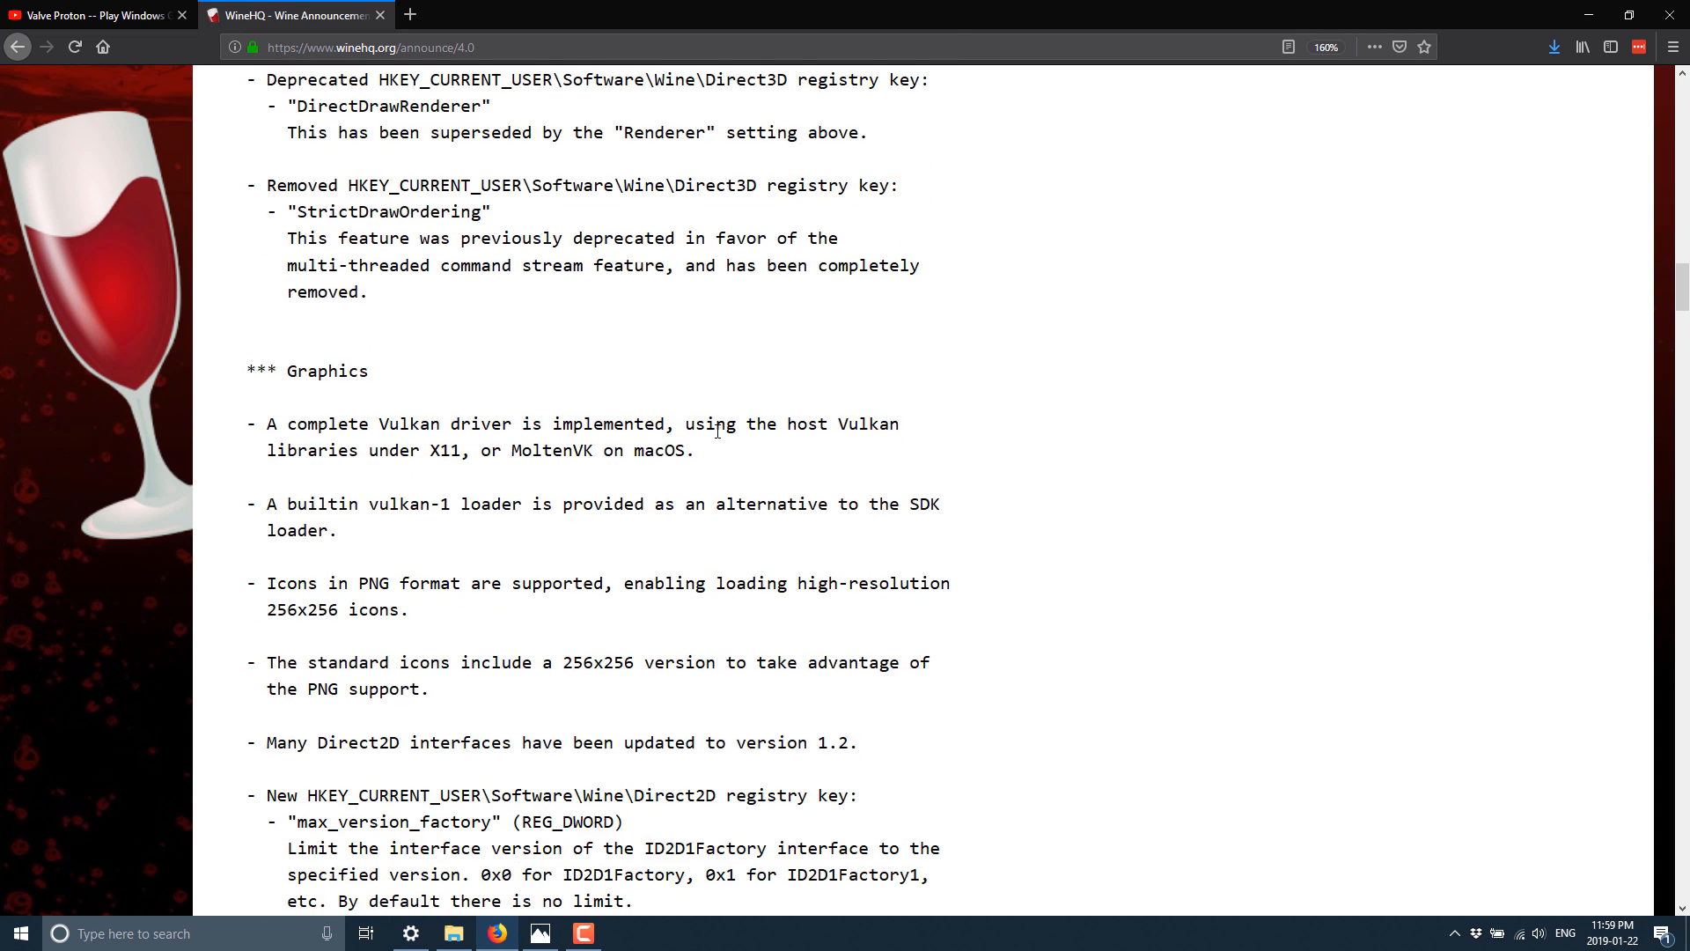
scroll("down", 3)
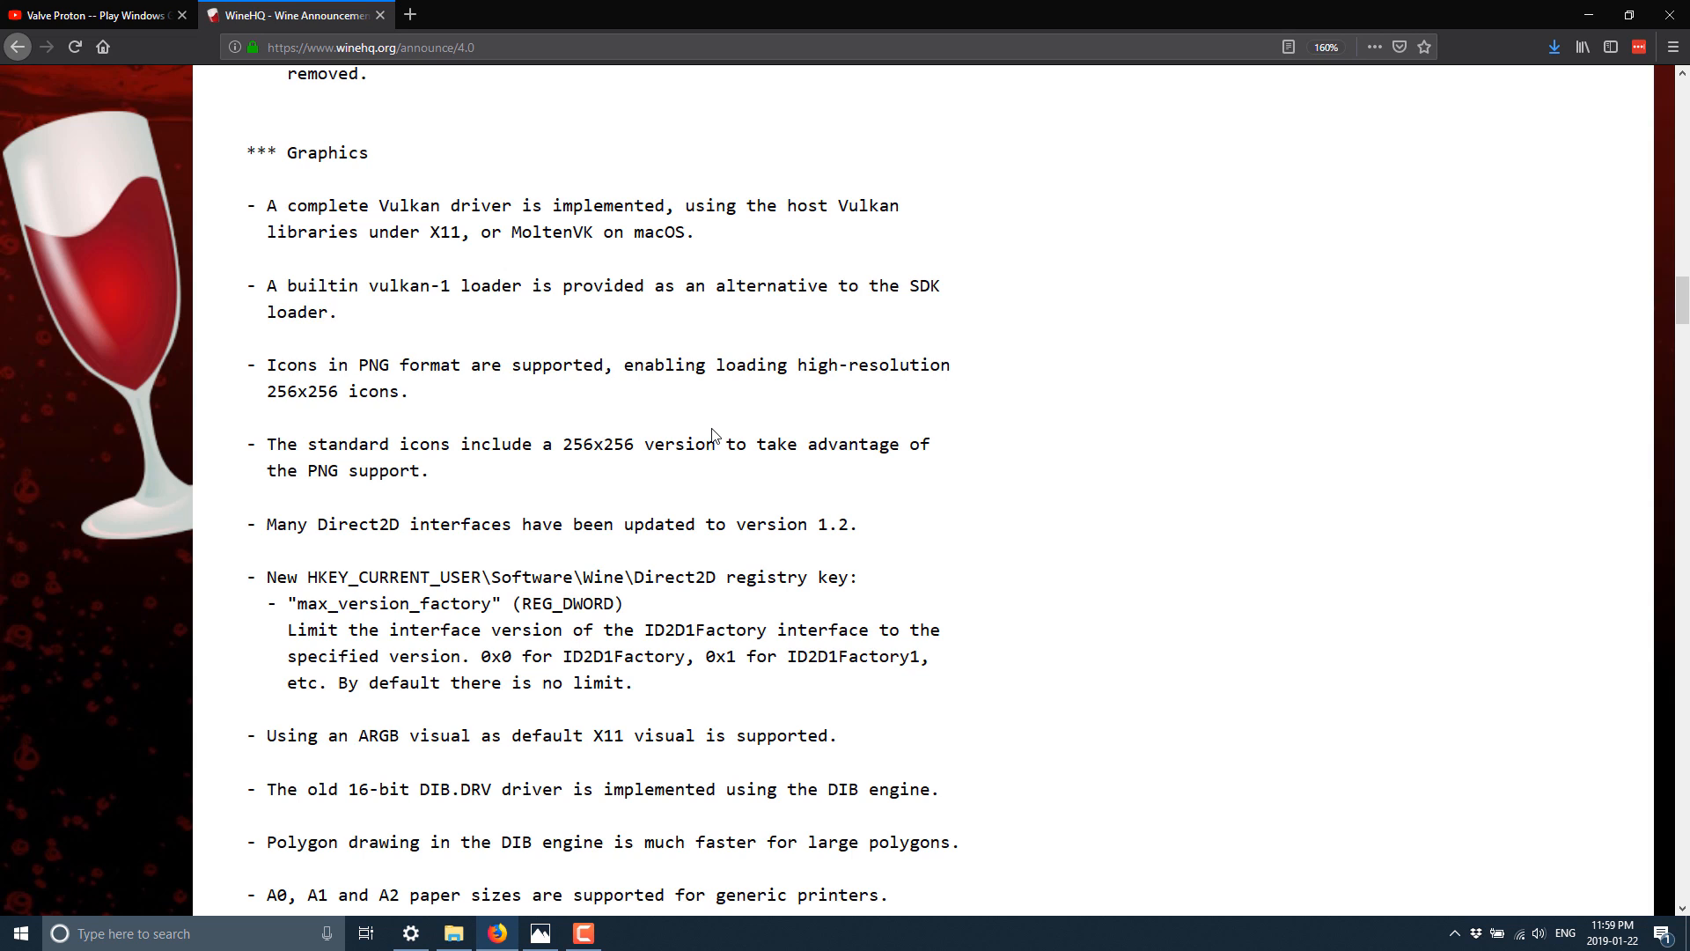
mouse_move(371, 208)
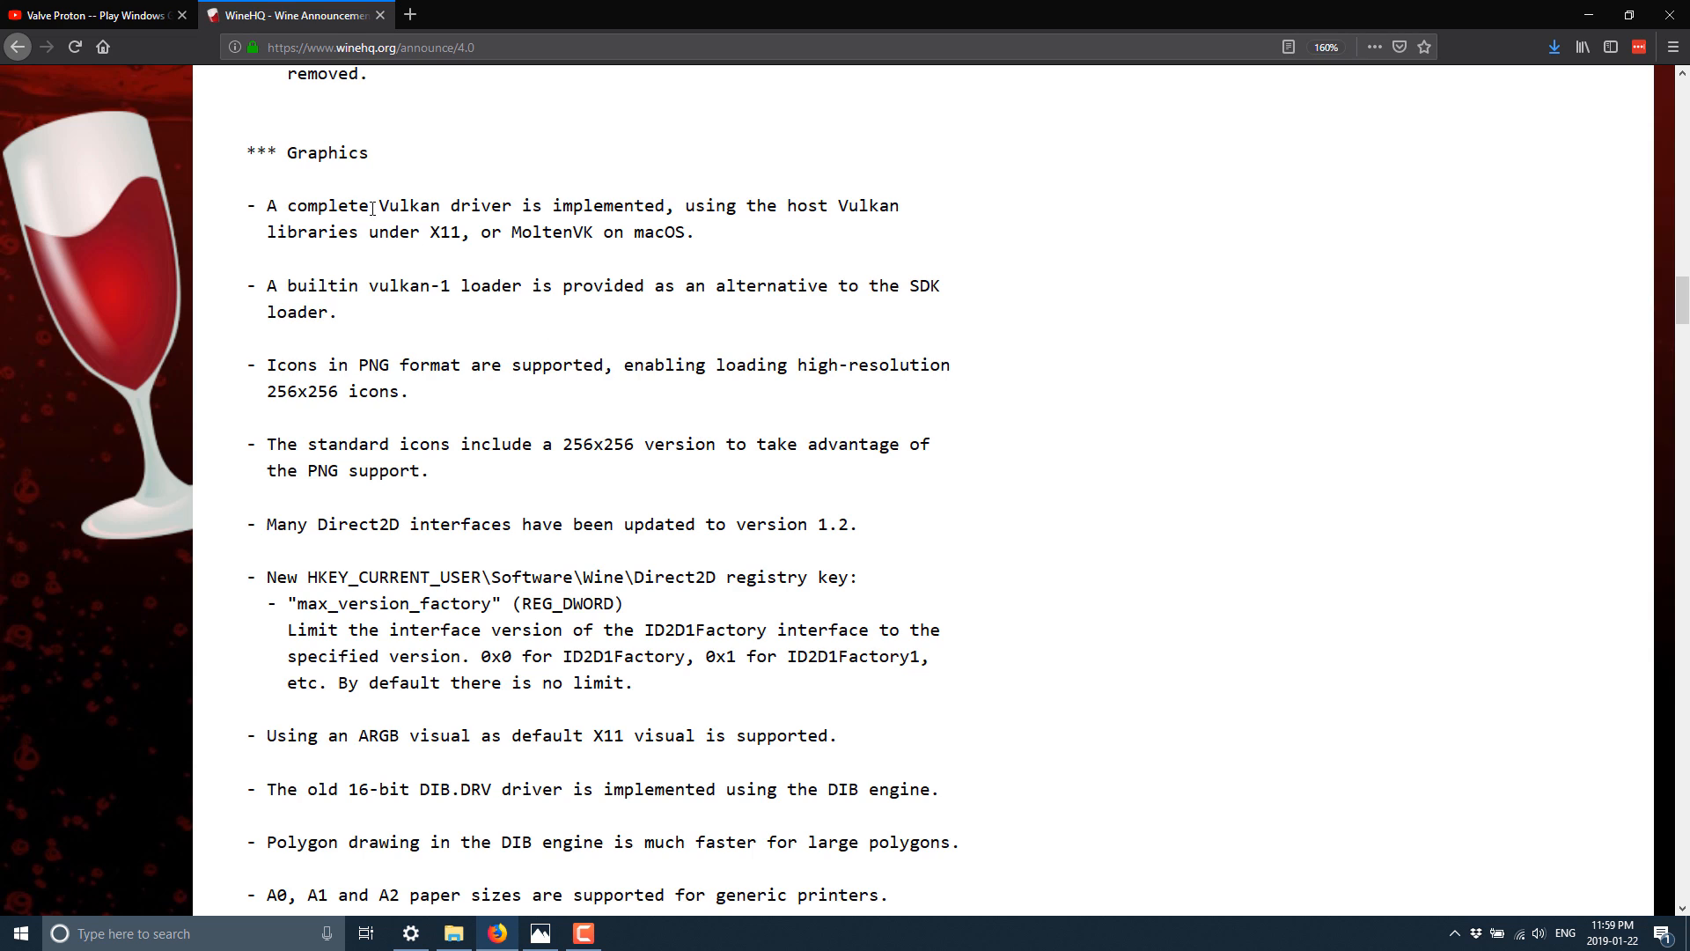
mouse_move(743, 255)
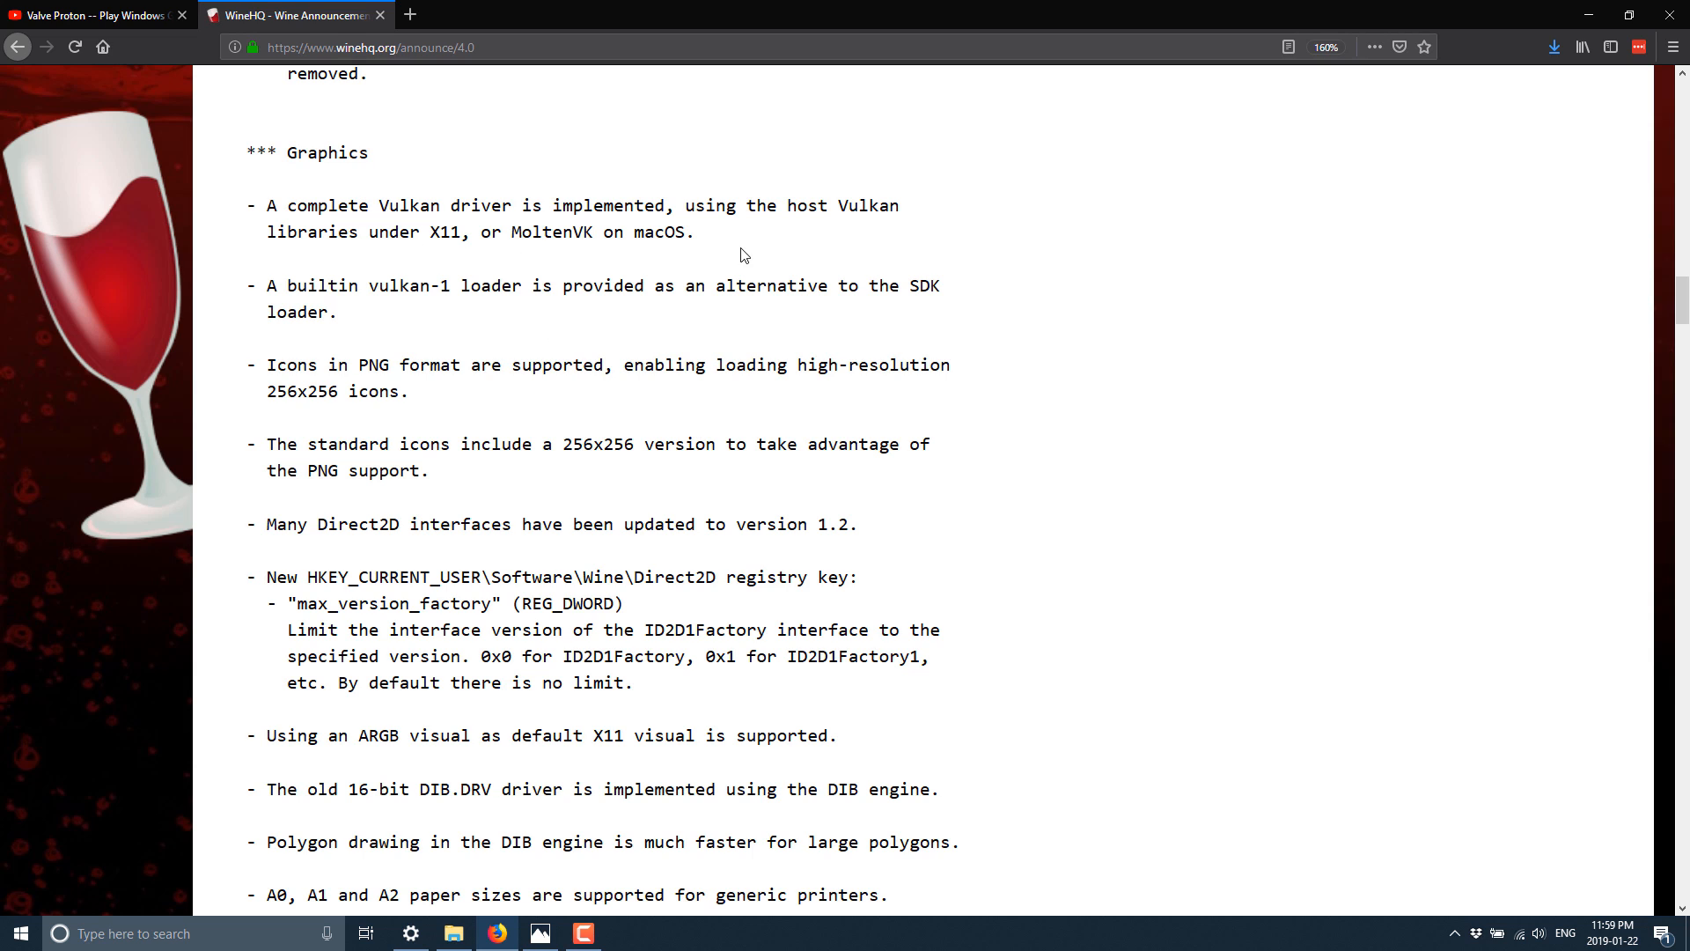
left_click_drag(267, 205, 696, 232)
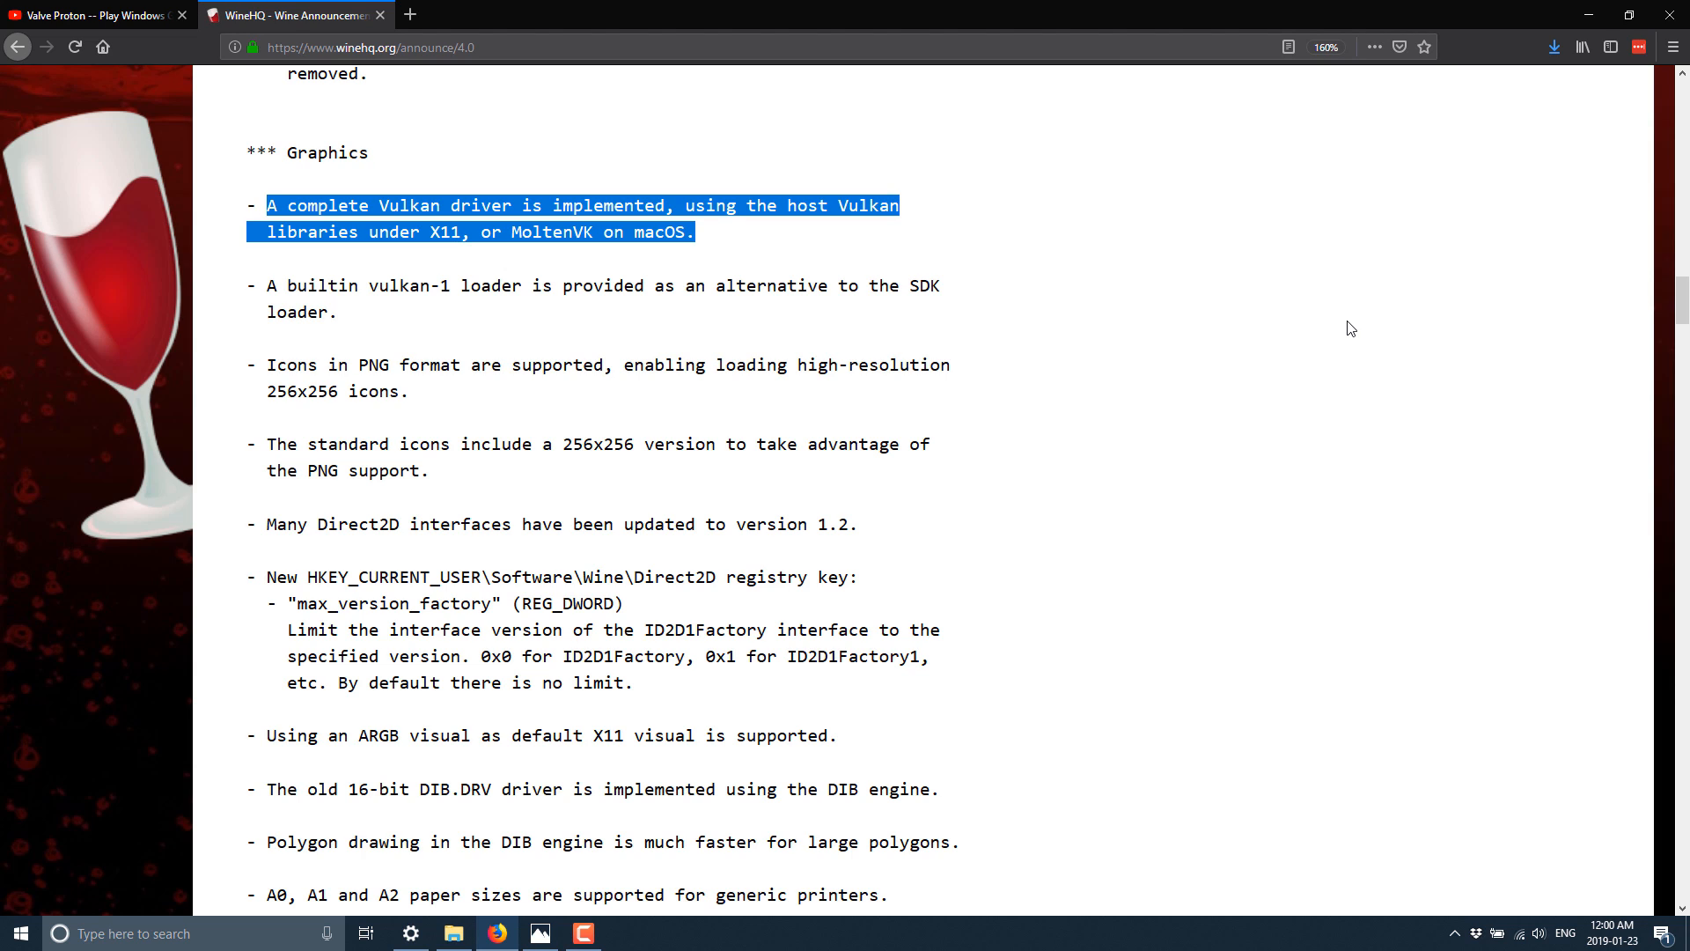
mouse_move(1217, 291)
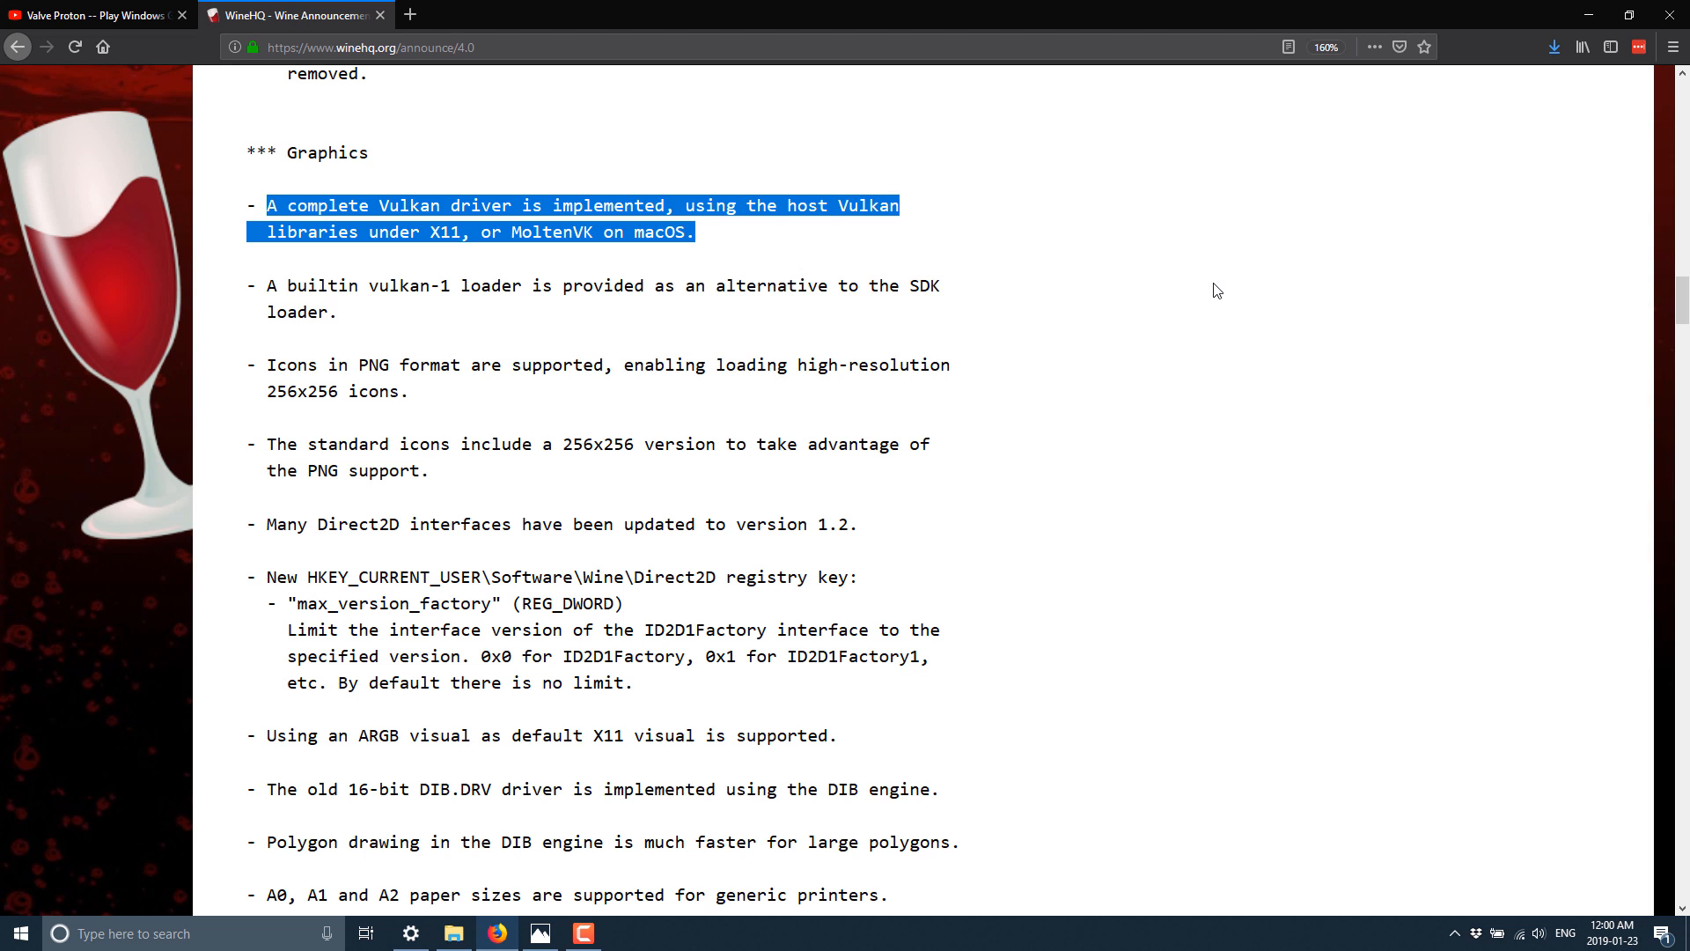
Read from Kernel through User interface and Desktop integration down to the Input devices HID and SDL items
scroll("down", 3)
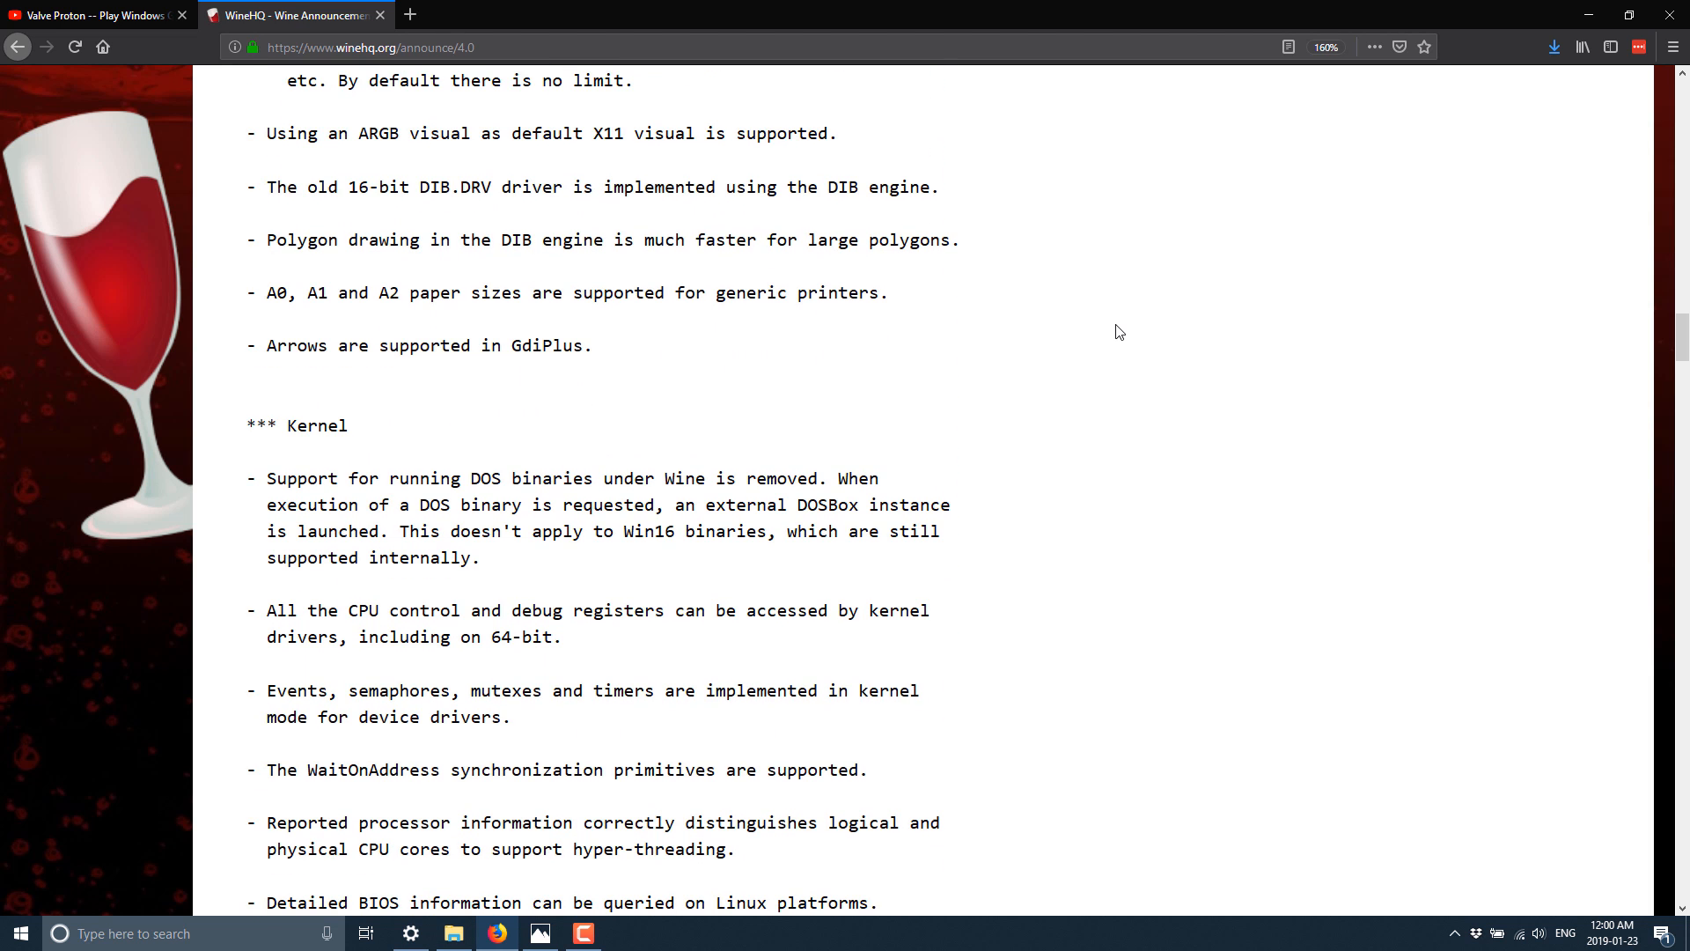
scroll("down", 3)
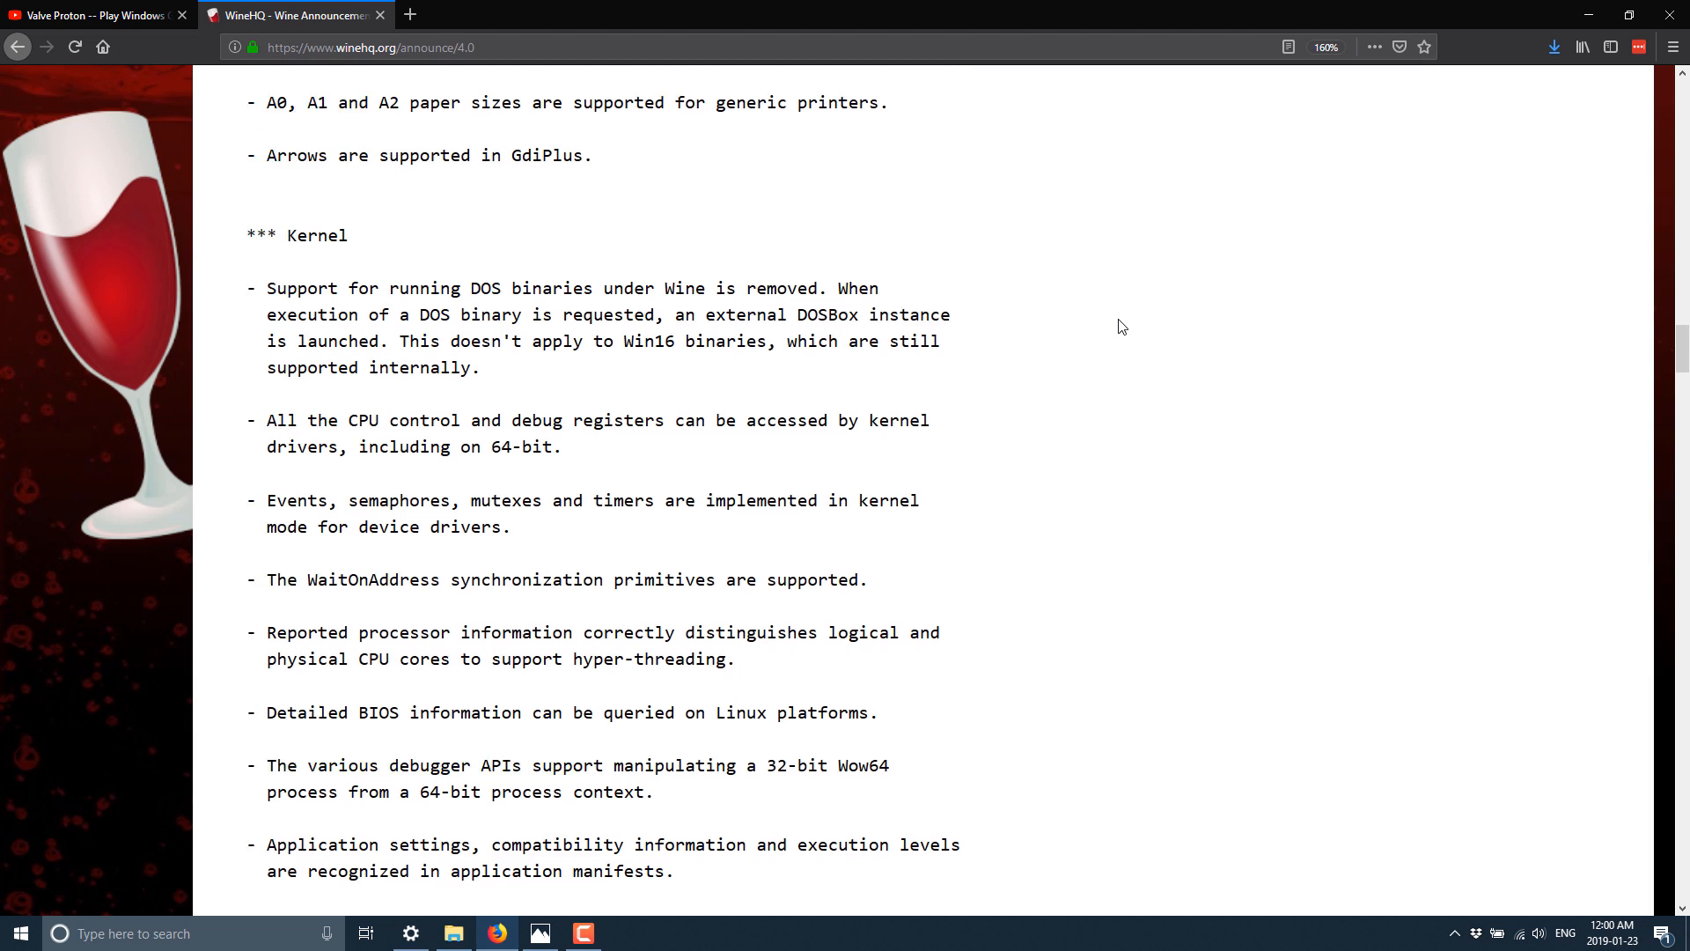
scroll("down", 3)
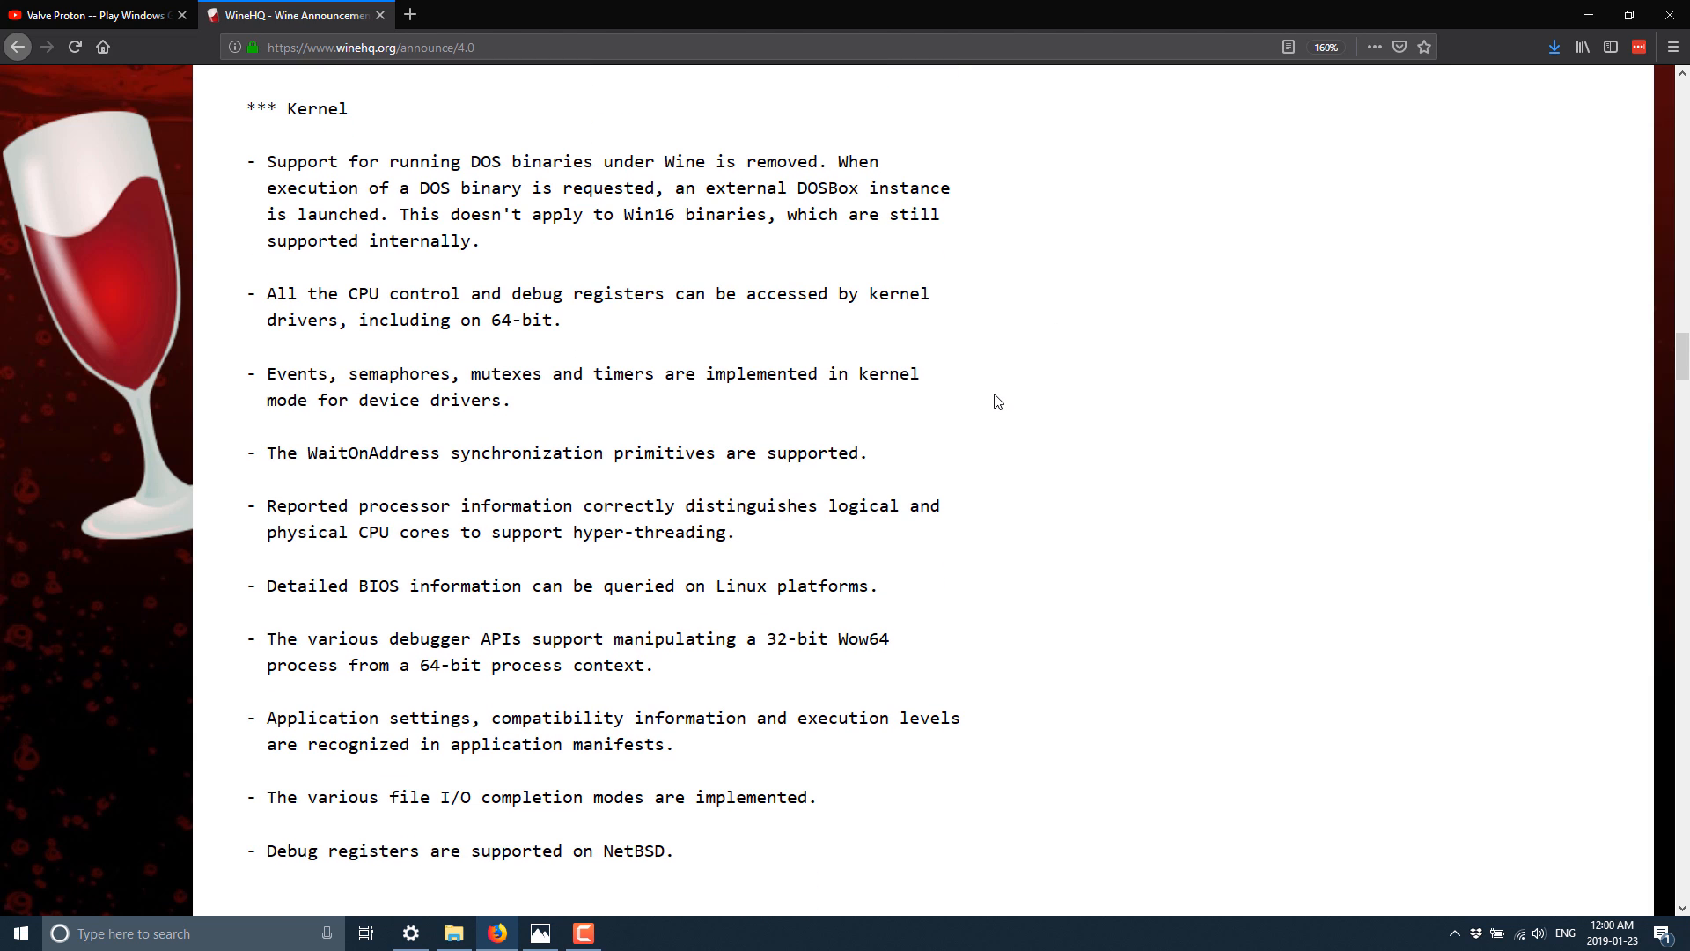
scroll("down", 3)
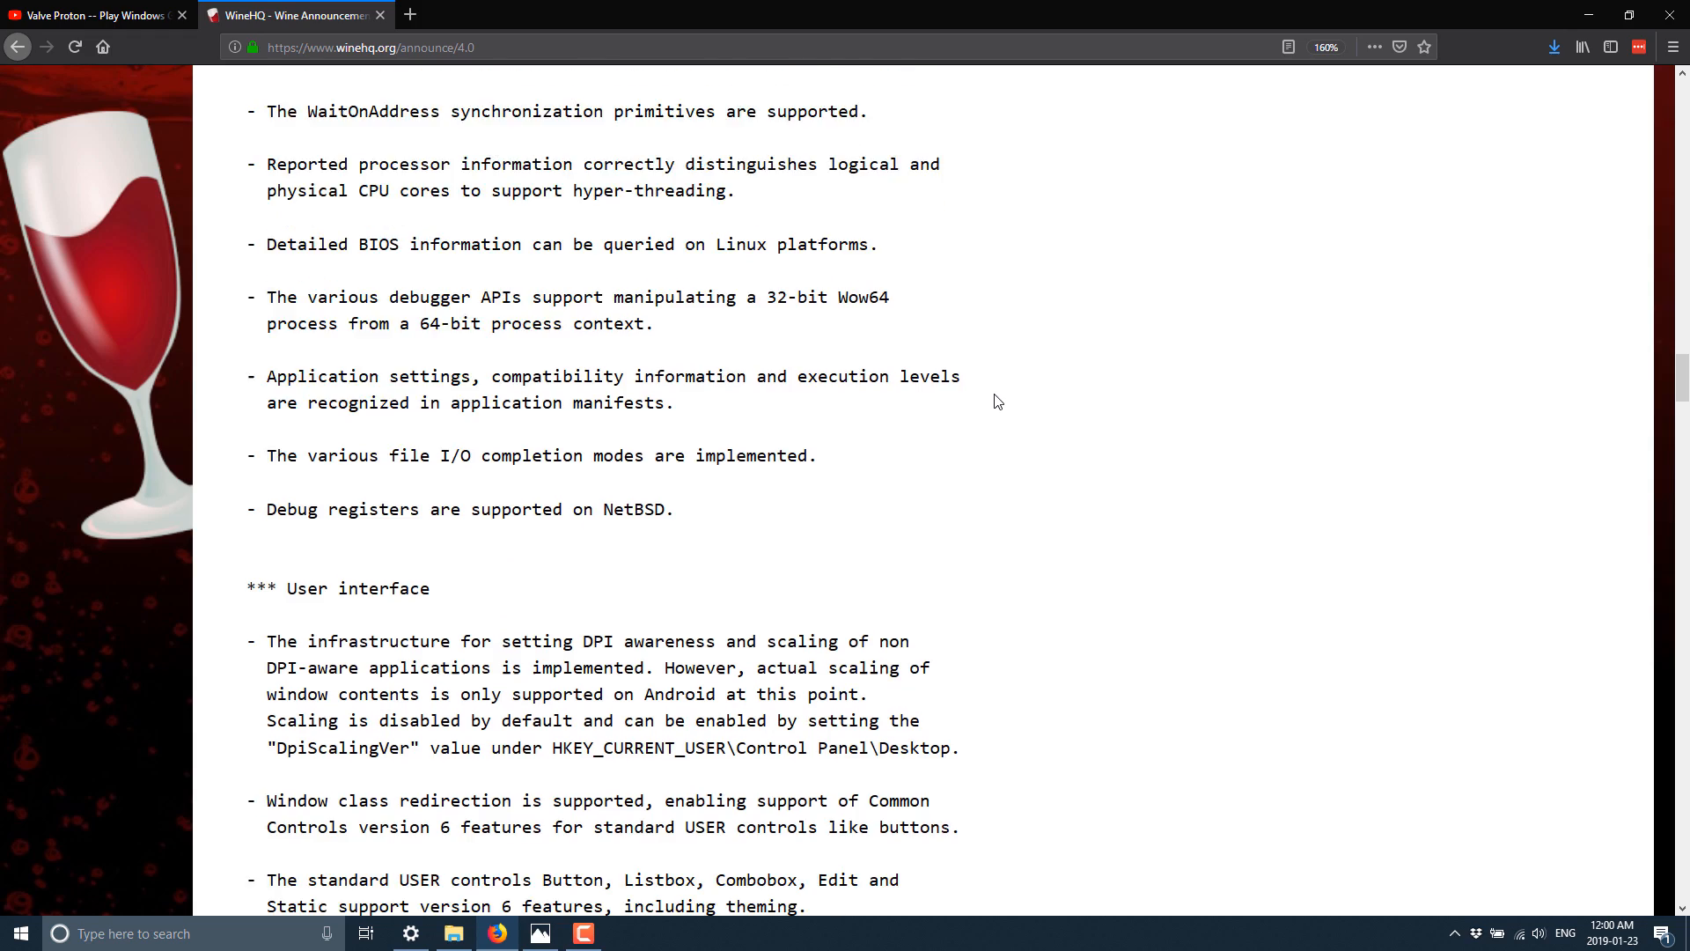
scroll("down", 3)
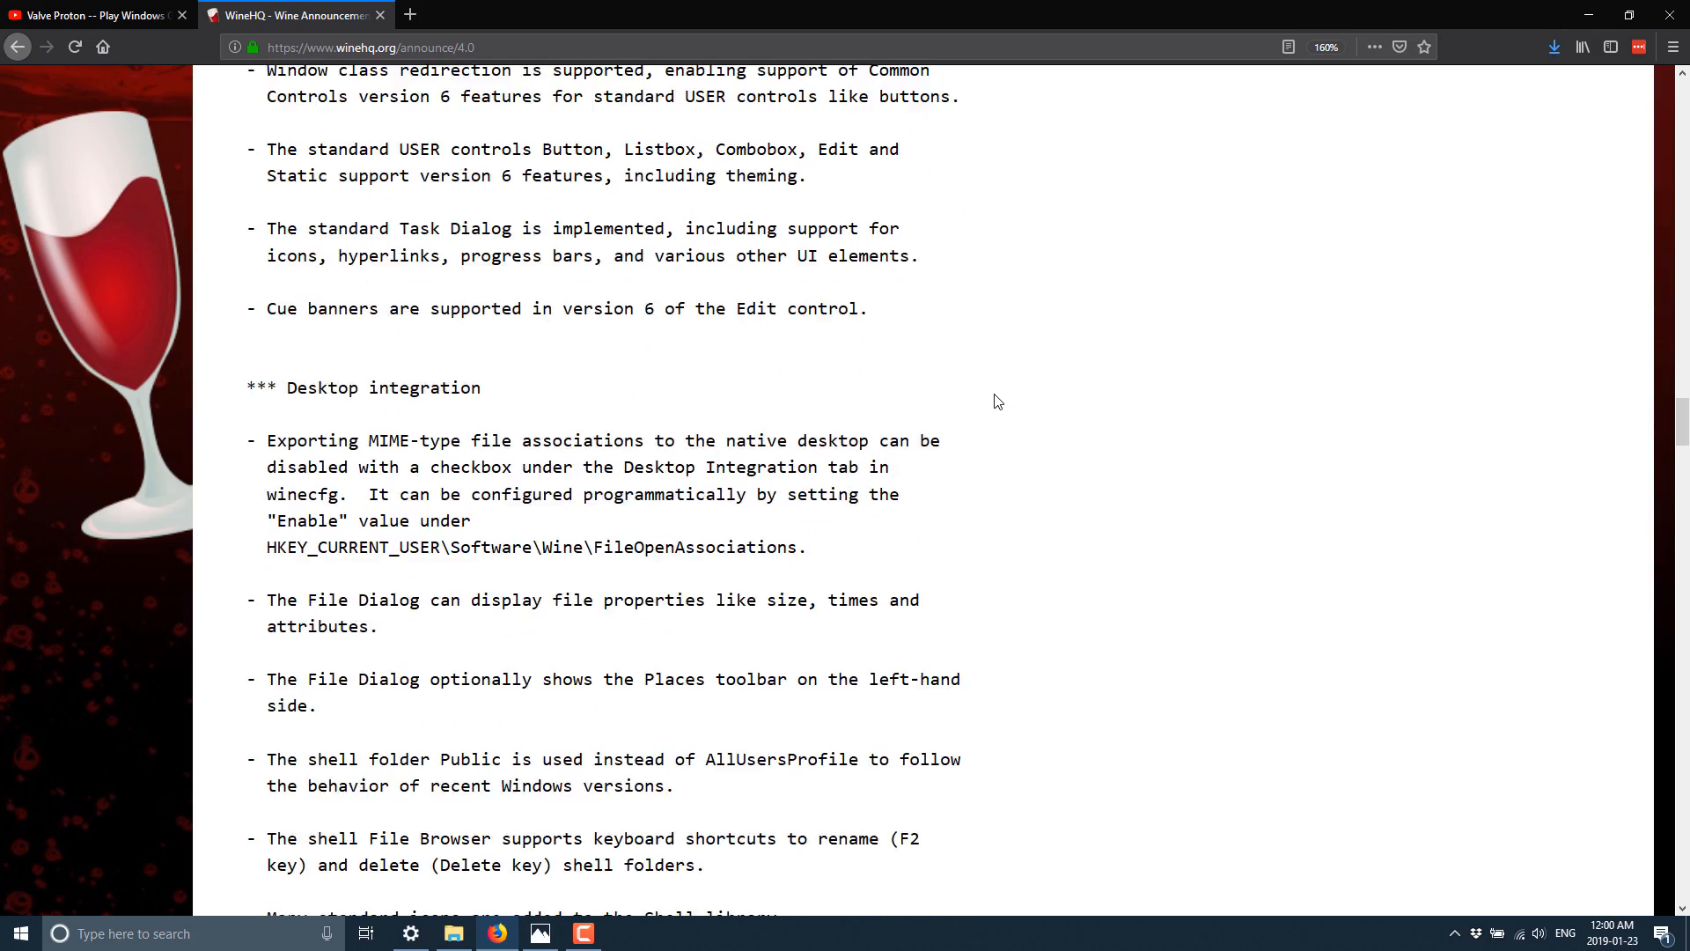
scroll("down", 3)
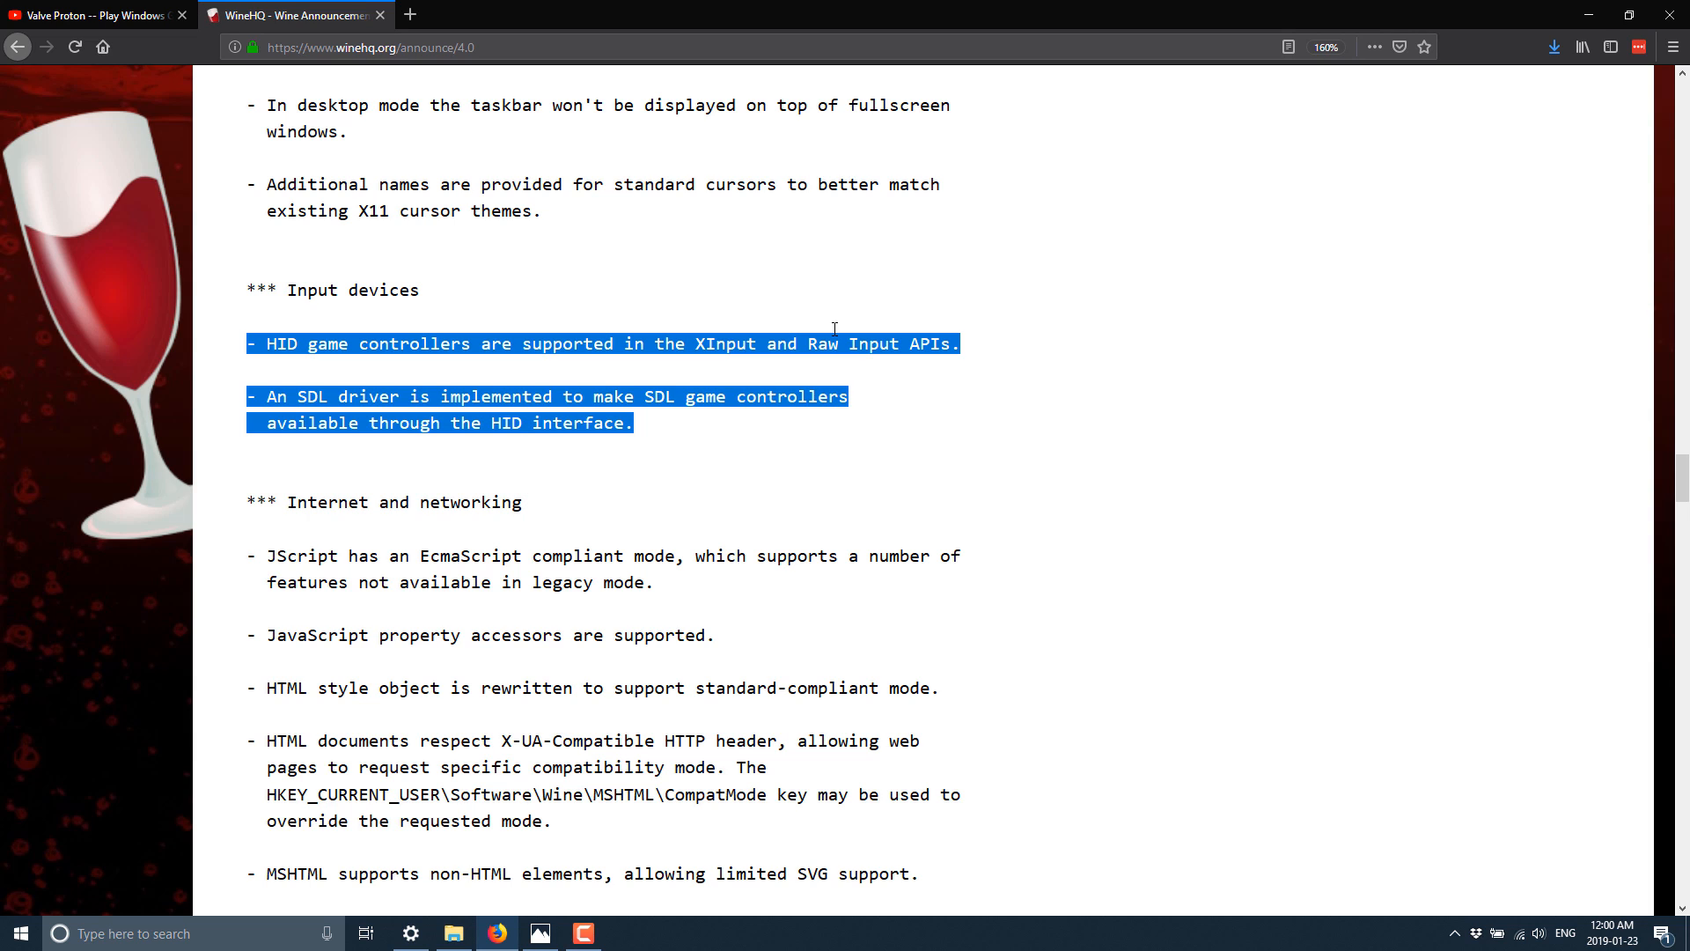
Read the remaining sections through New external dependencies to the author's sign-off and page footer
scroll("down", 3)
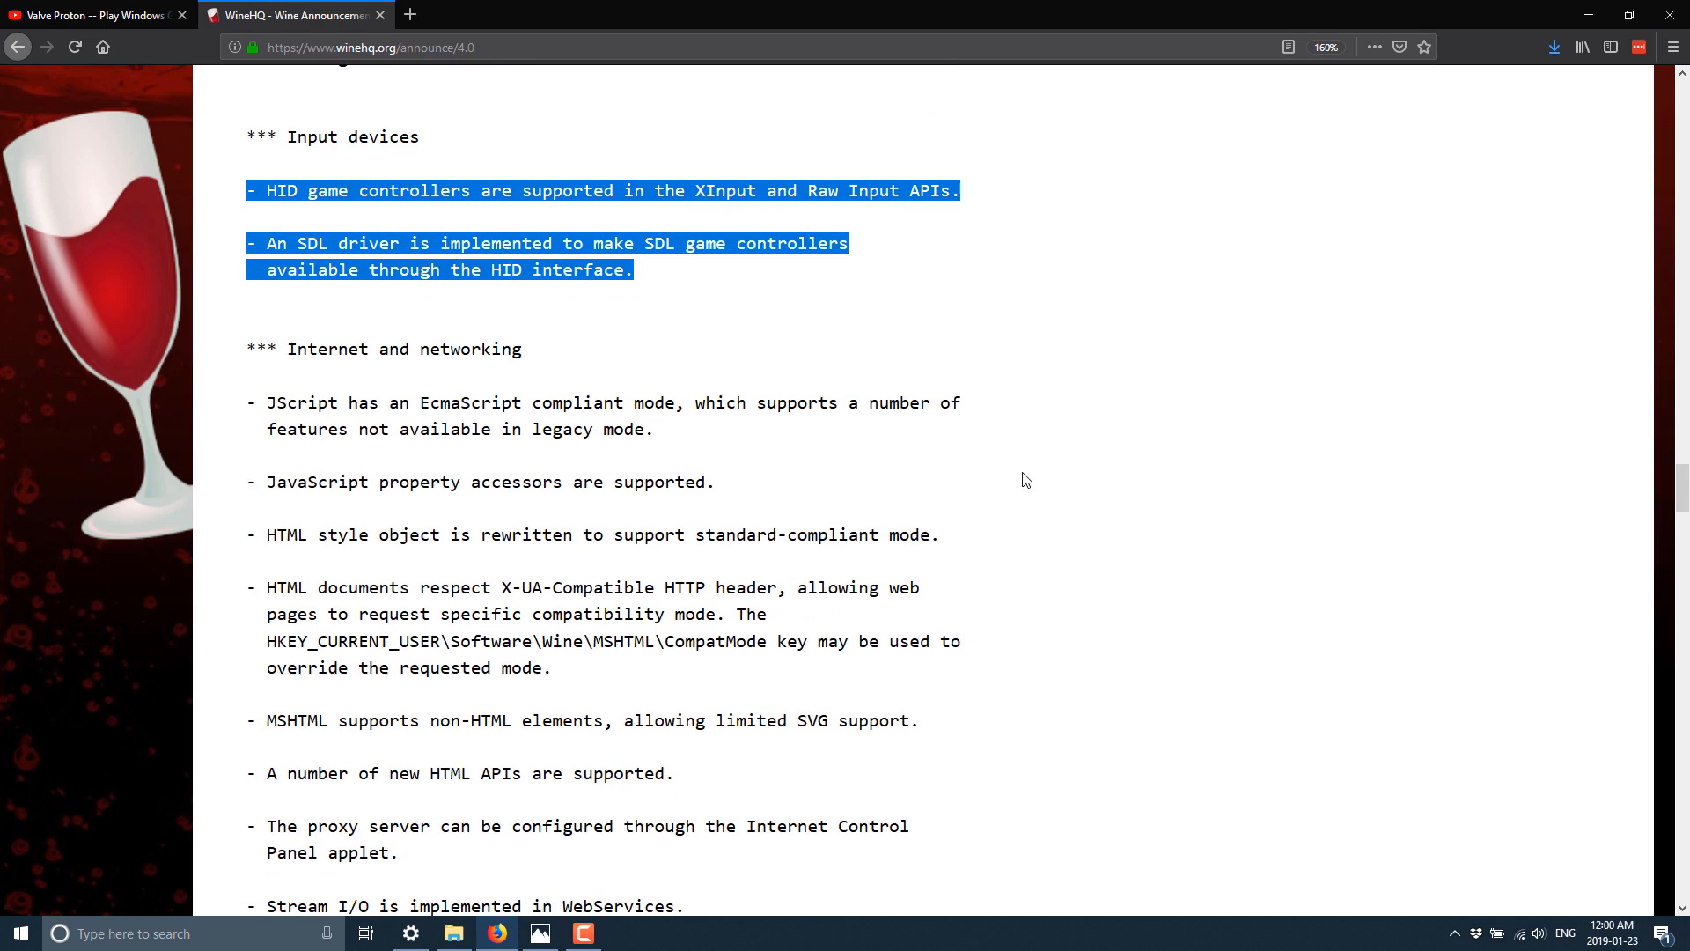
scroll("down", 3)
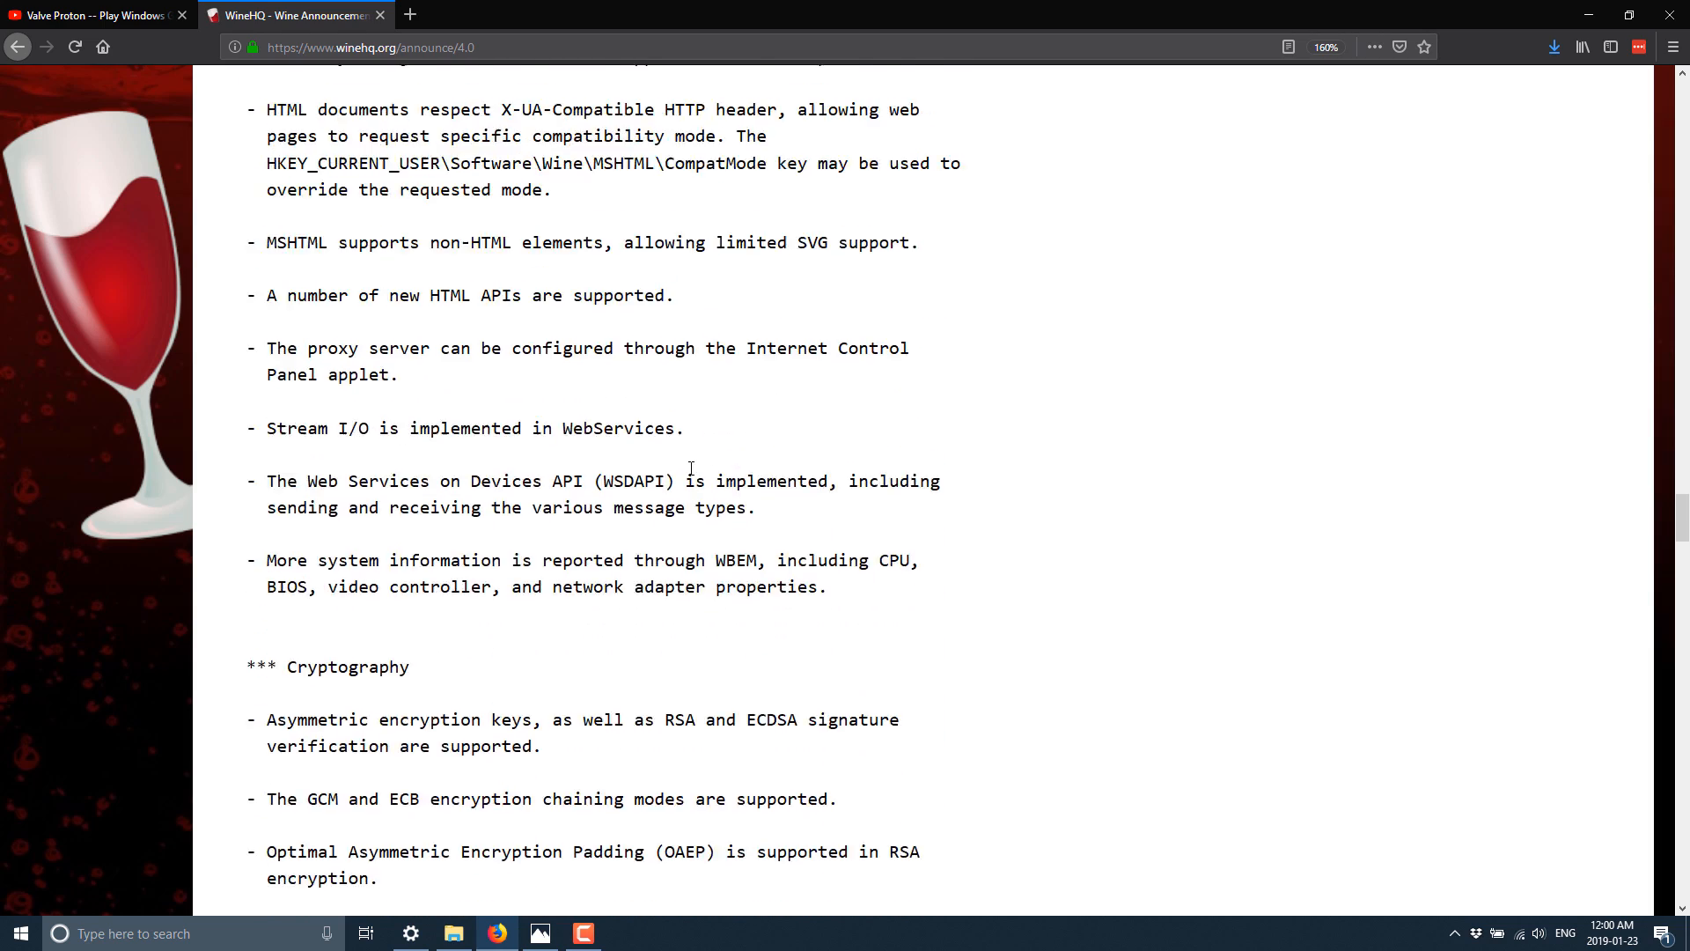
scroll("down", 3)
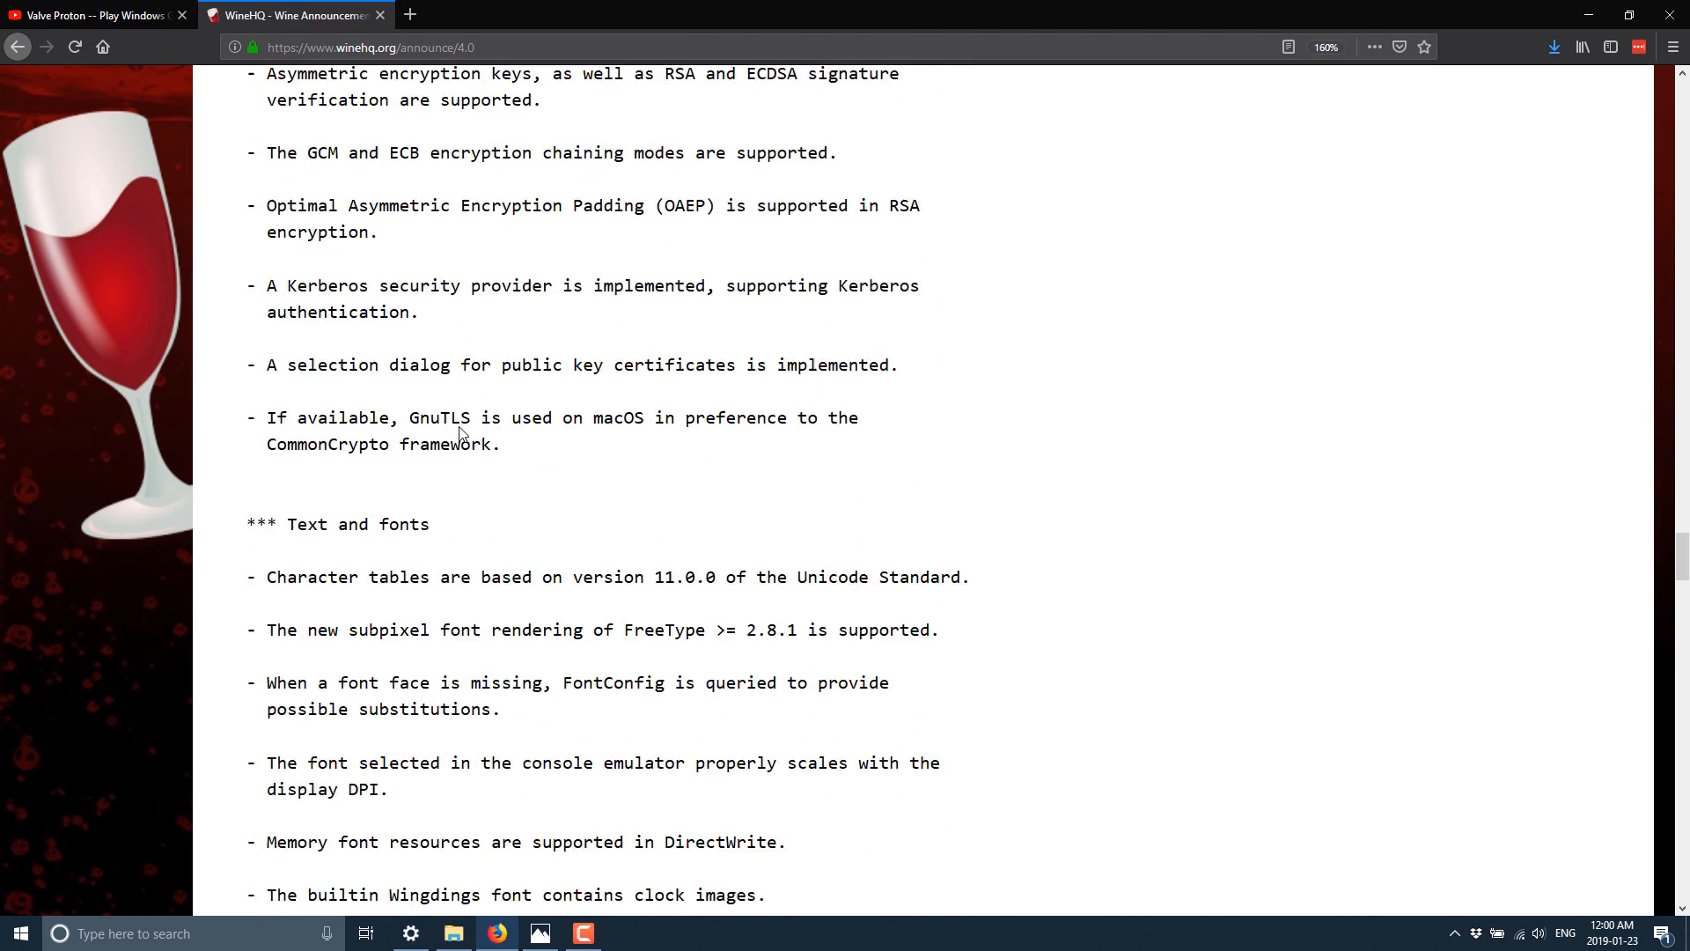
scroll("down", 3)
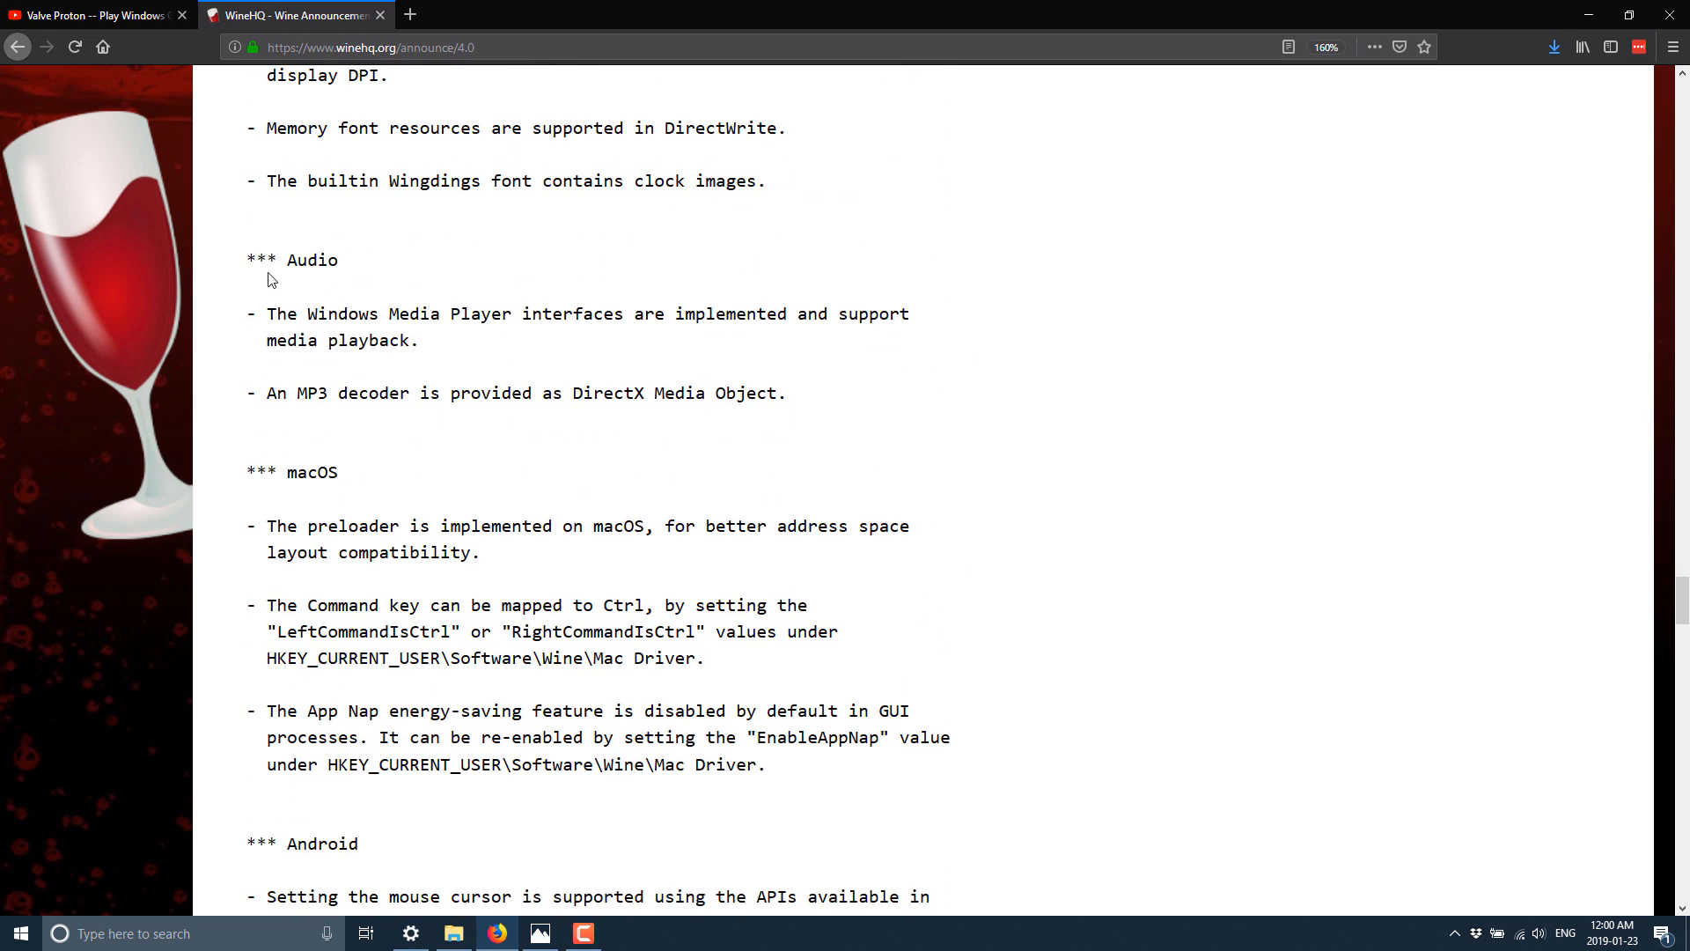
scroll("down", 3)
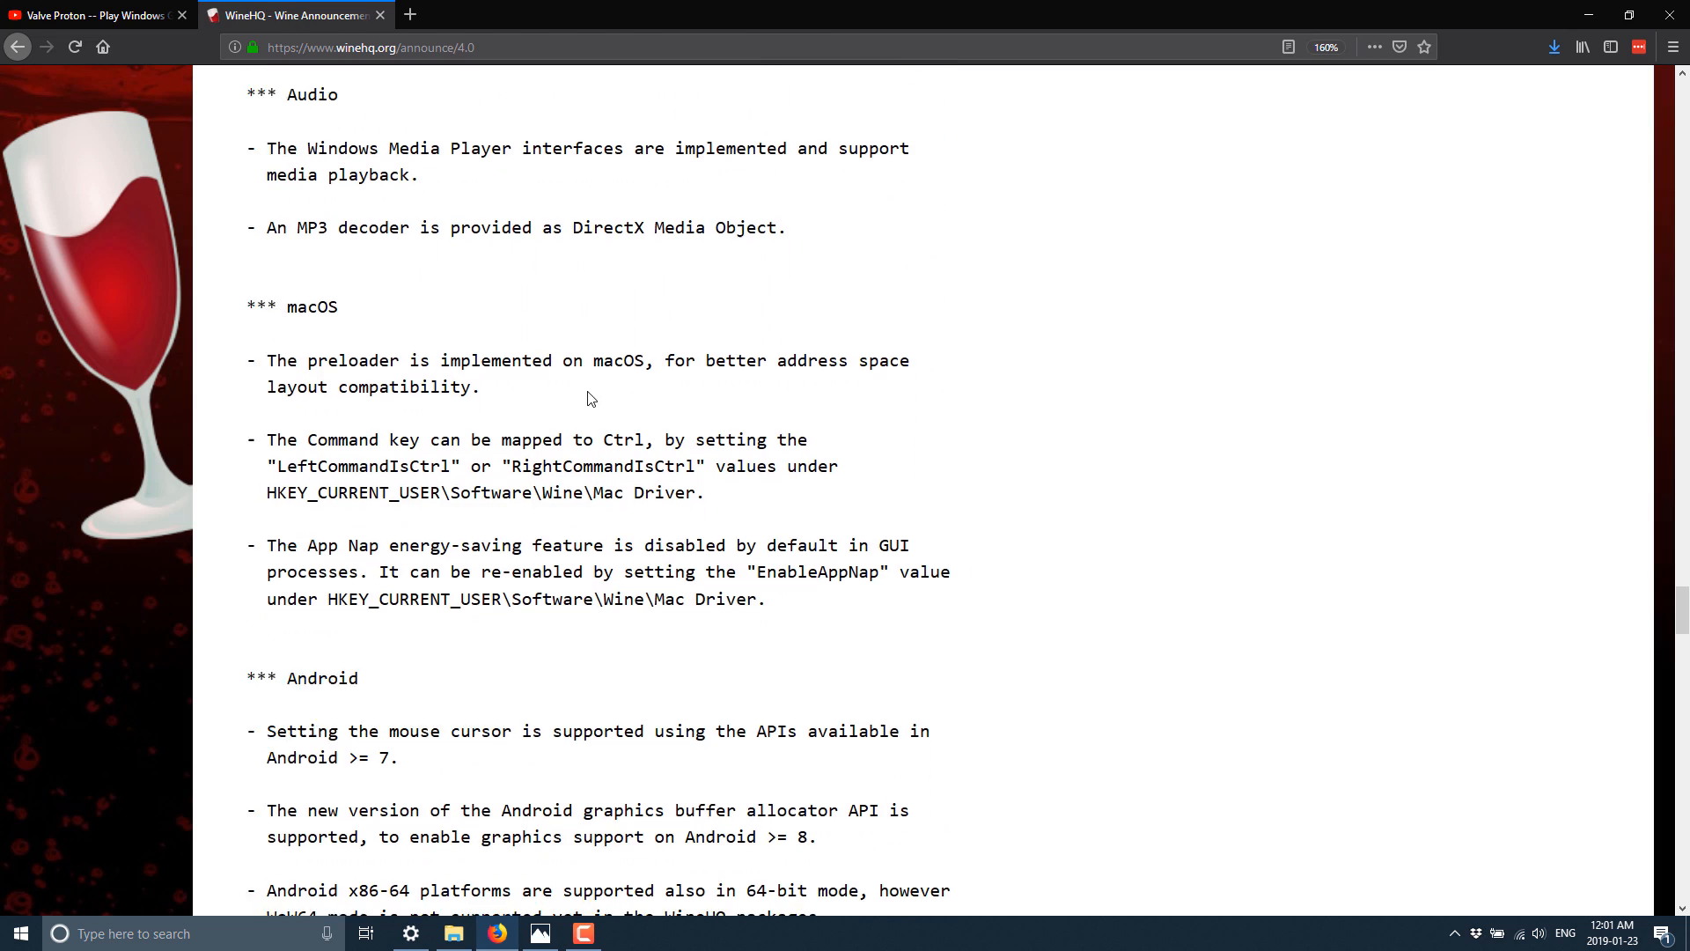
scroll("down", 3)
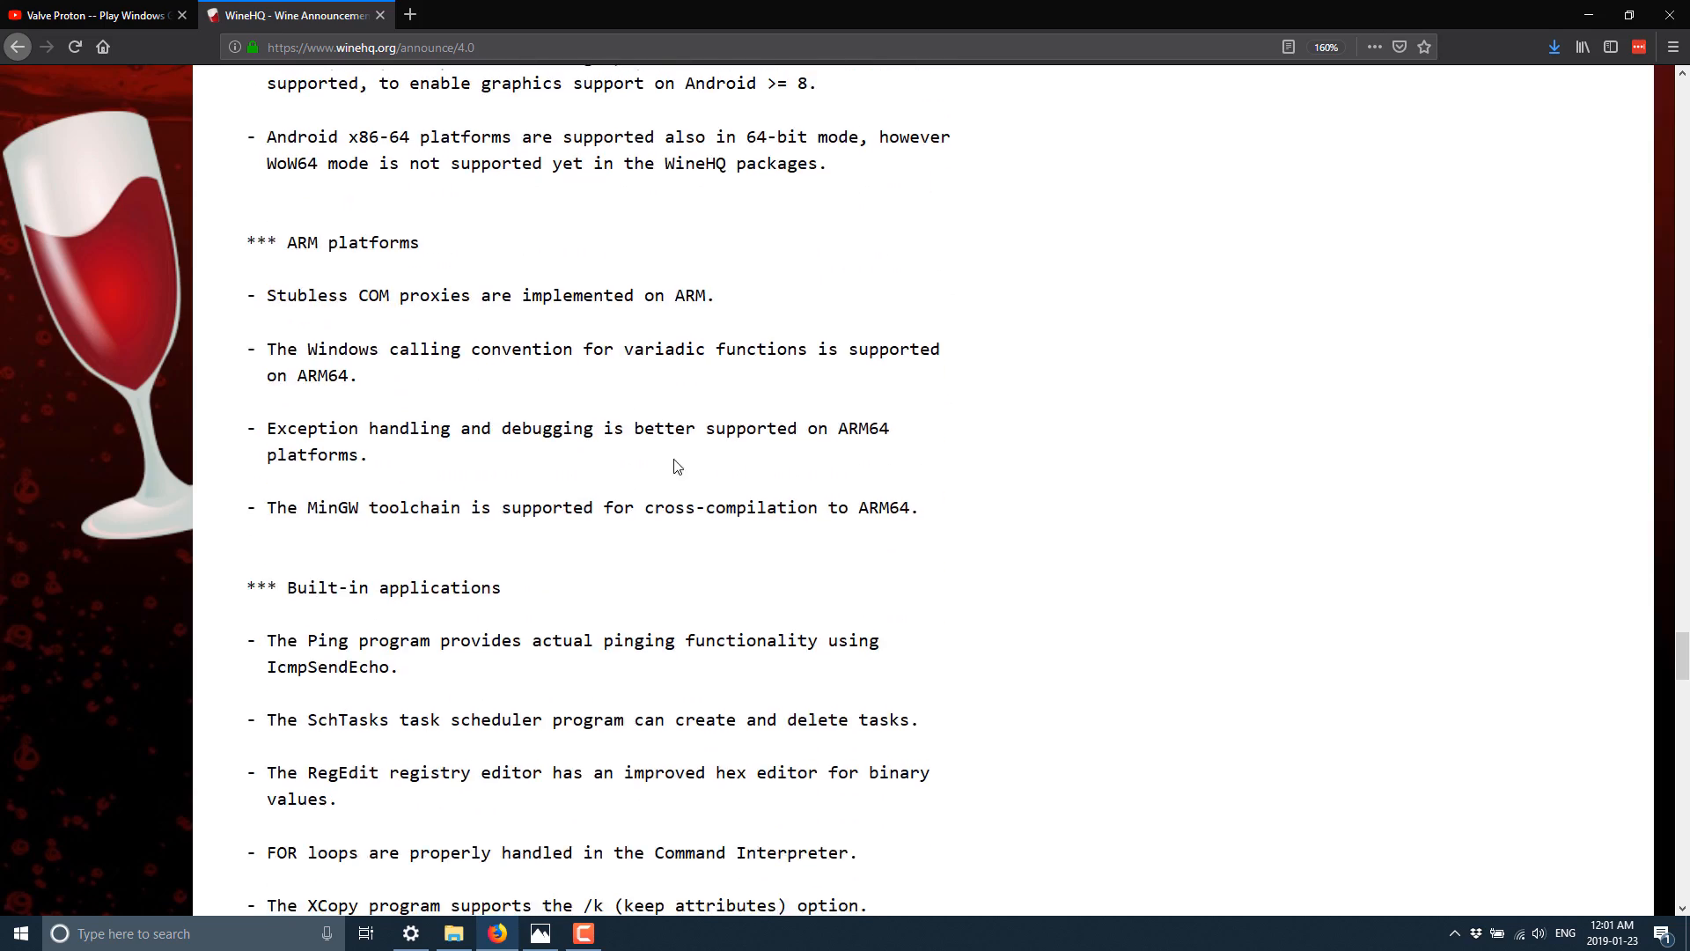
scroll("down", 3)
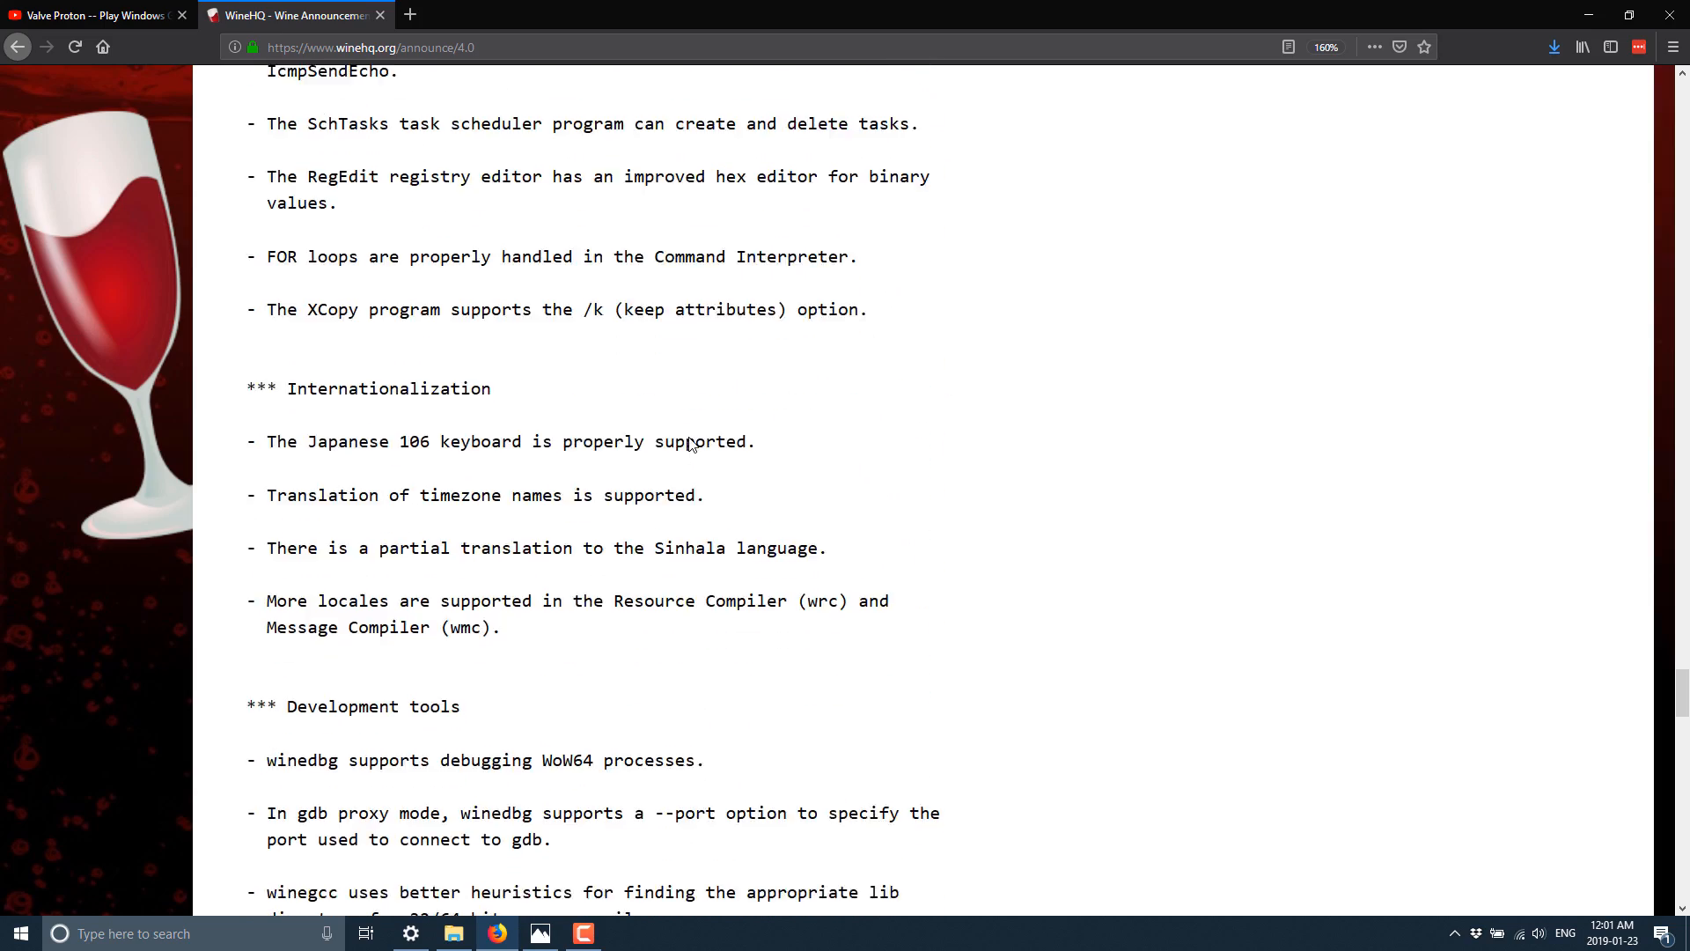
scroll("down", 3)
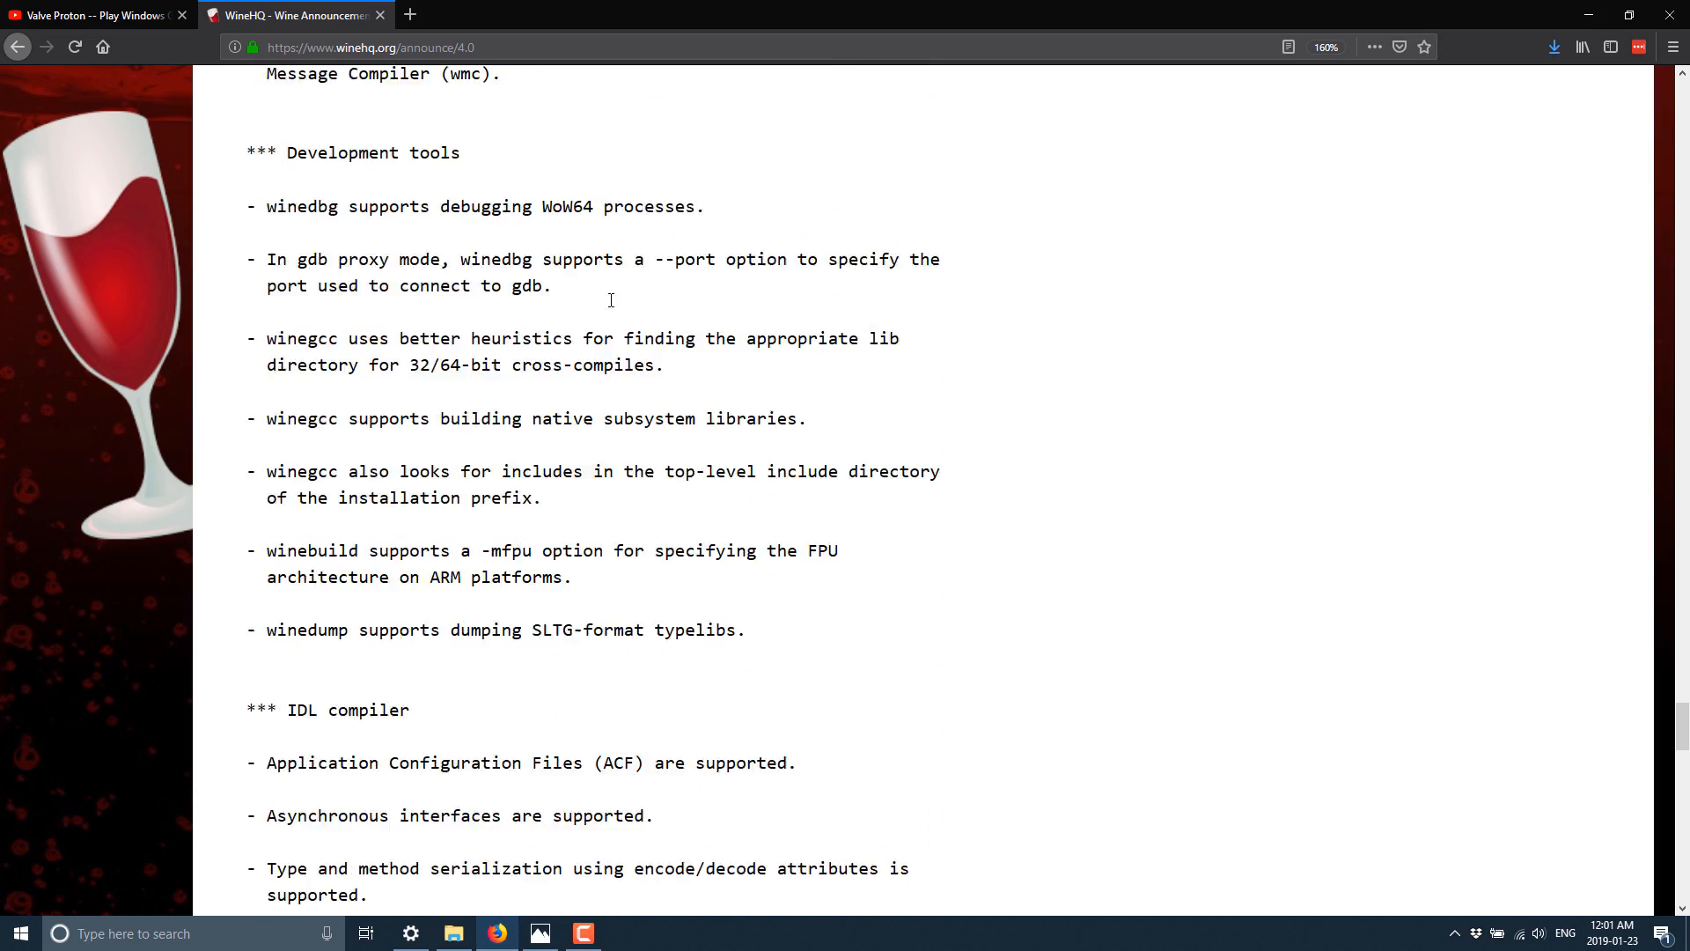
scroll("down", 3)
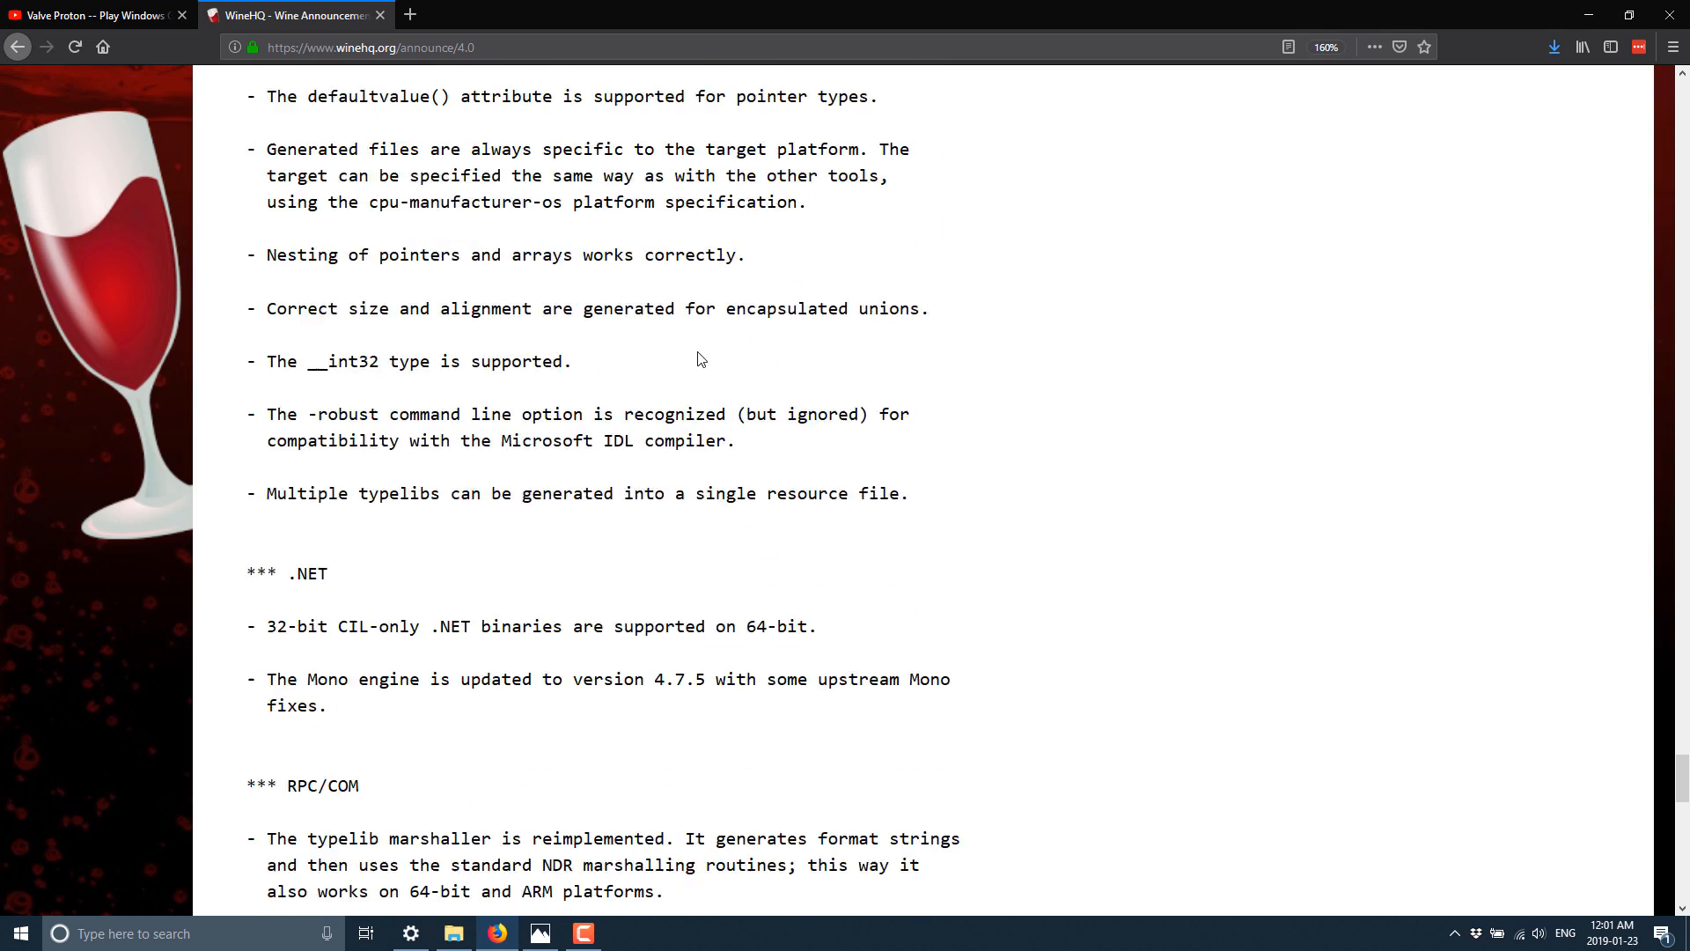
scroll("down", 3)
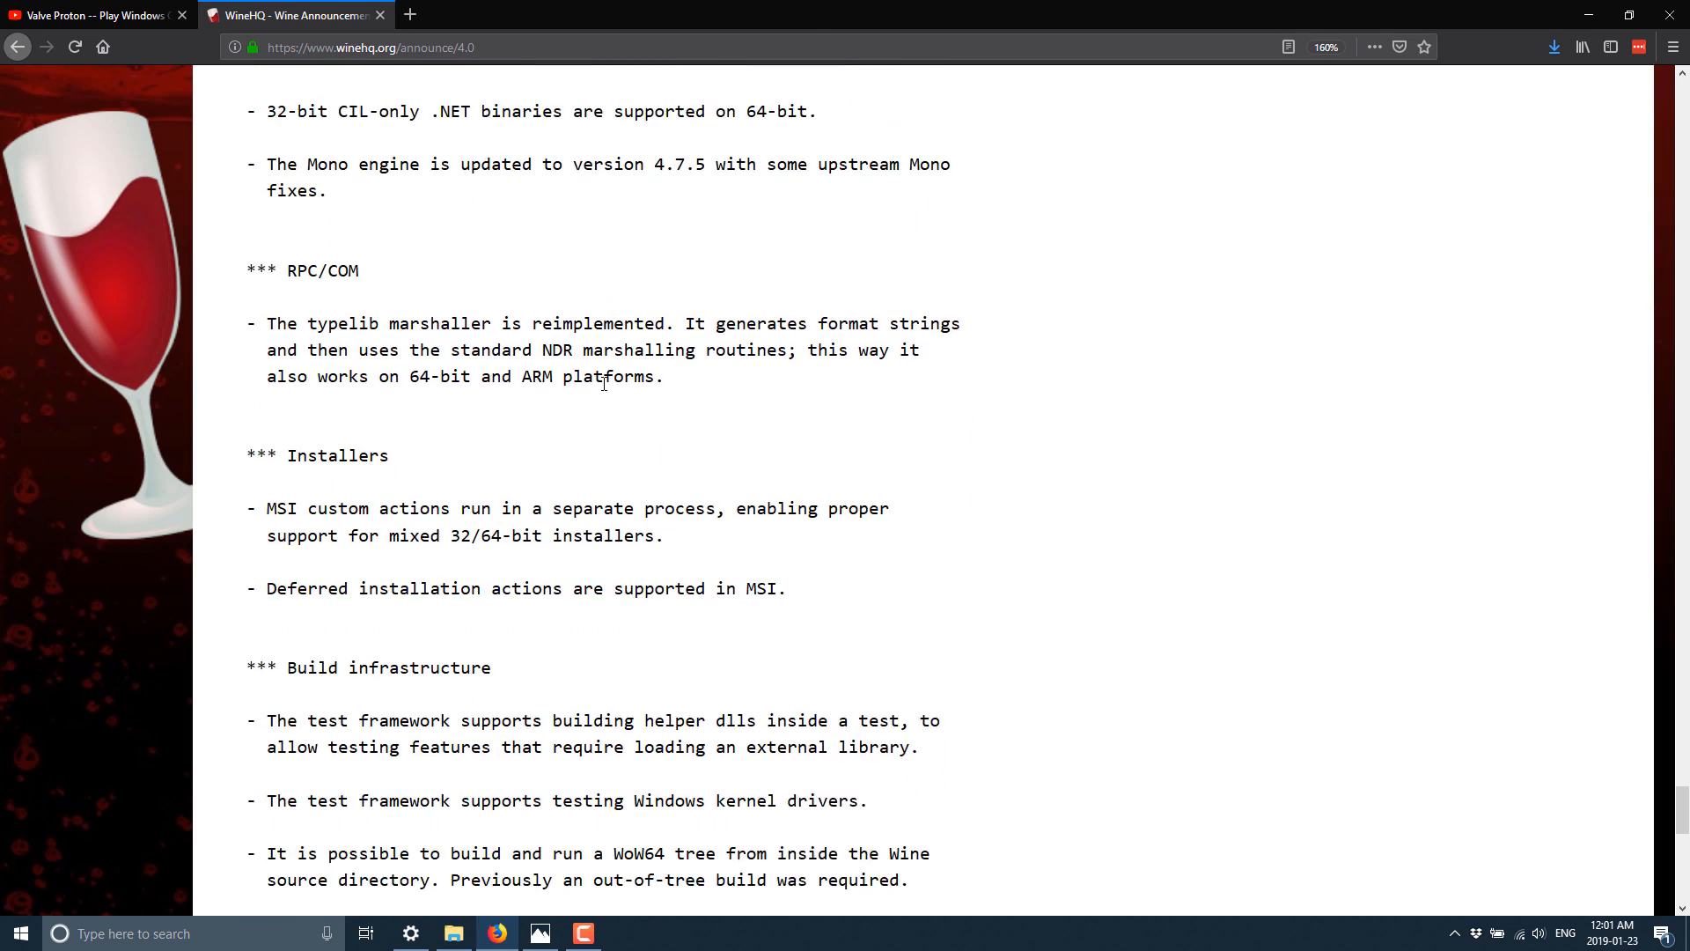
scroll("down", 3)
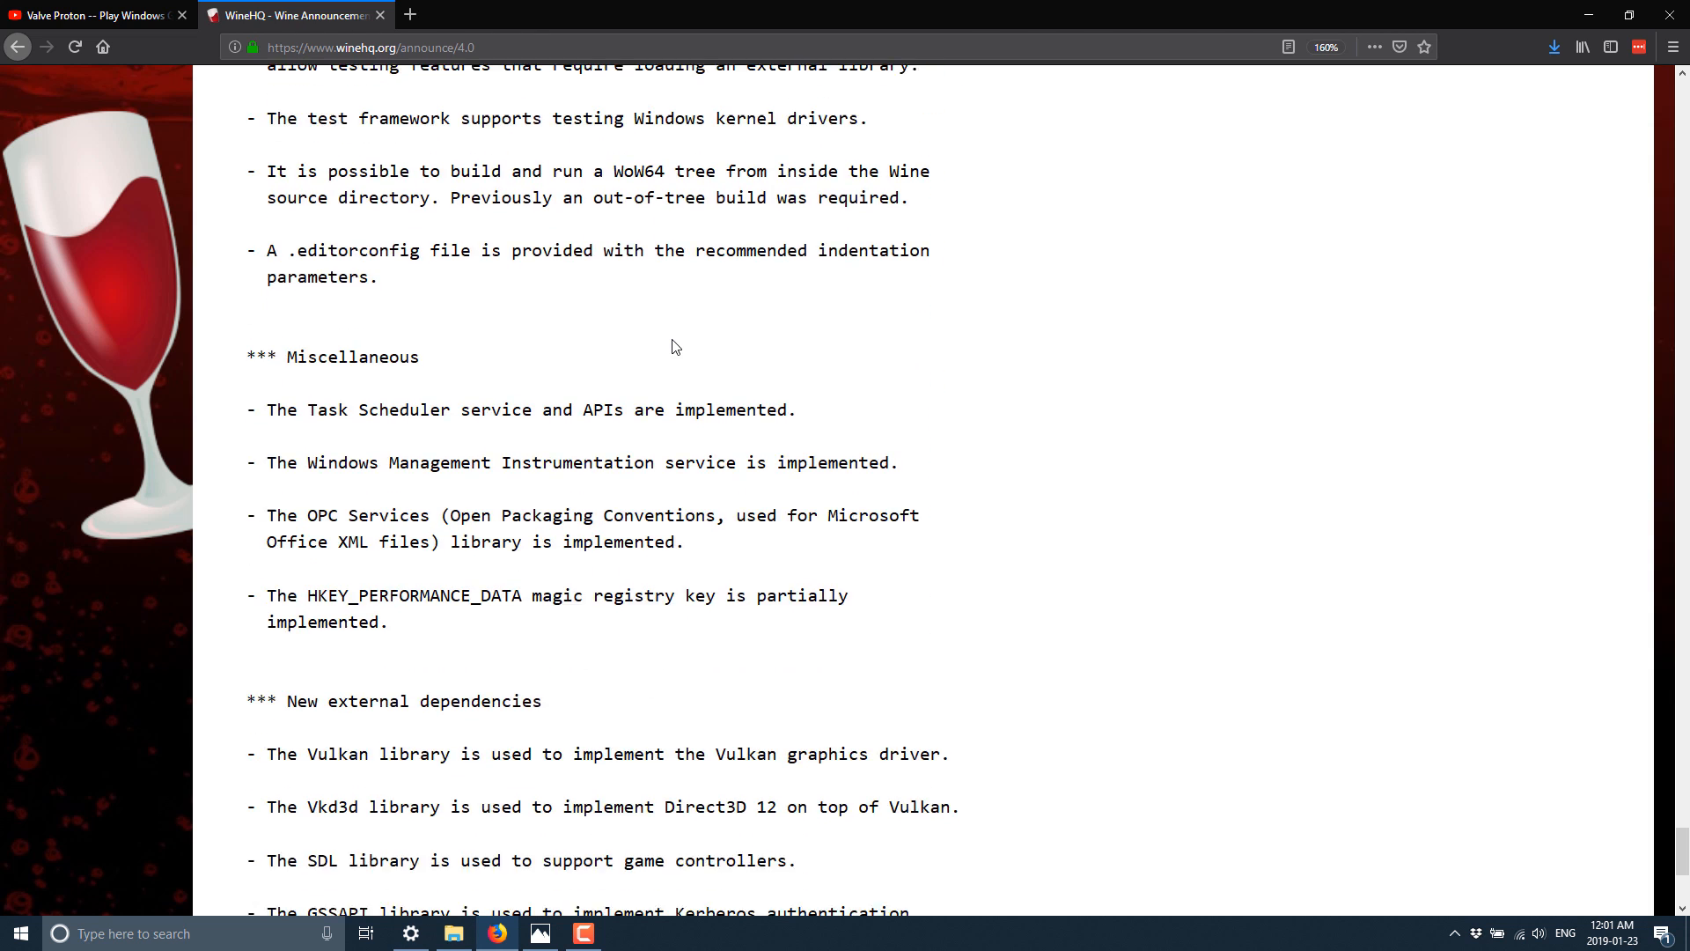
scroll("down", 3)
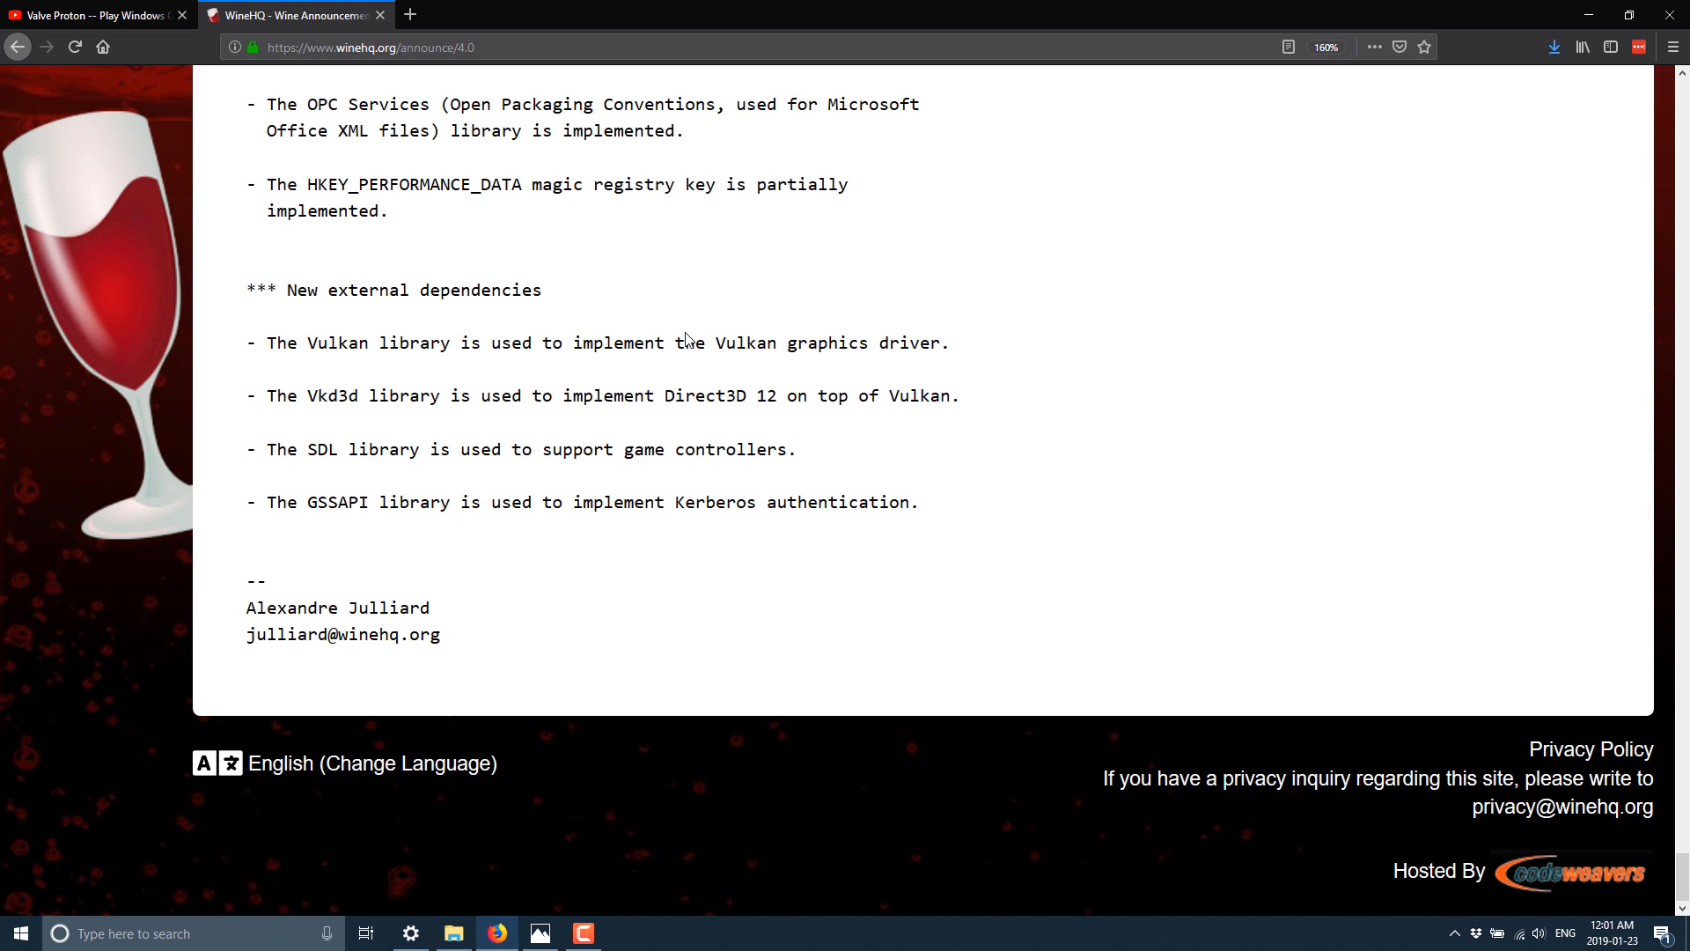
Switch to the YouTube tab with the paused Valve Proton video at 0:04 of 9:42
left_click(95, 16)
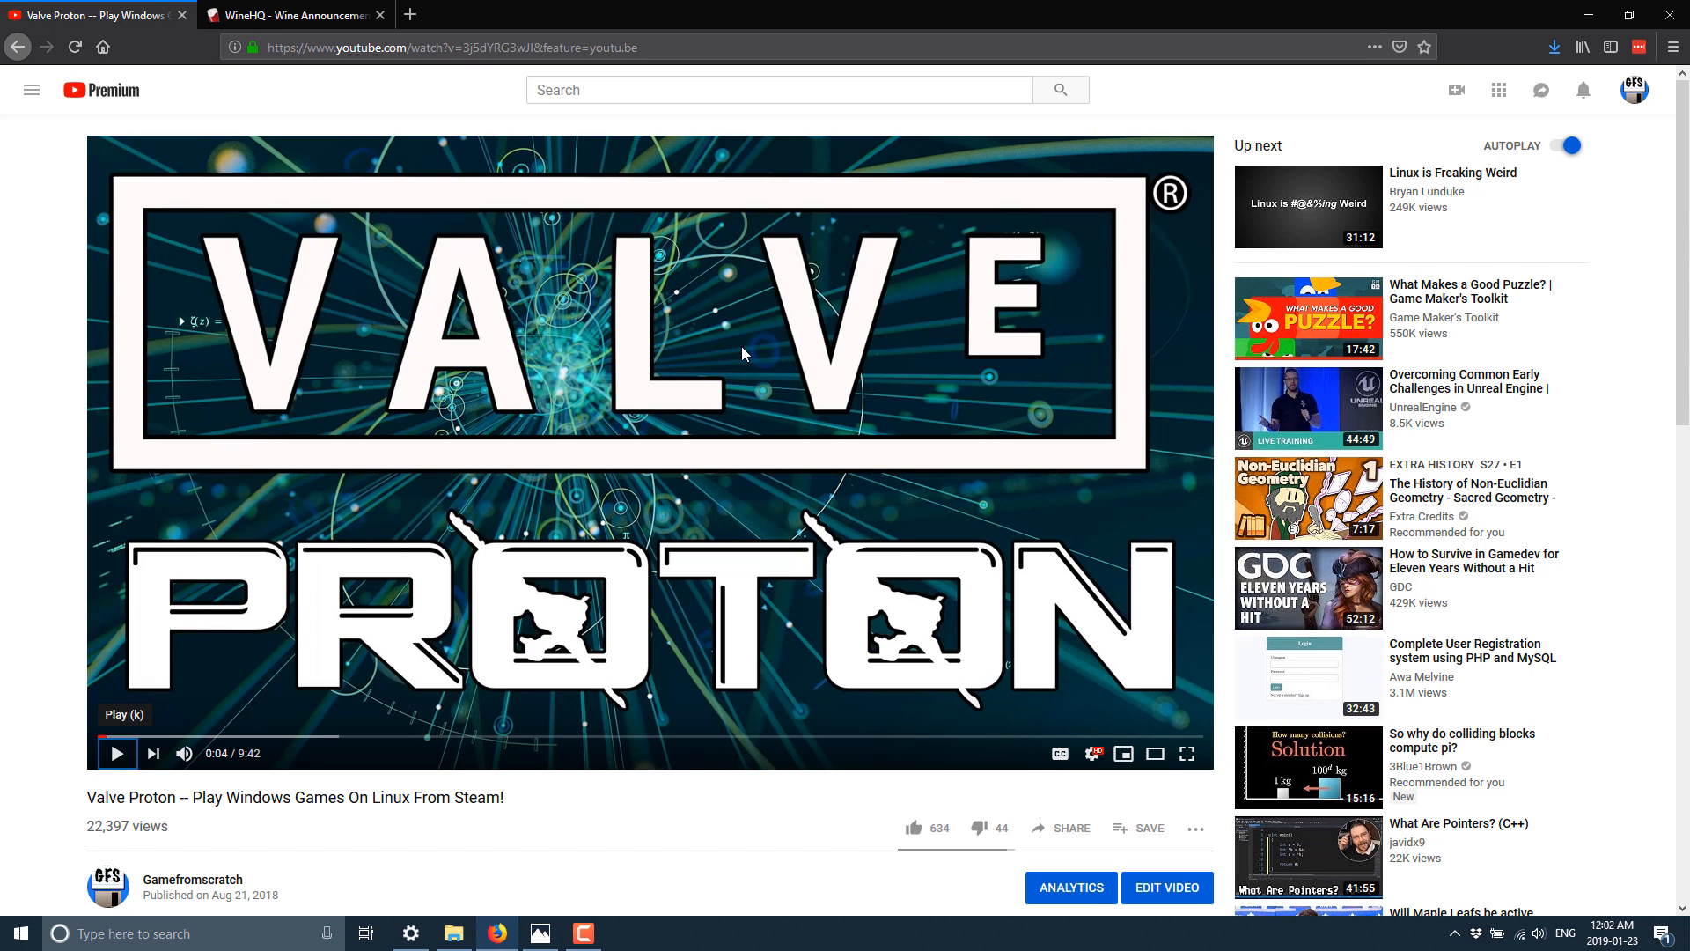
mouse_move(798, 447)
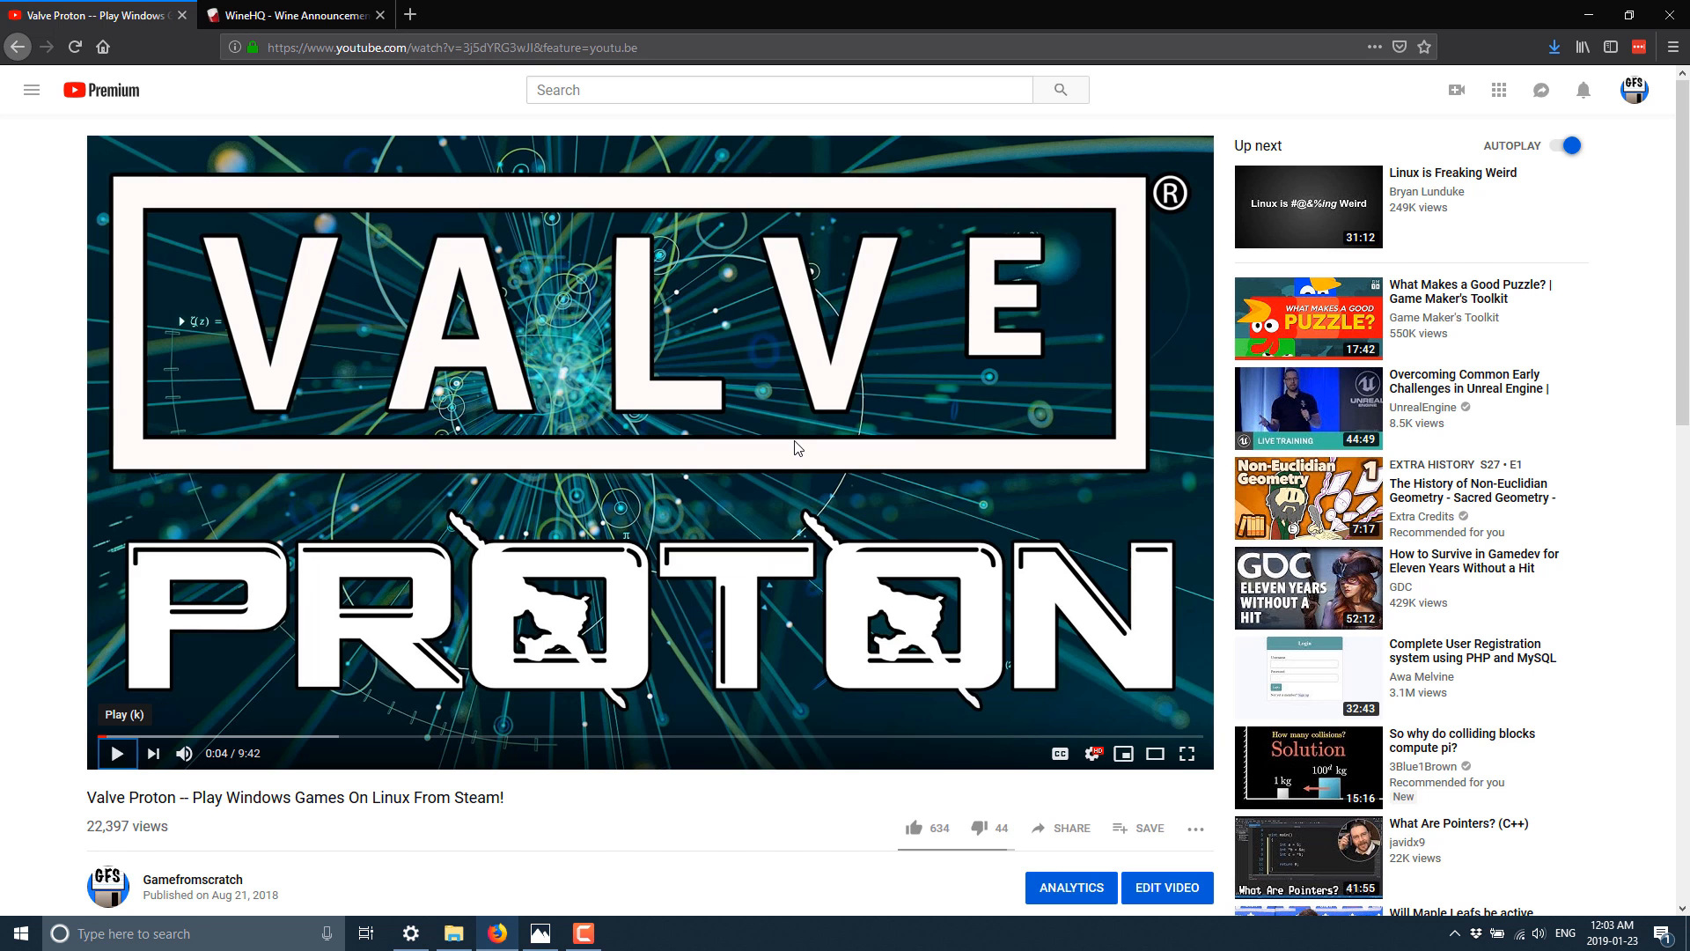
mouse_move(743, 9)
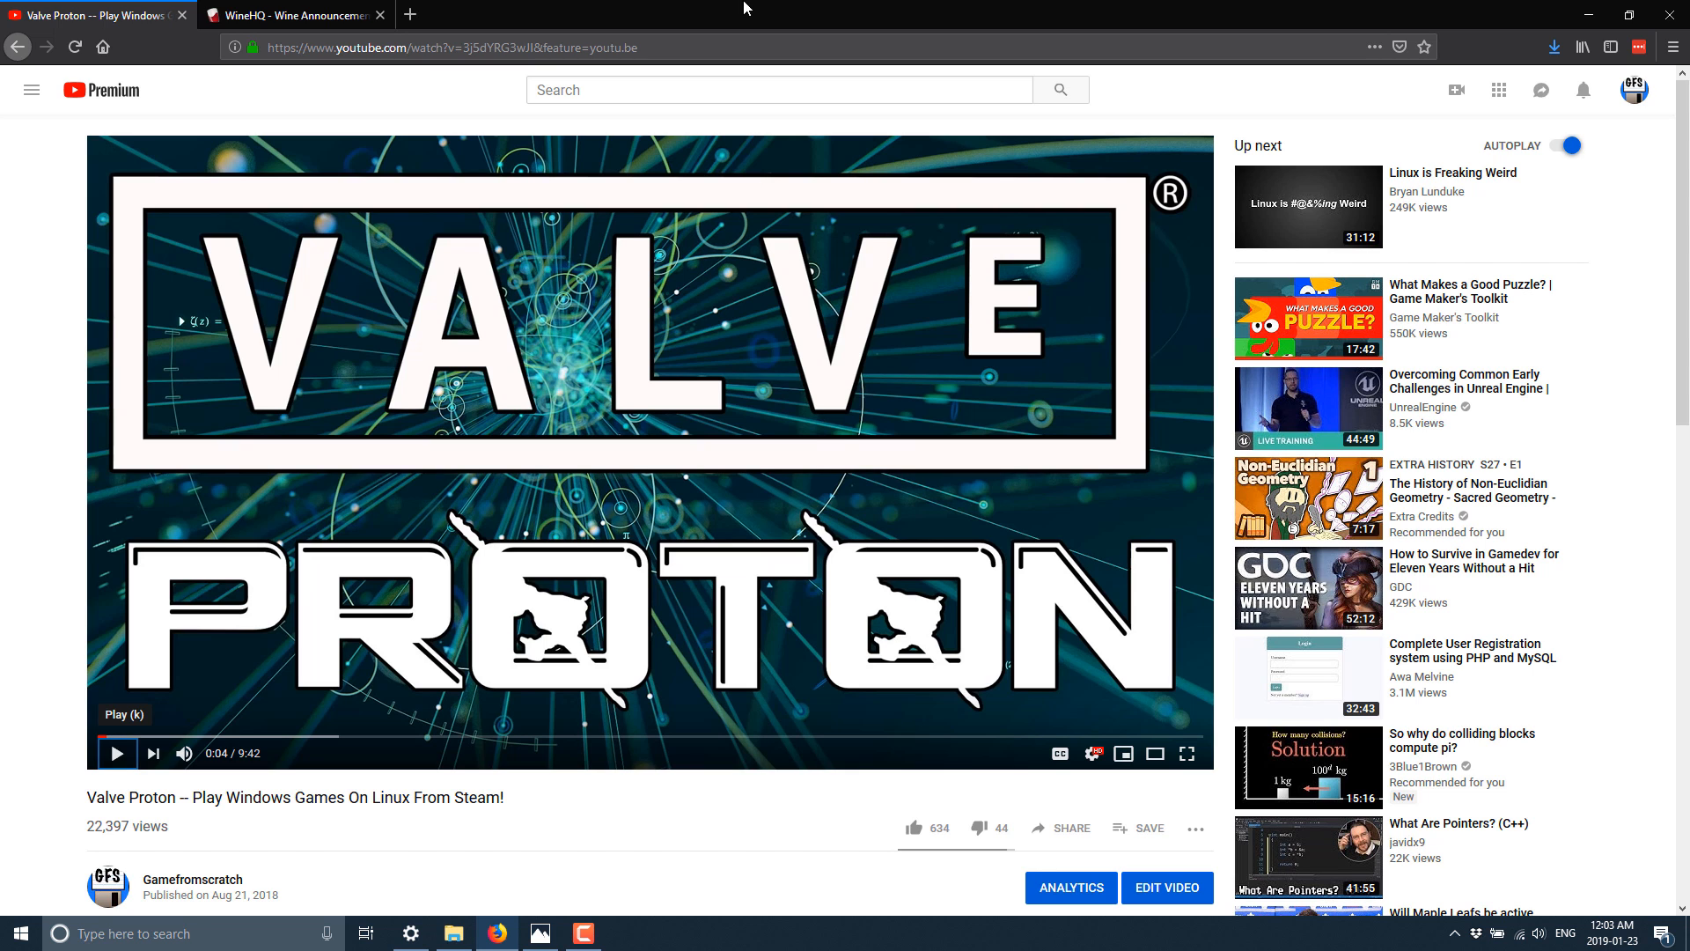
Return to the WineHQ homepage tab and bring its News and Updates Wine 4.0 item into view
left_click(290, 16)
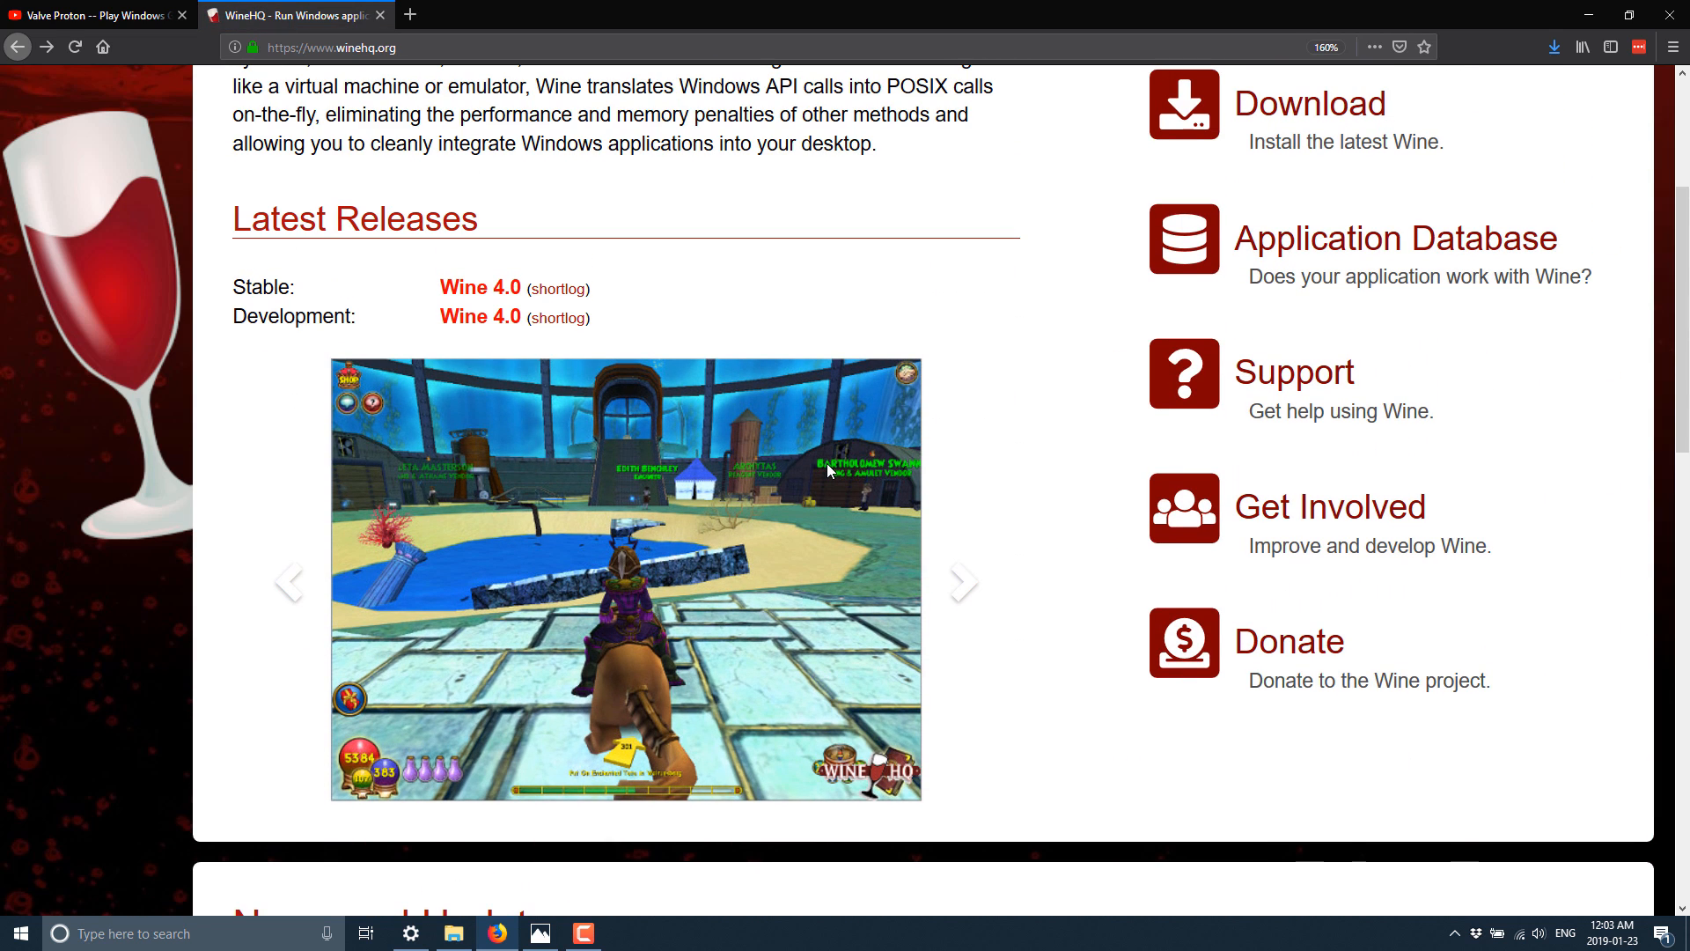
scroll("down", 3)
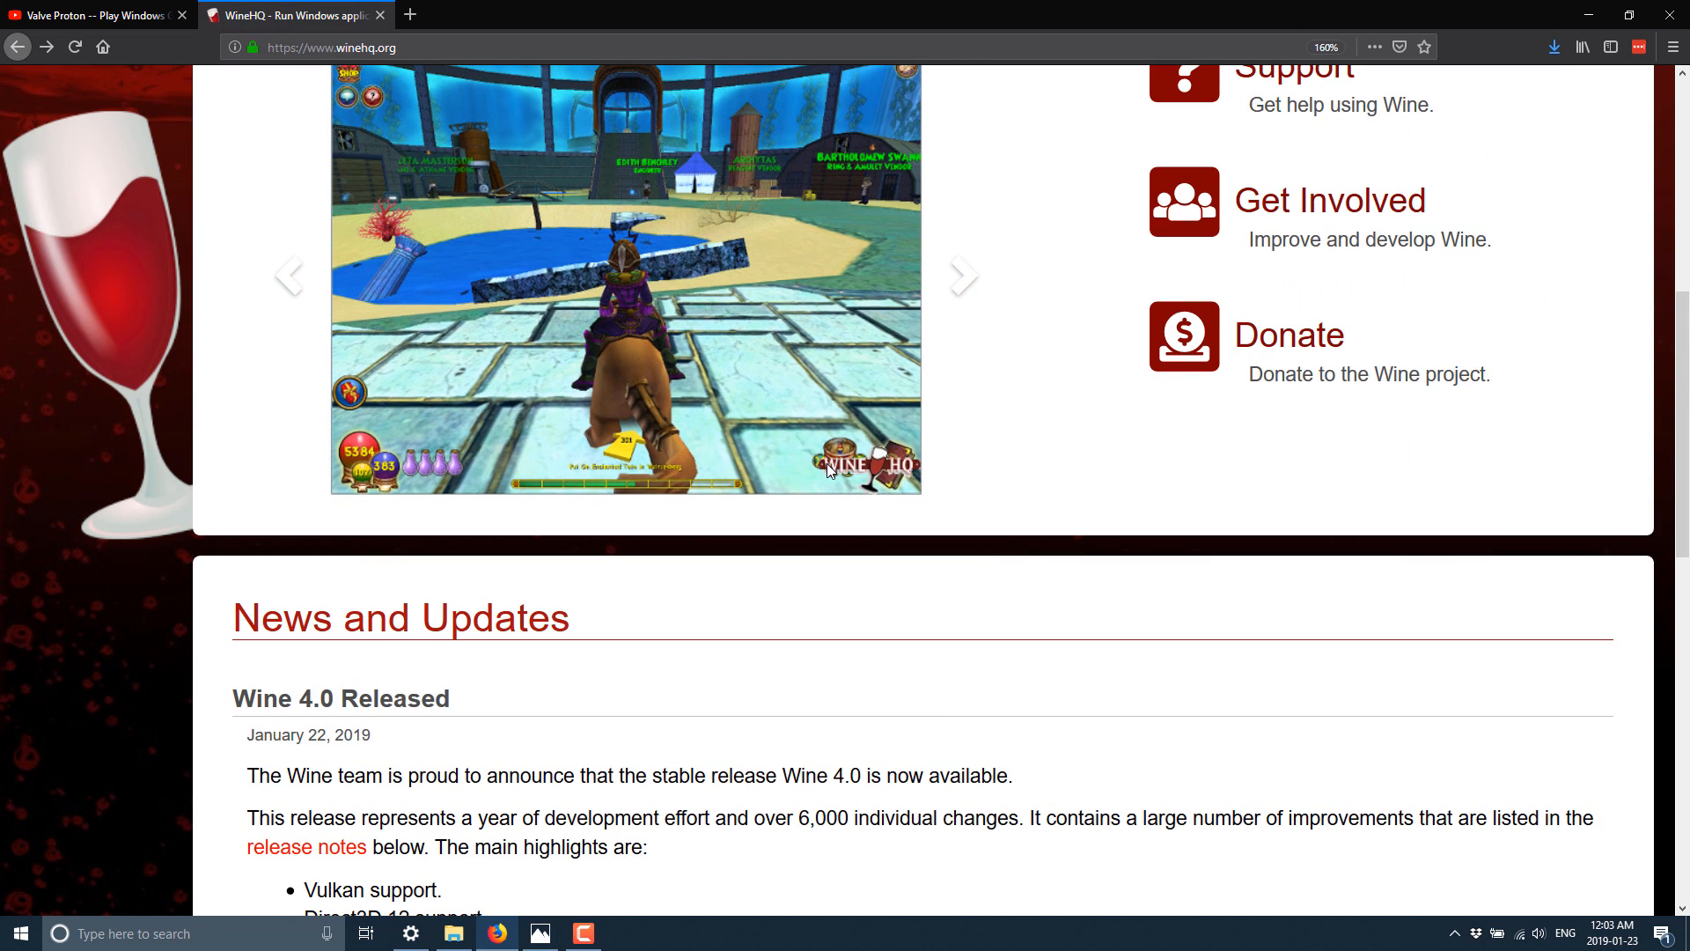